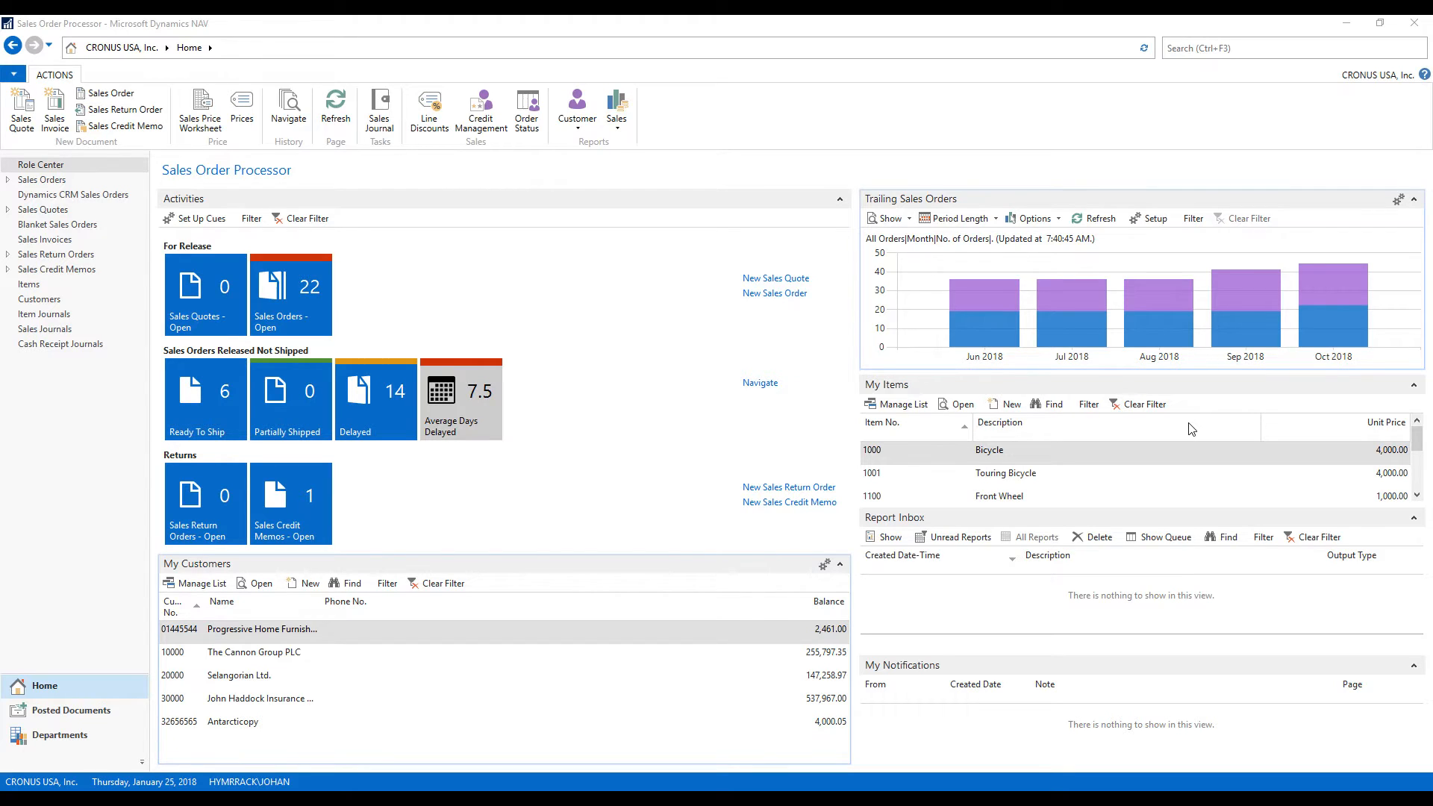
mouse_move(713, 395)
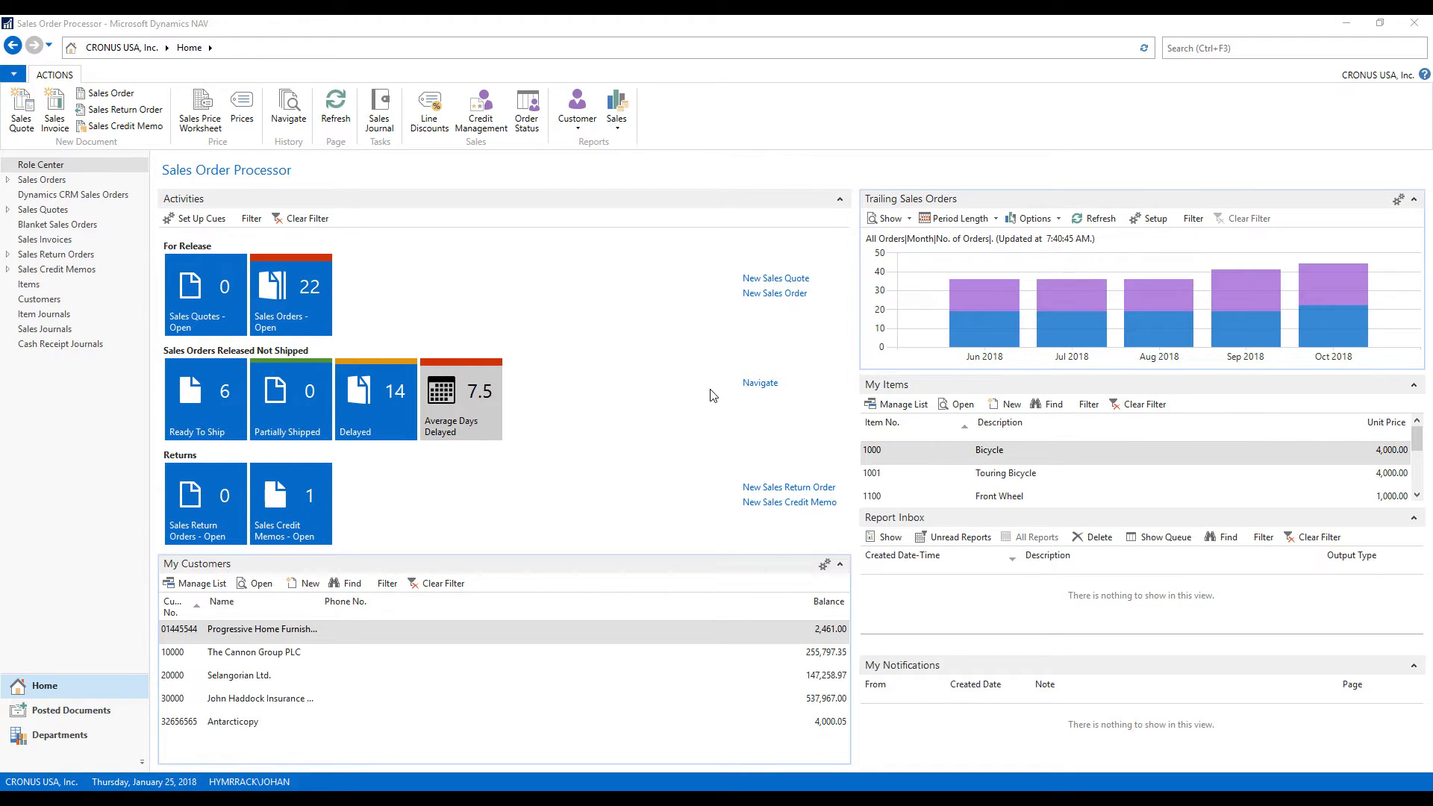
mouse_move(651, 376)
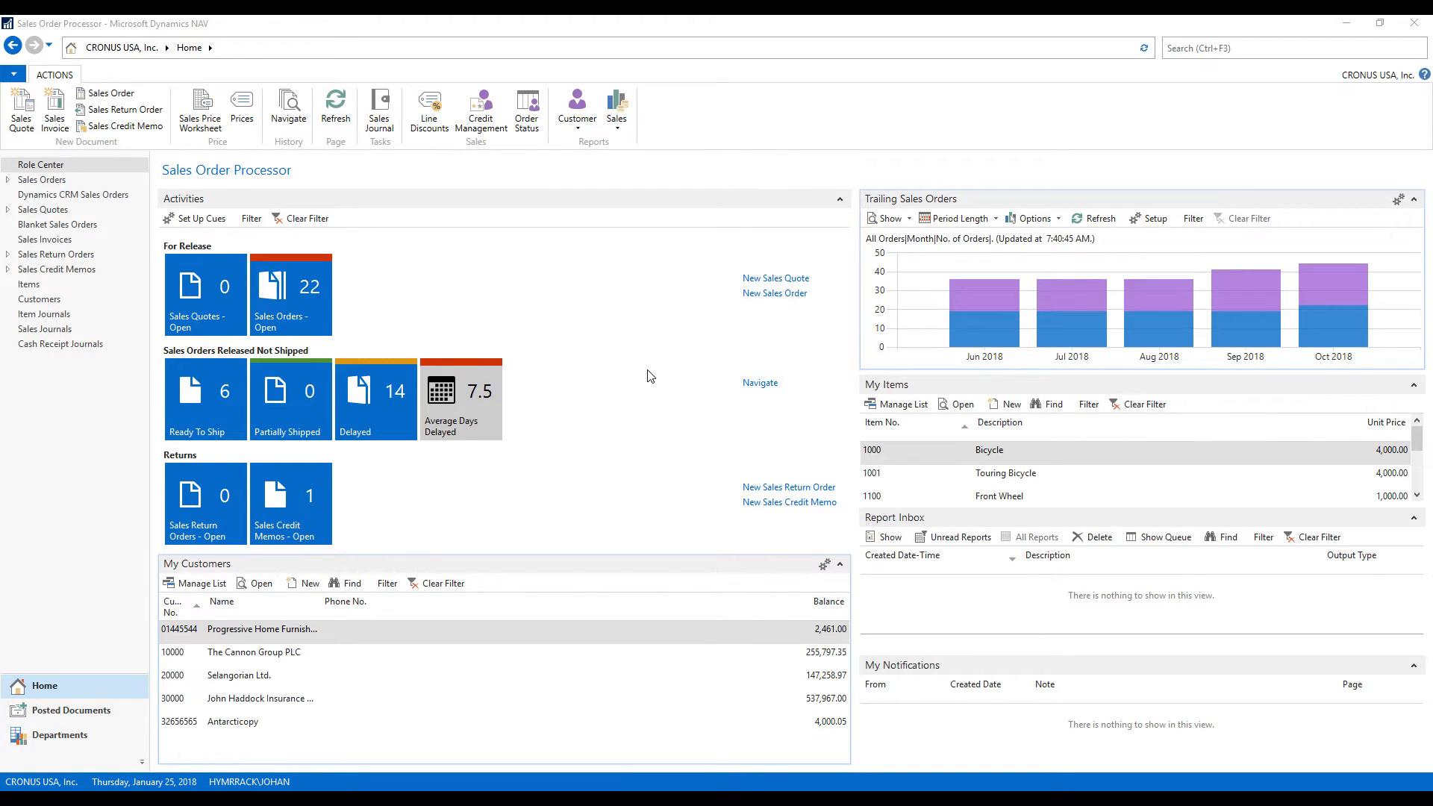
mouse_move(441, 293)
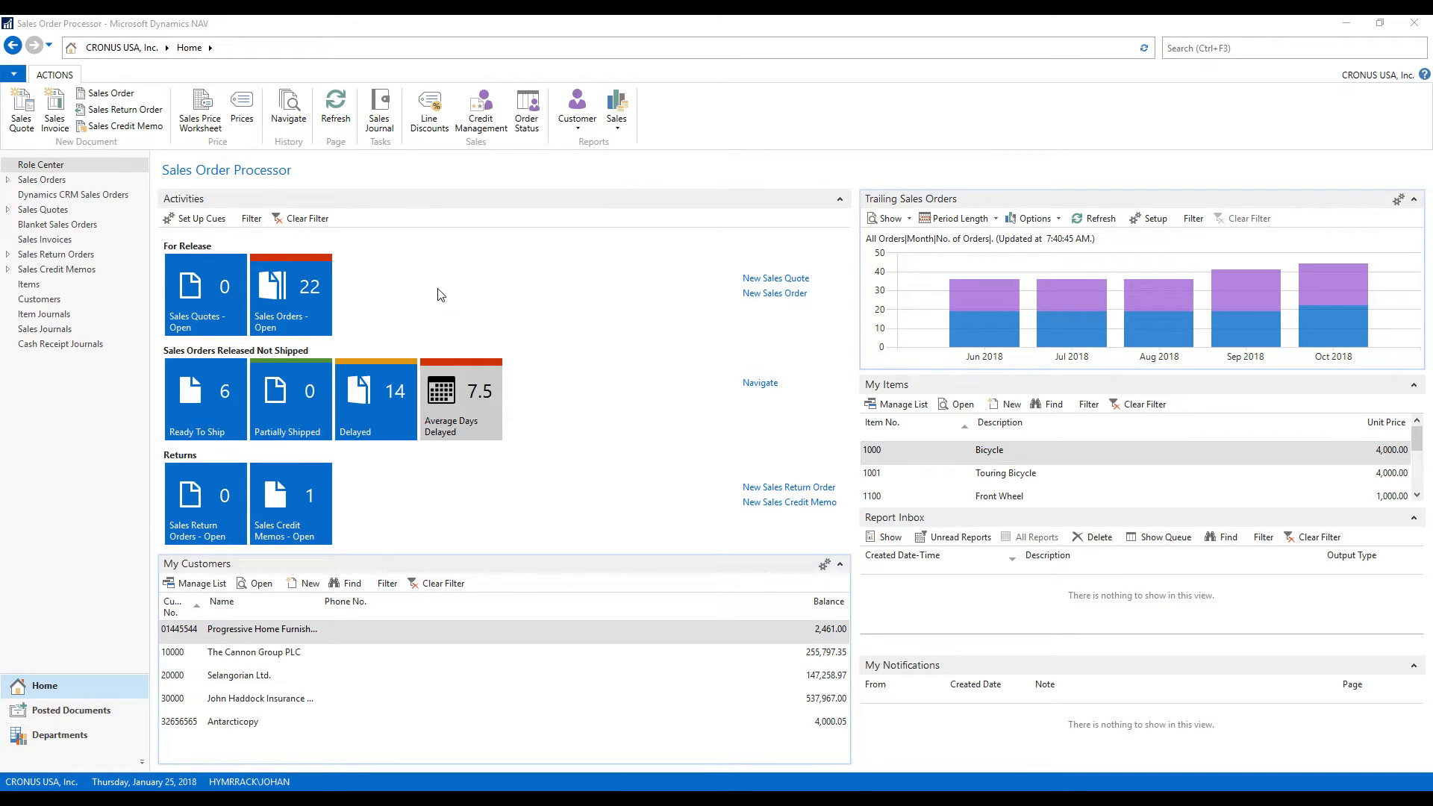
Open the Items list from the navigation pane
left_click(28, 283)
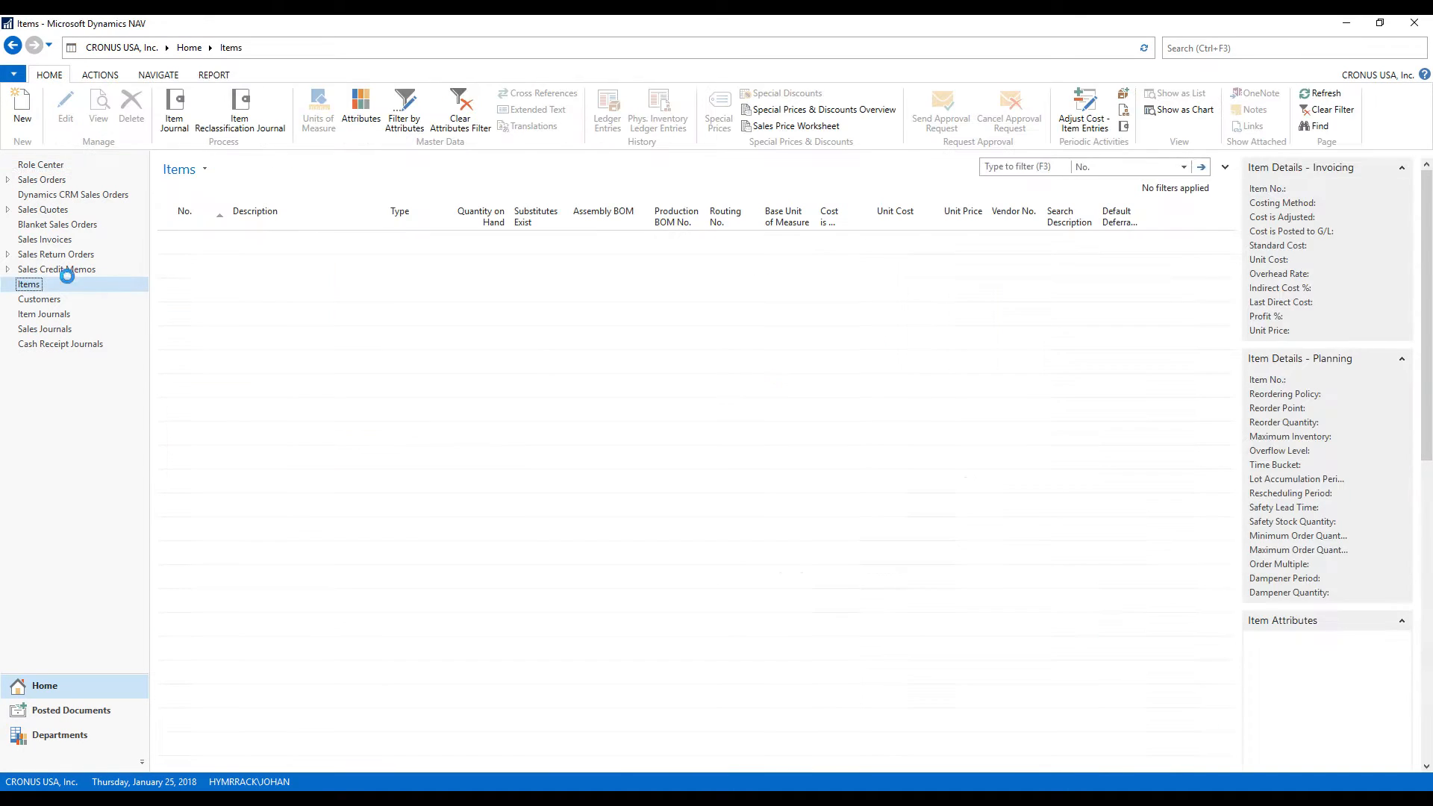
left_click(28, 284)
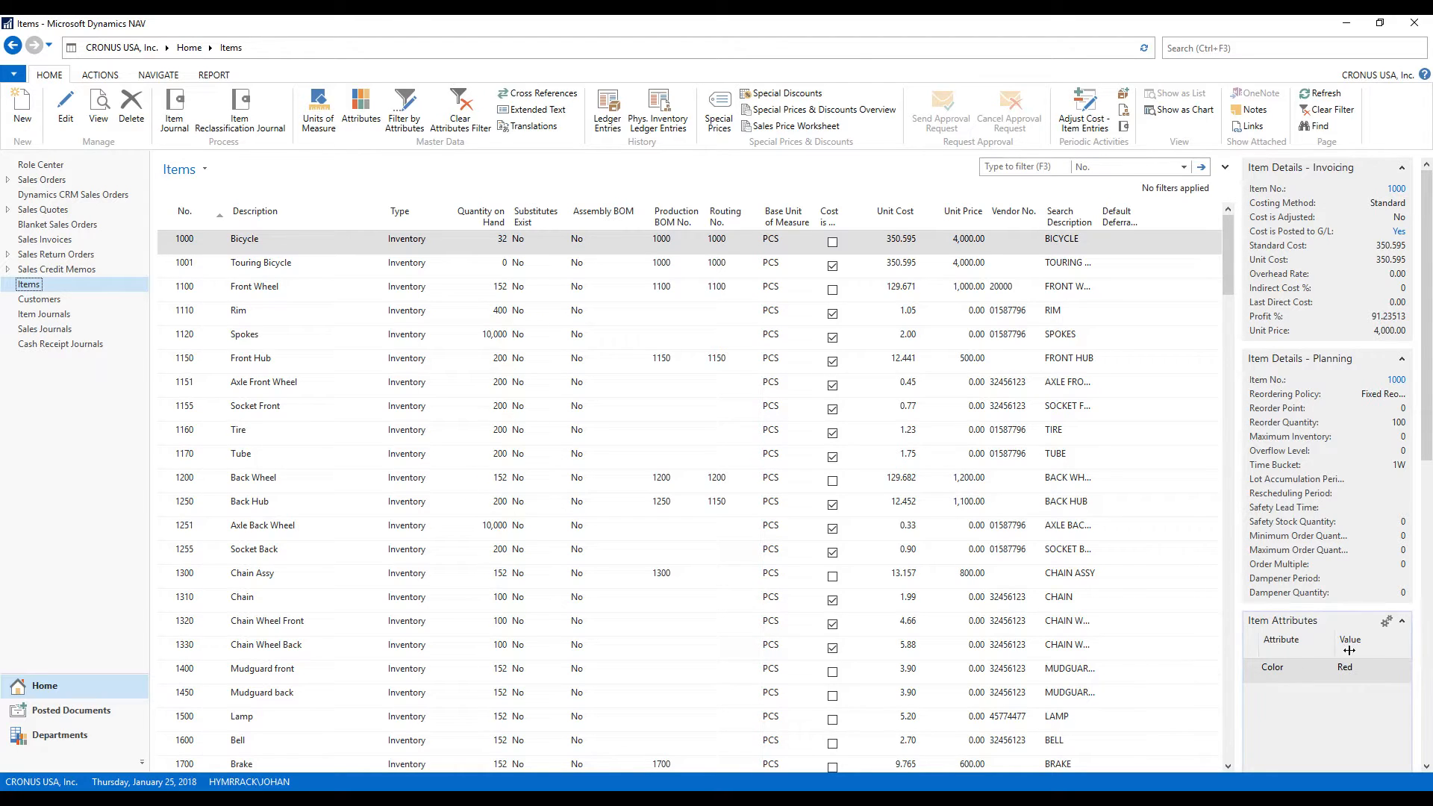
mouse_move(1321, 621)
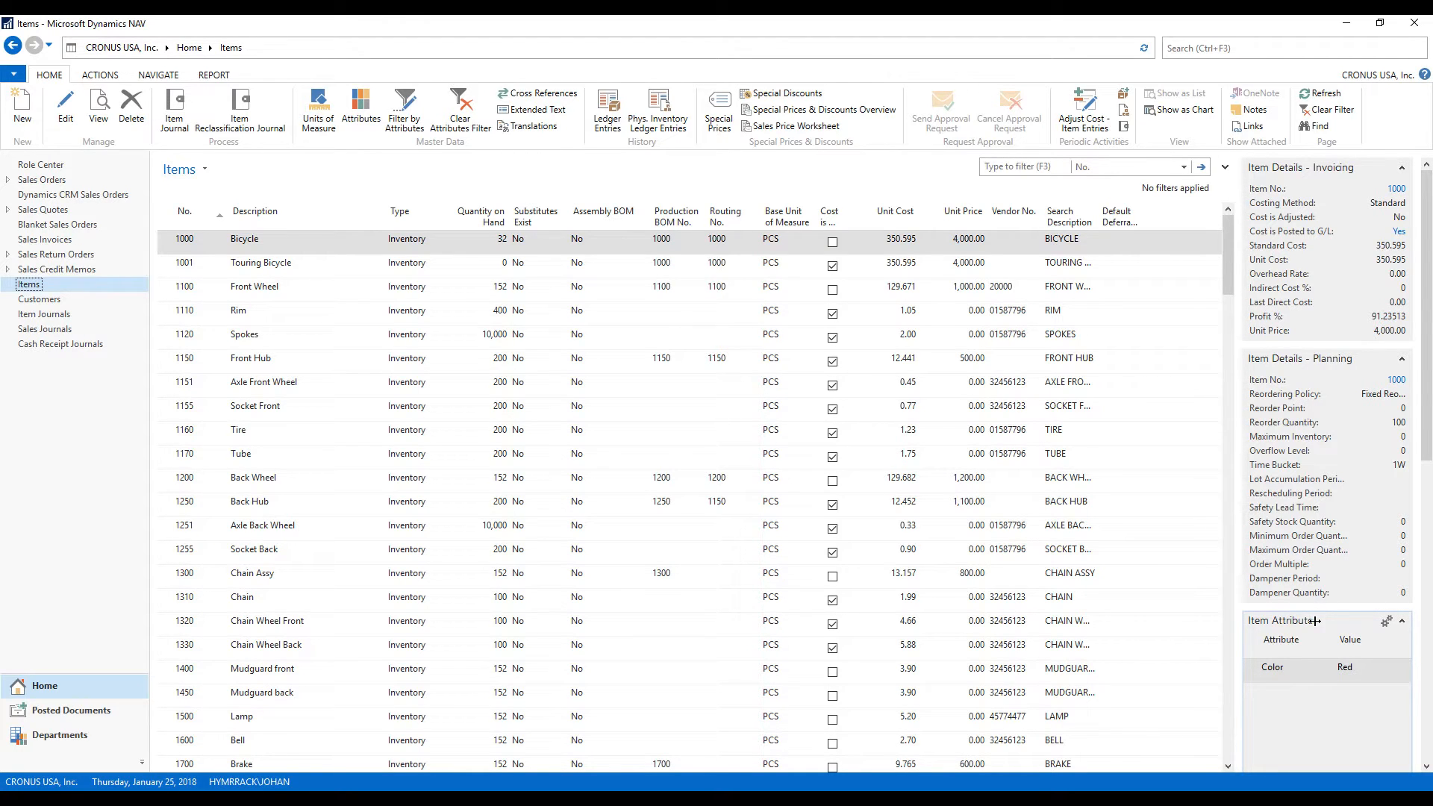
mouse_move(1260, 672)
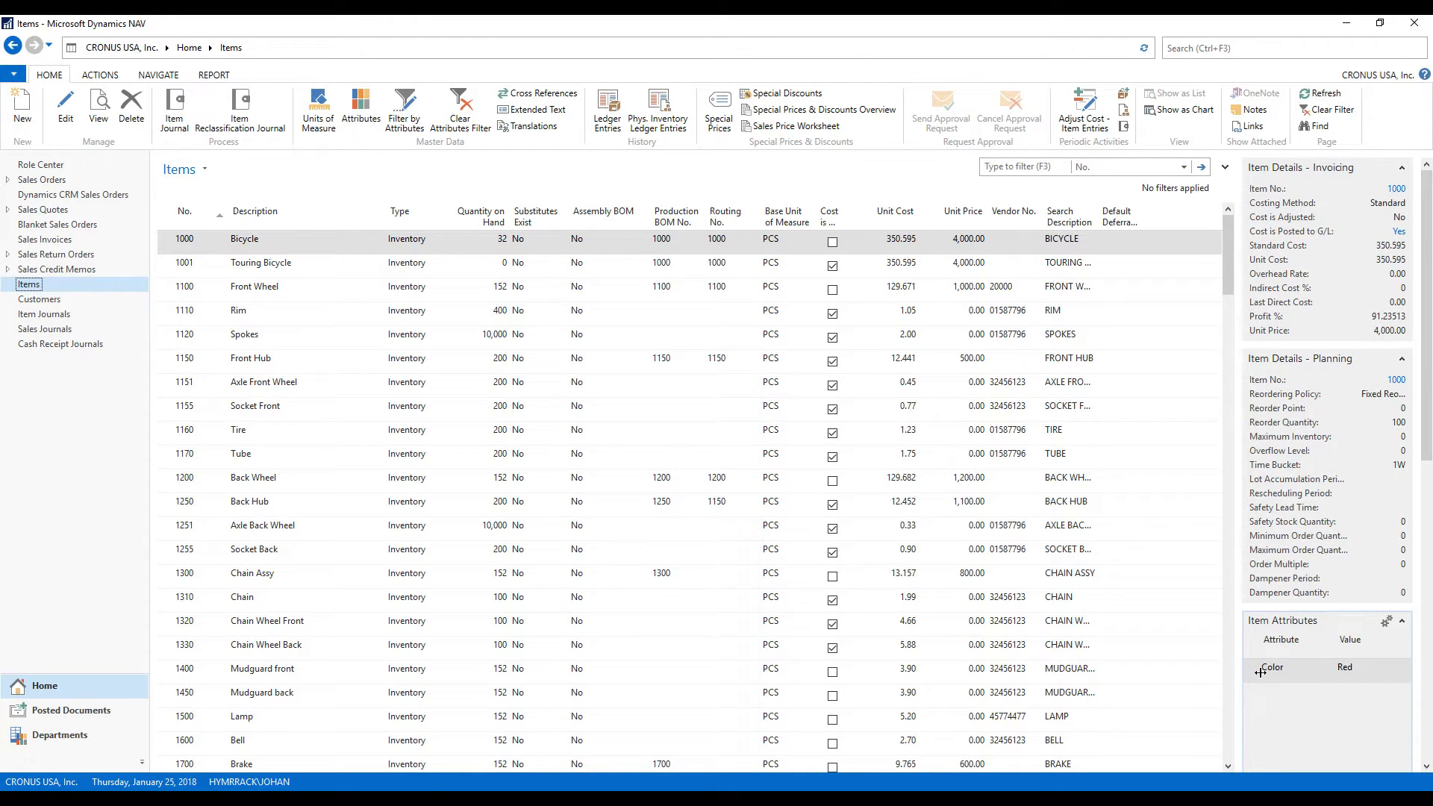
mouse_move(1337, 706)
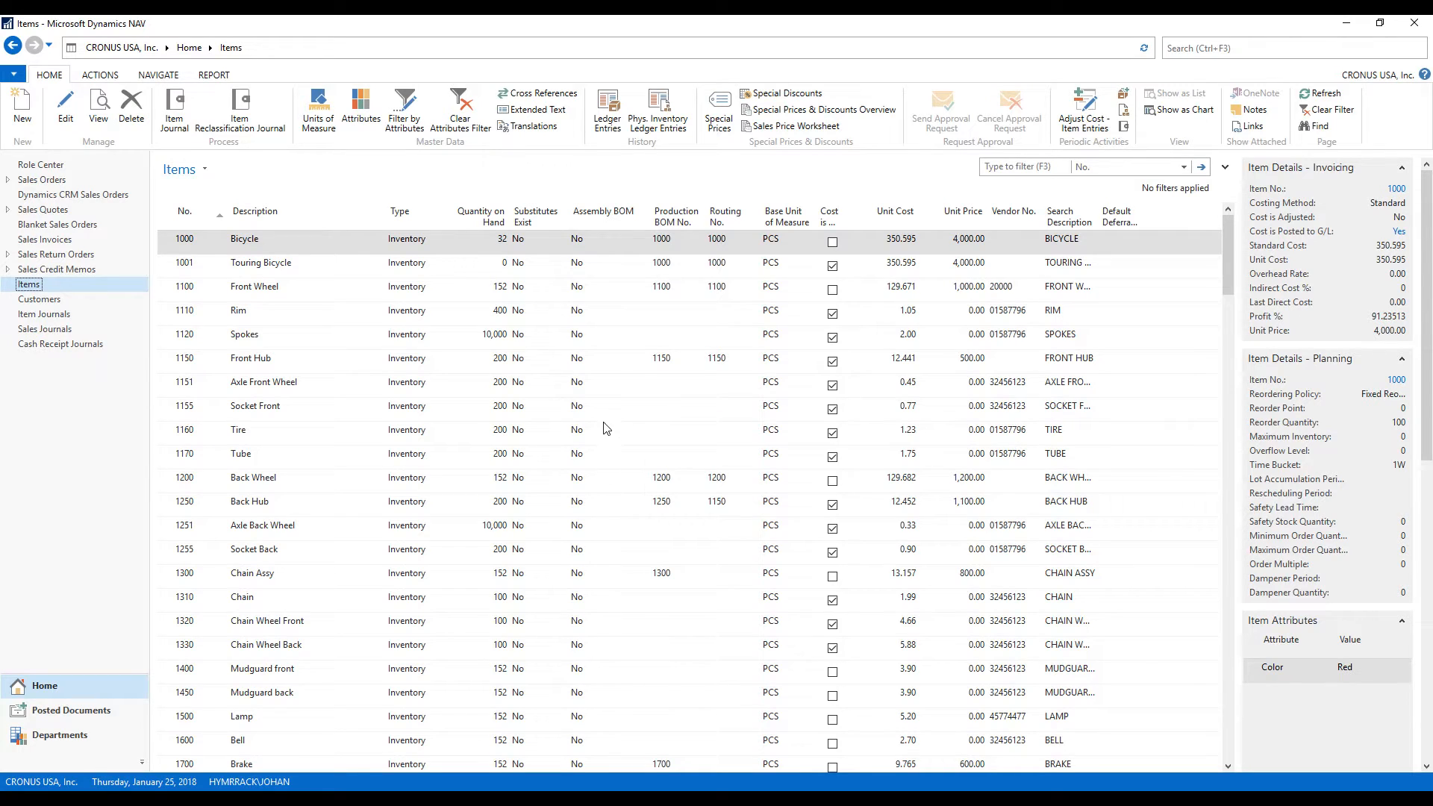
mouse_move(576, 388)
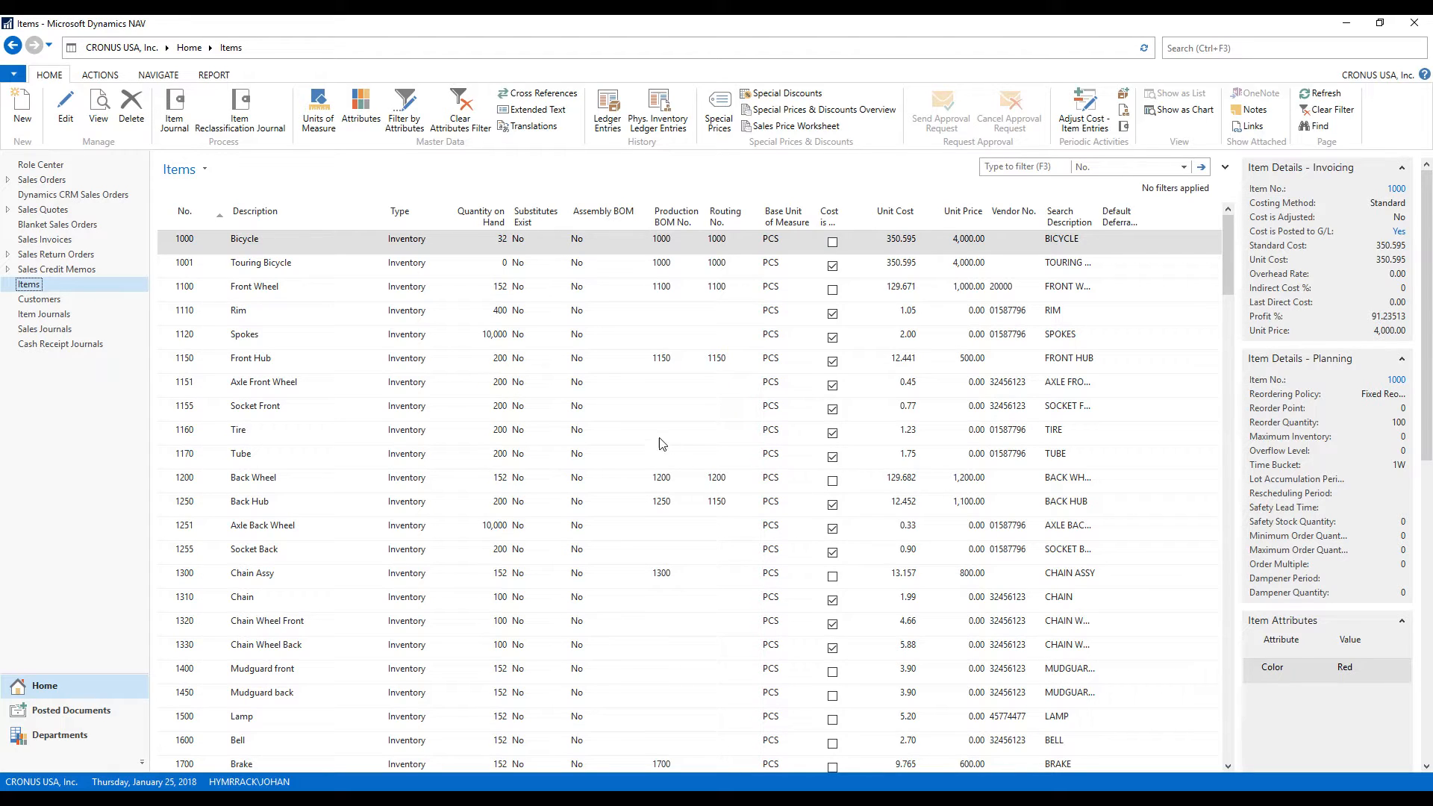
mouse_move(497, 313)
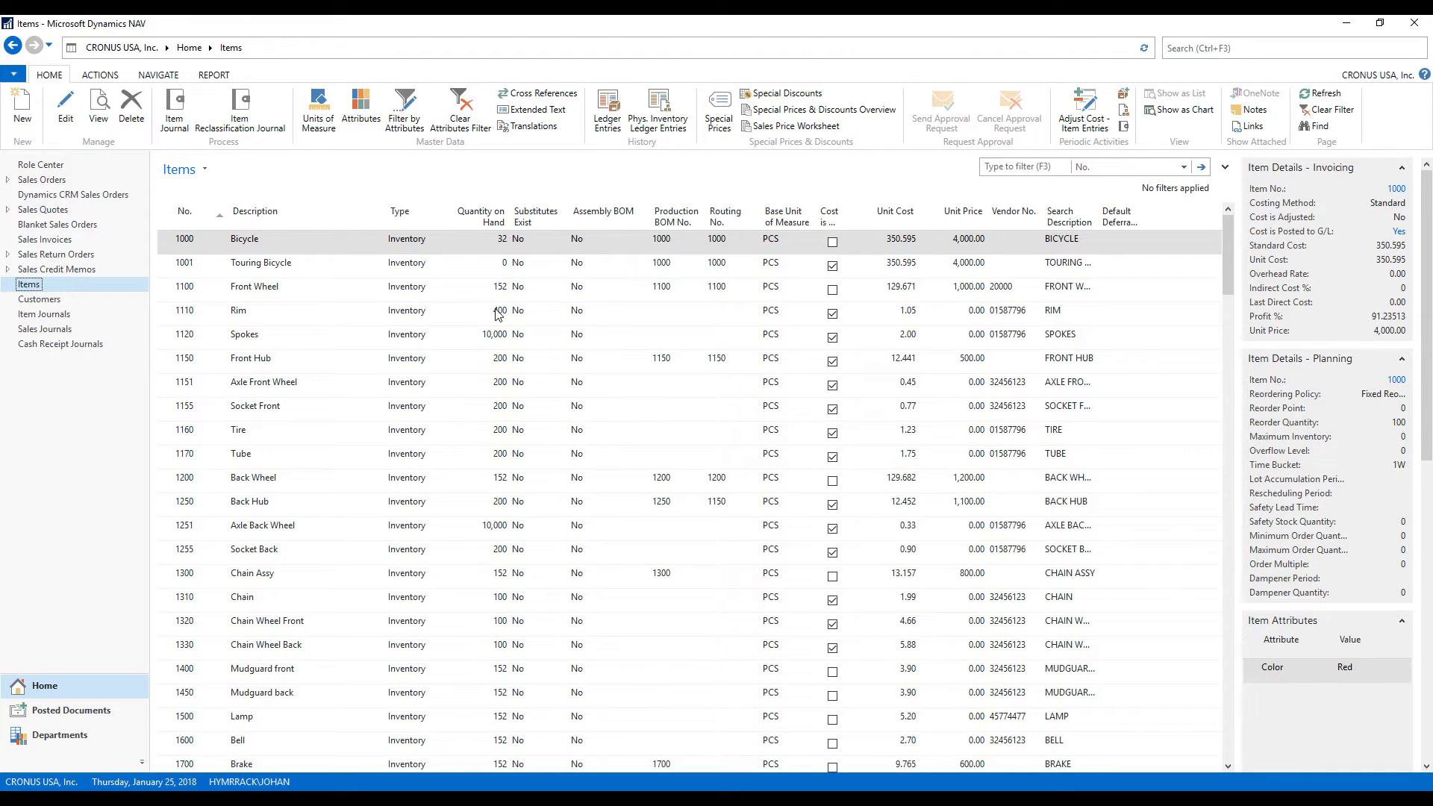
Start a new item using the Item RETAIL template
left_click(21, 108)
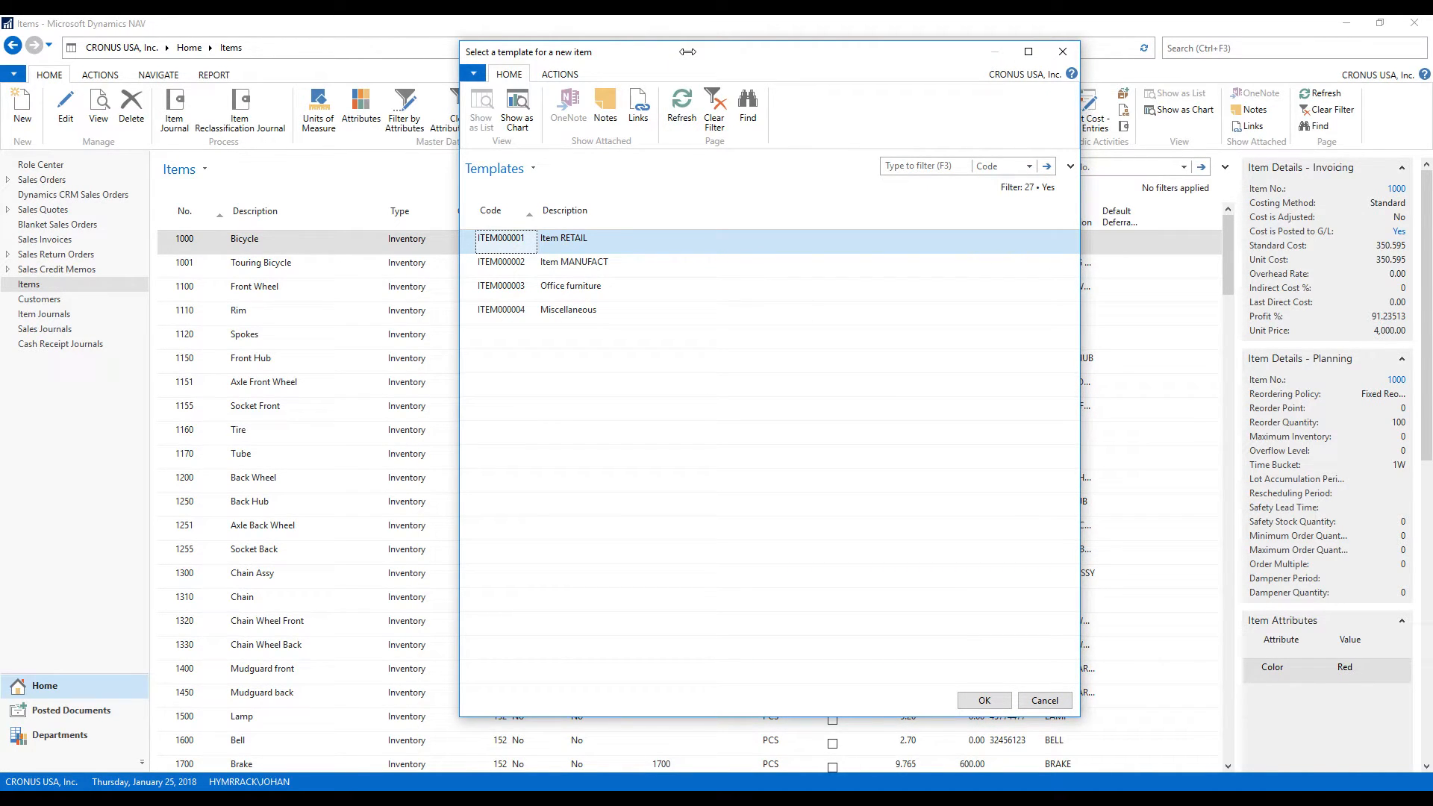
mouse_move(545, 241)
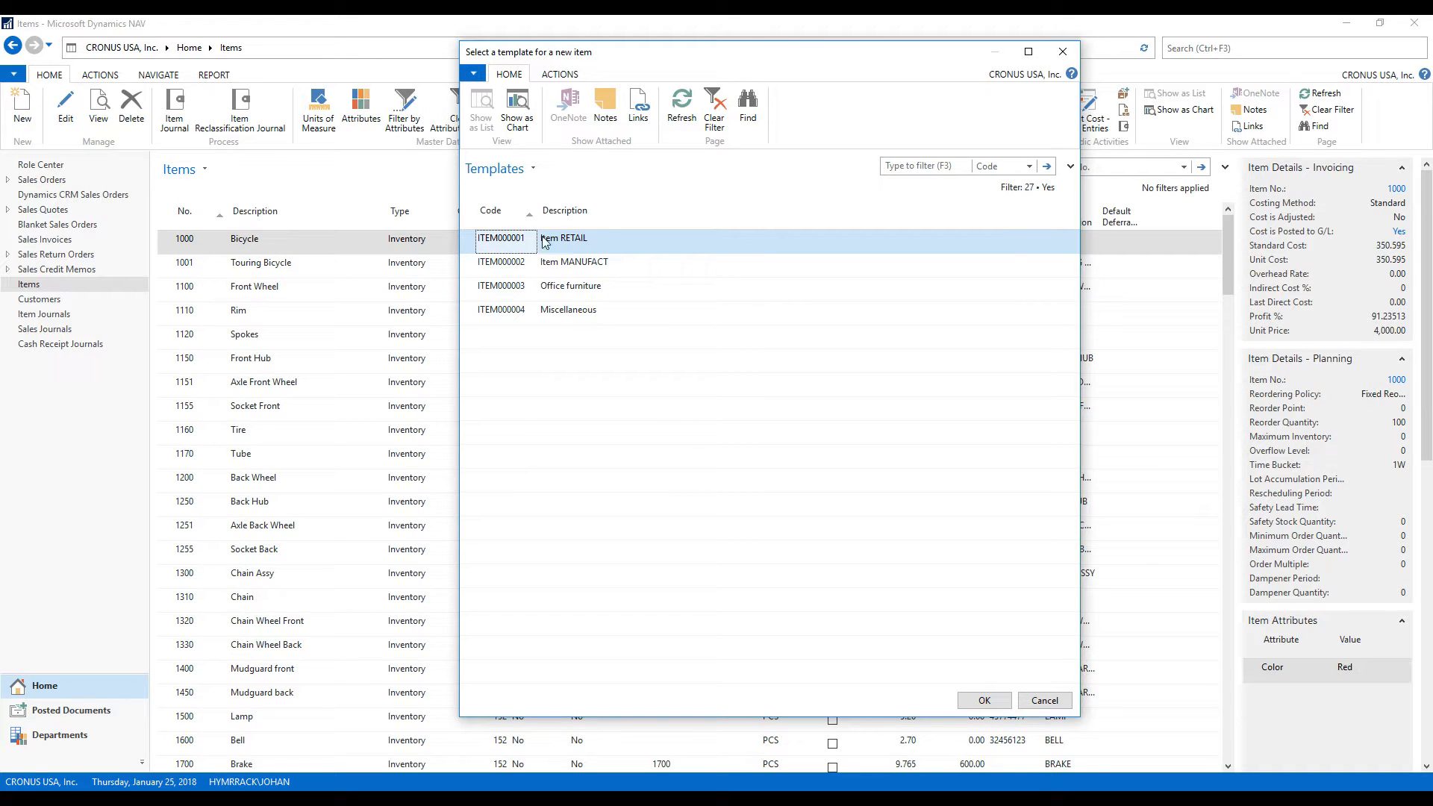
left_click(1045, 700)
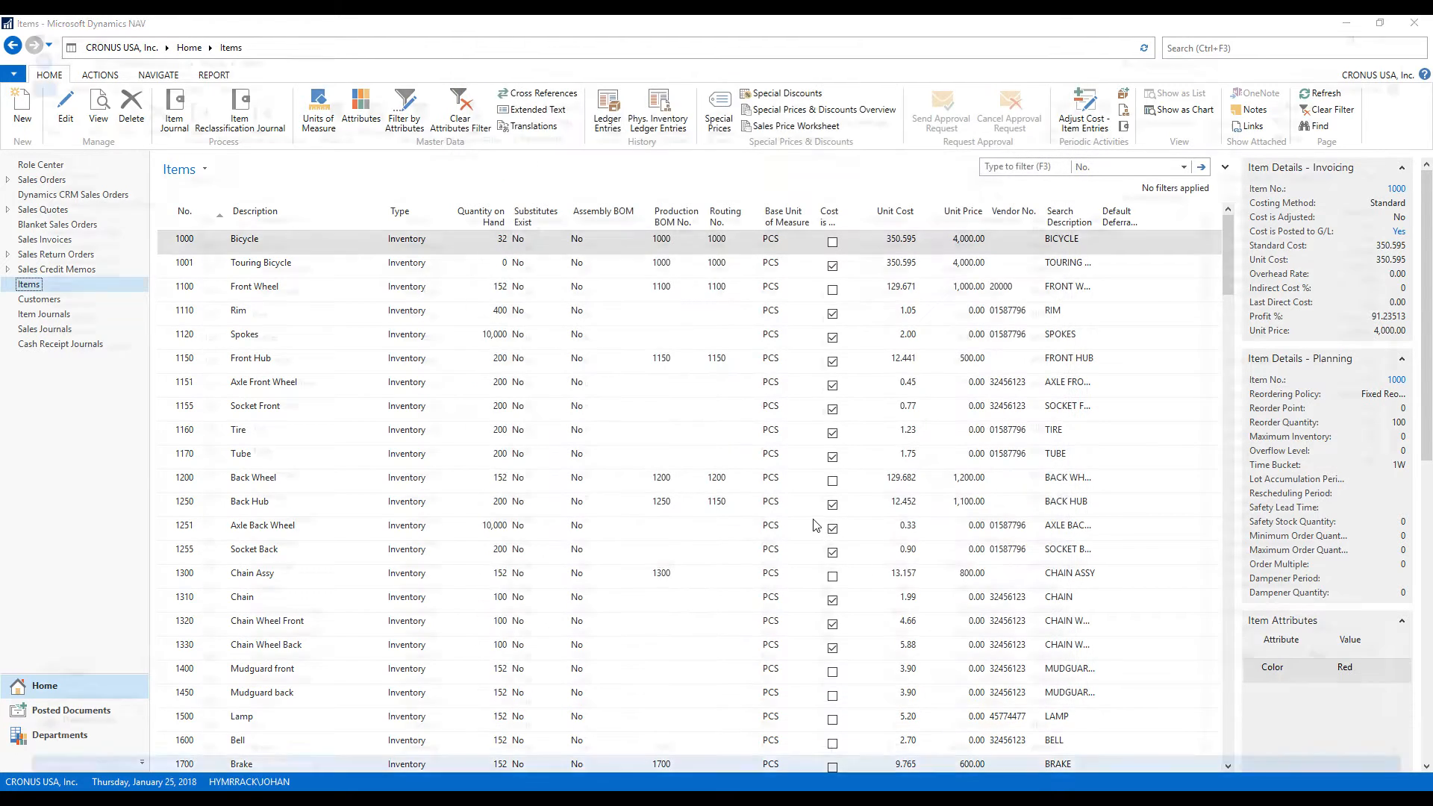
Review the blank item card 70061 and its template defaults
left_click(22, 105)
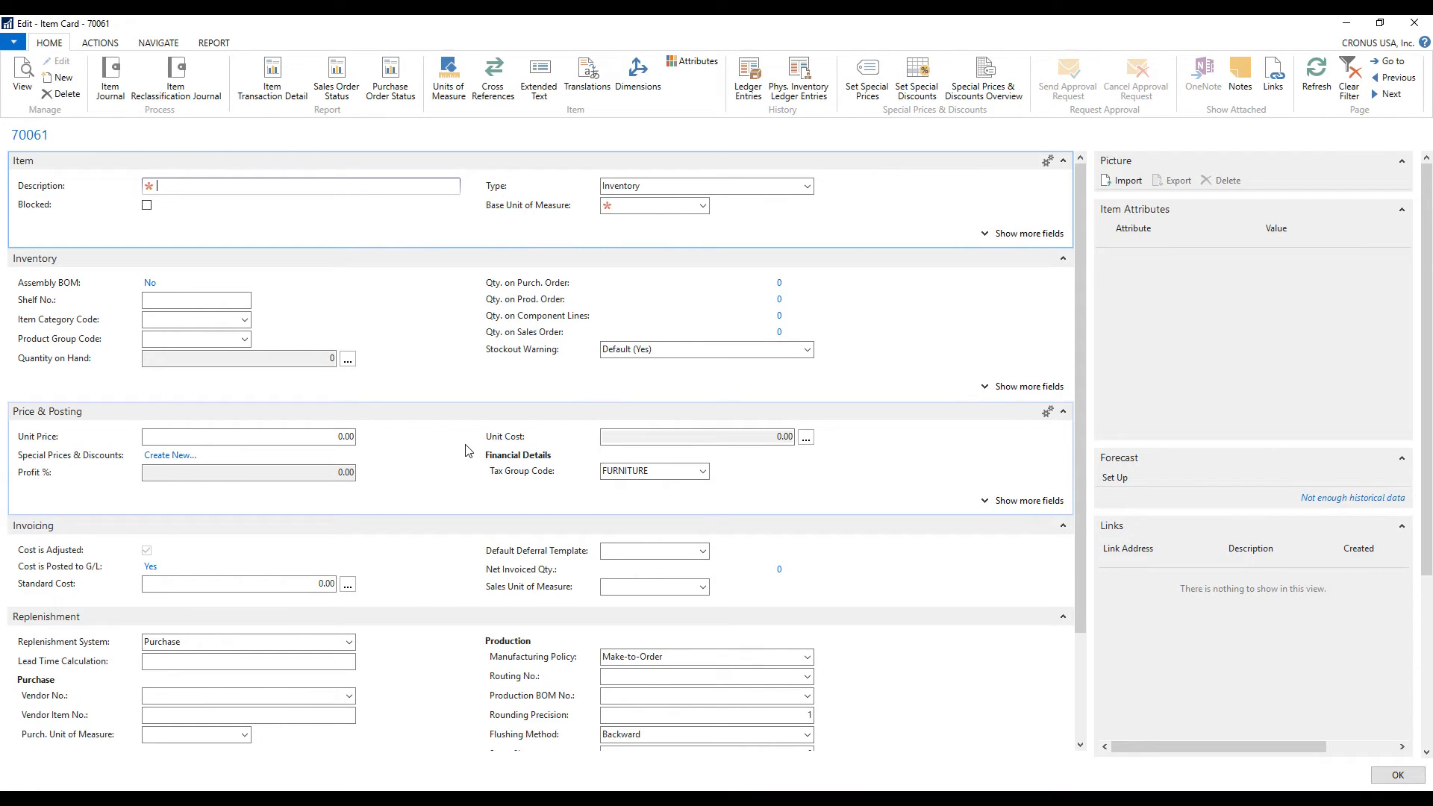
mouse_move(457, 443)
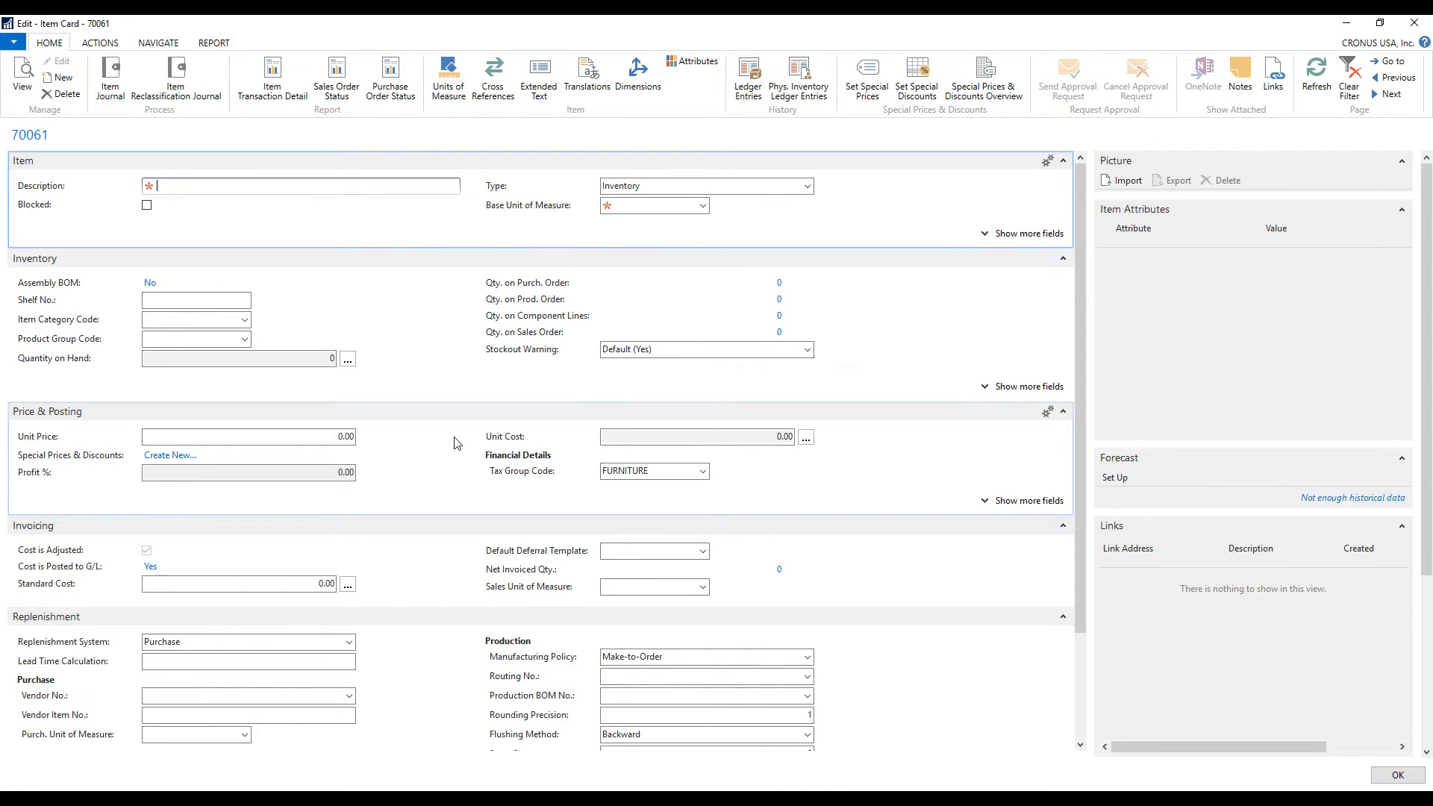
scroll("down", 3)
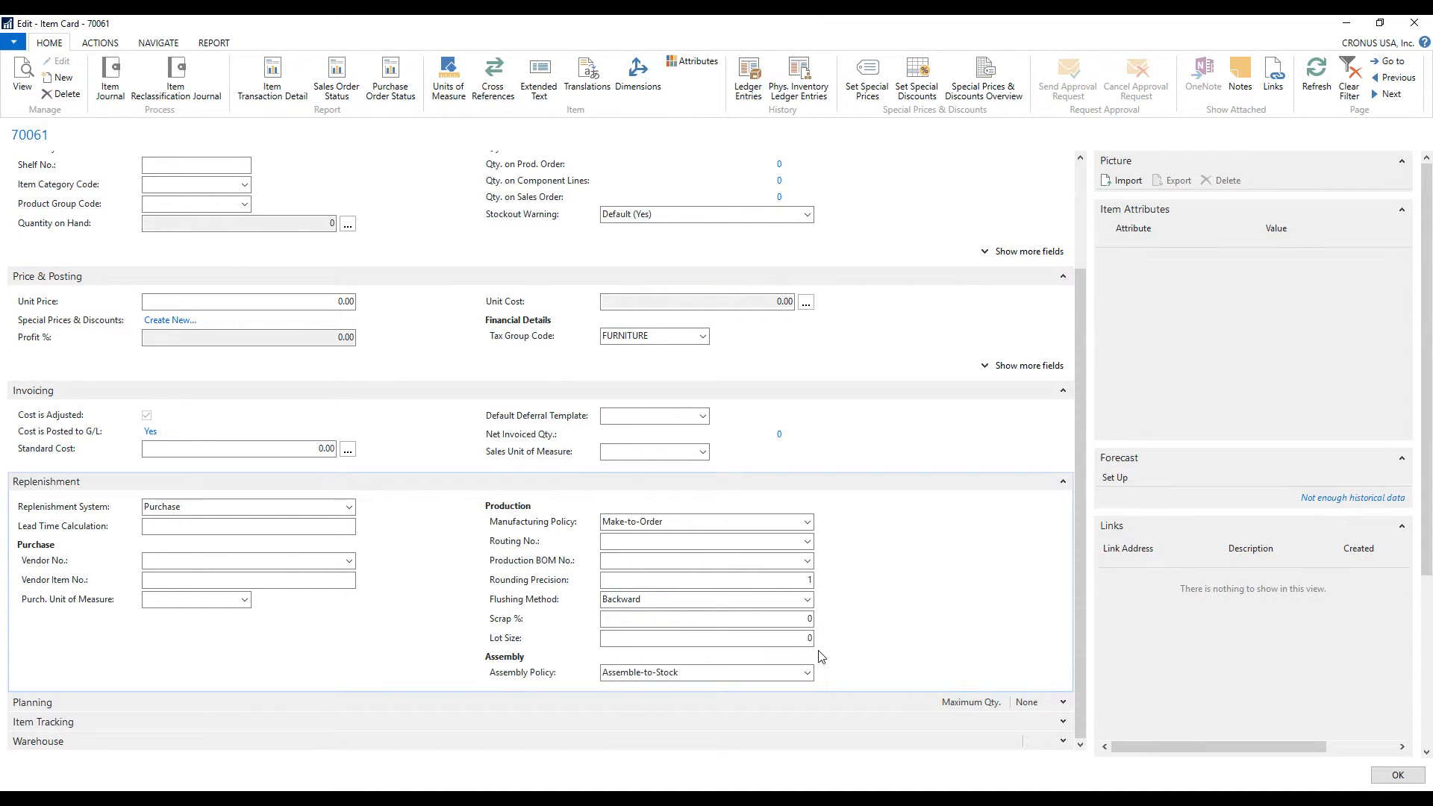
mouse_move(881, 584)
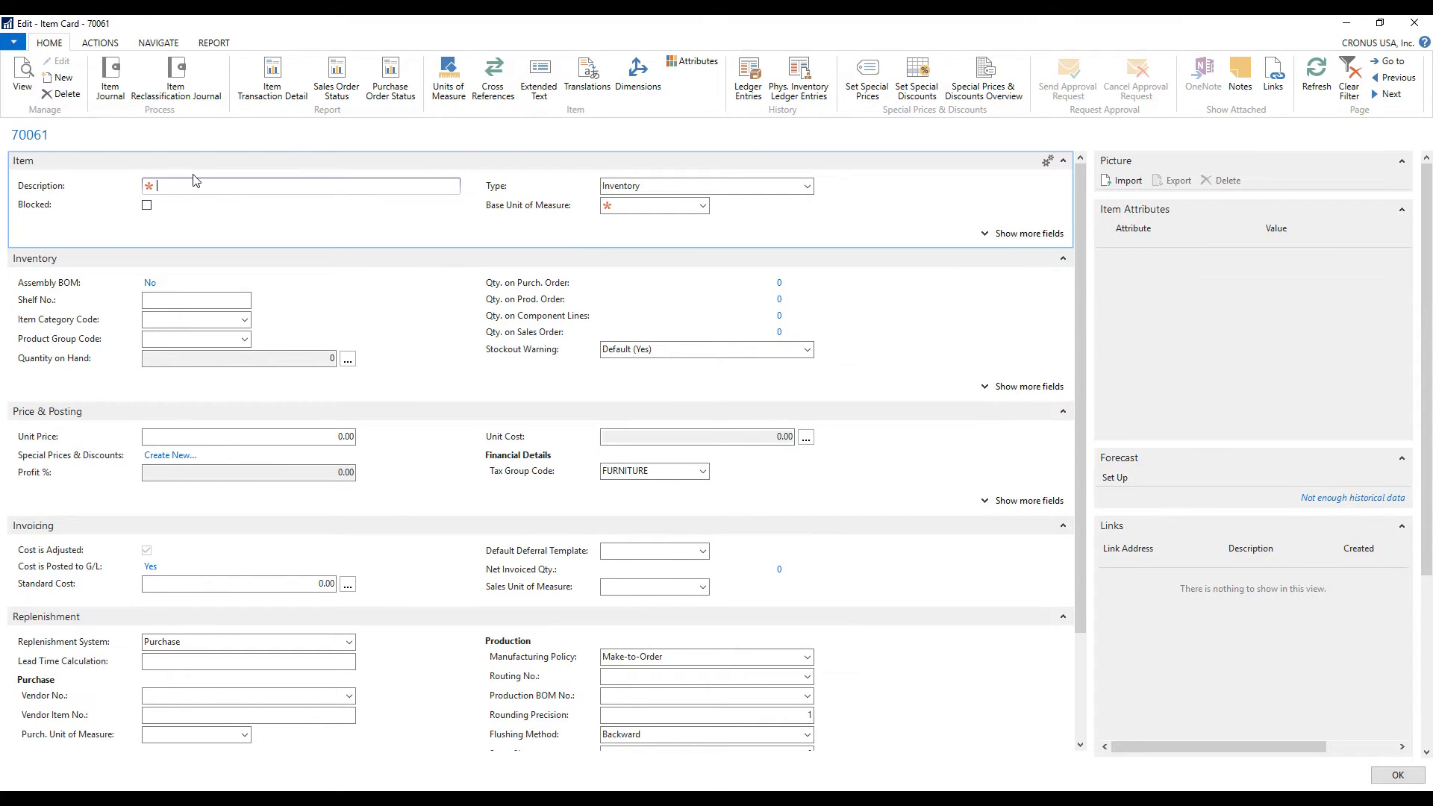
Describe item 70061 as 'Standard Coffee Mug - Red' with base unit PCS, then open Attributes
type("Standard C")
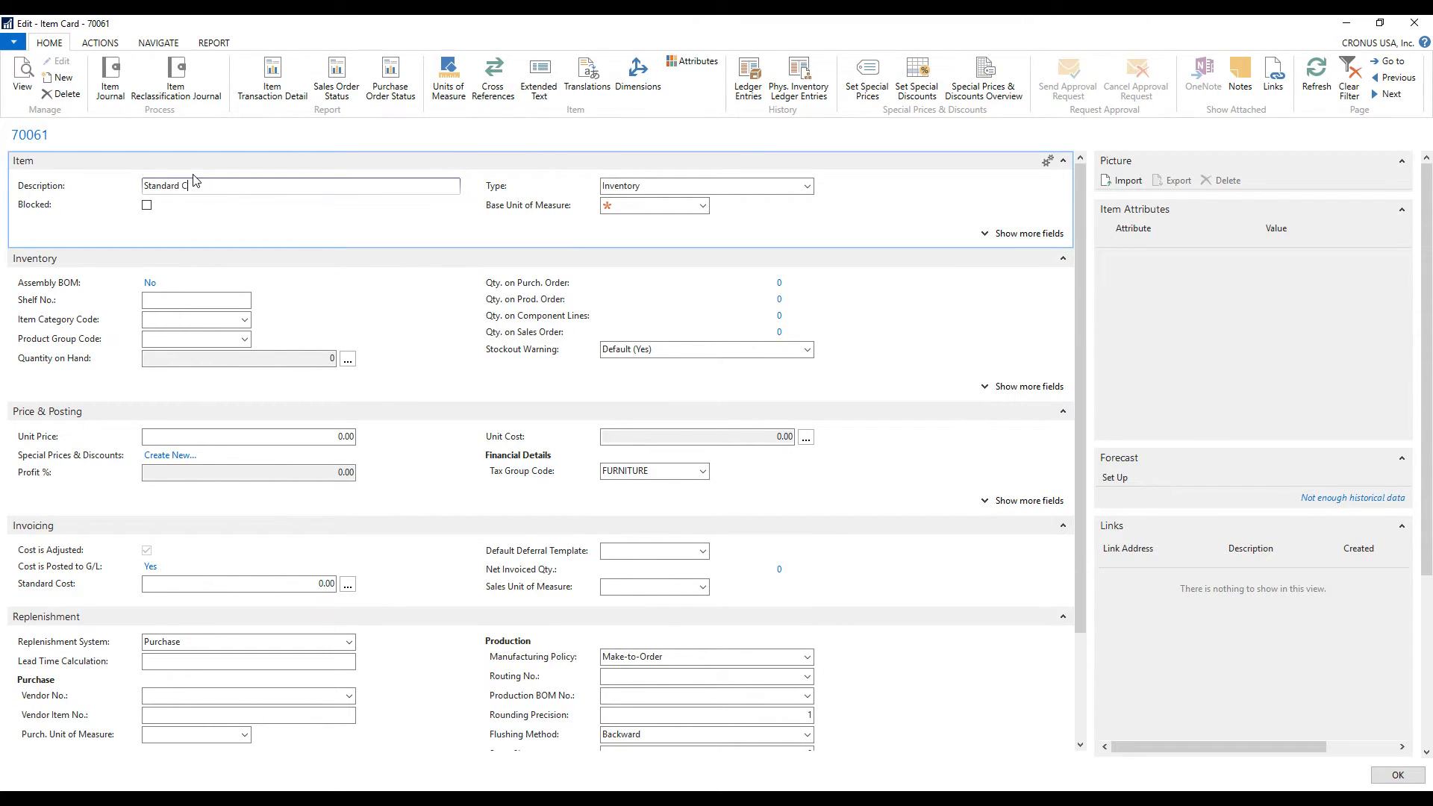
type("offee Mug 6")
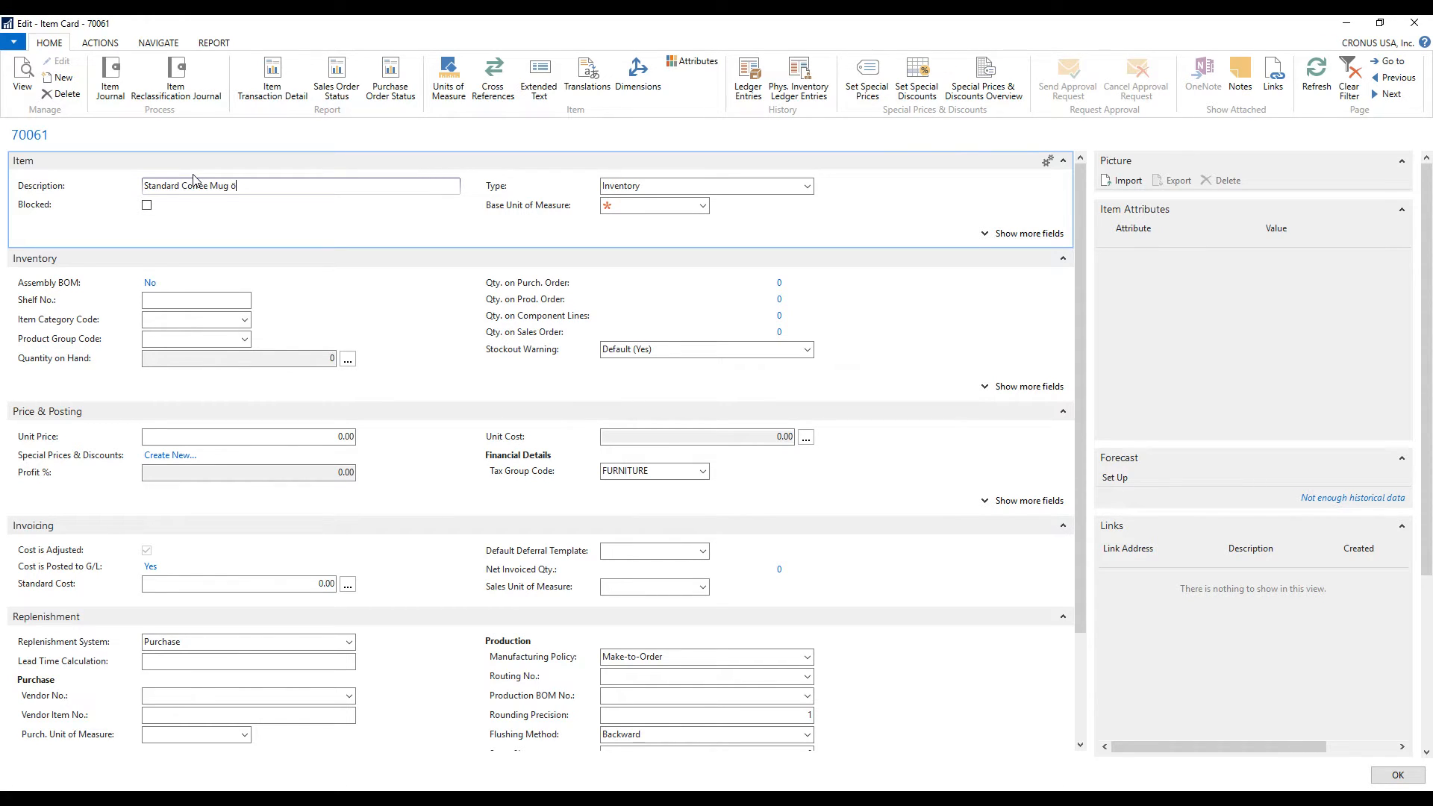
type("- Red")
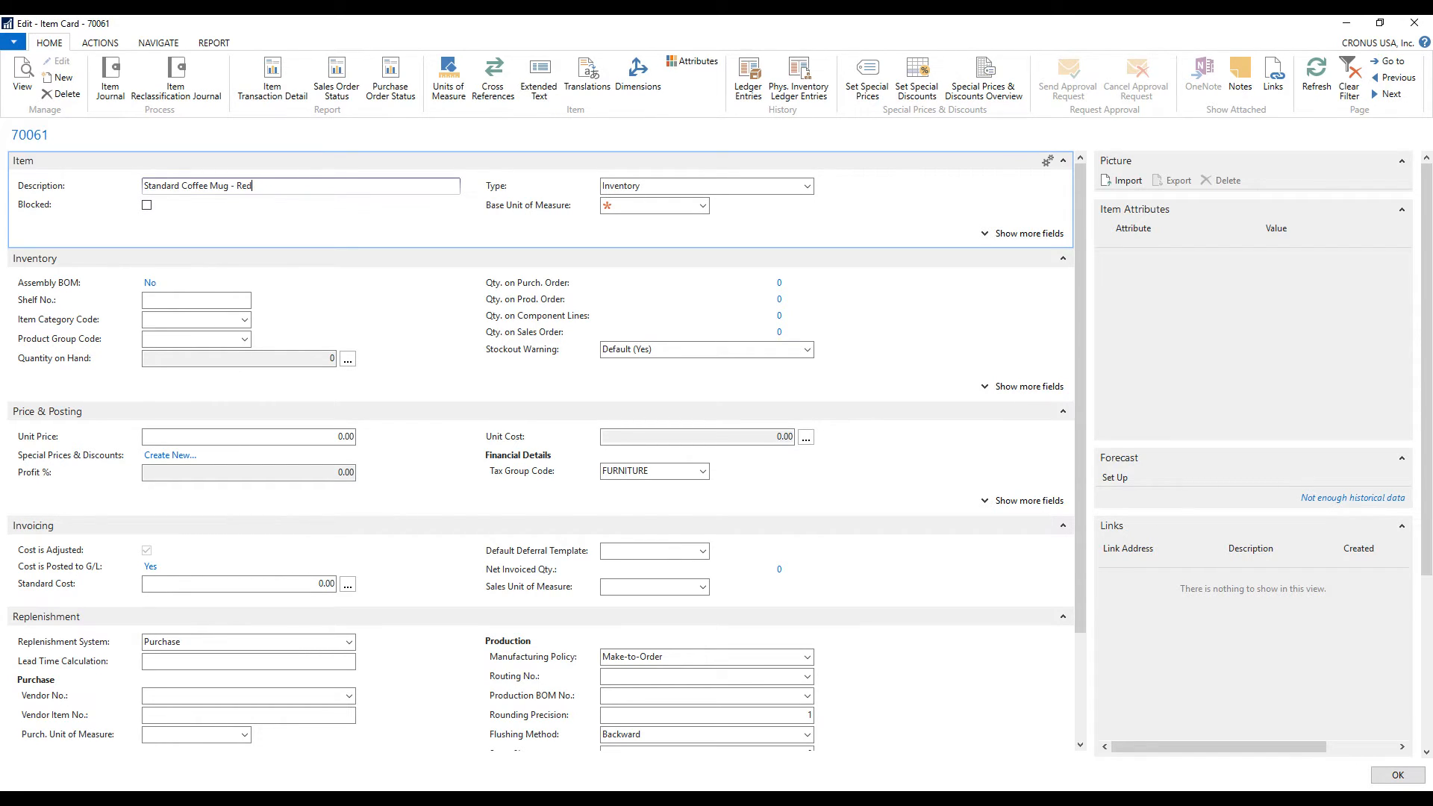
left_click(654, 205)
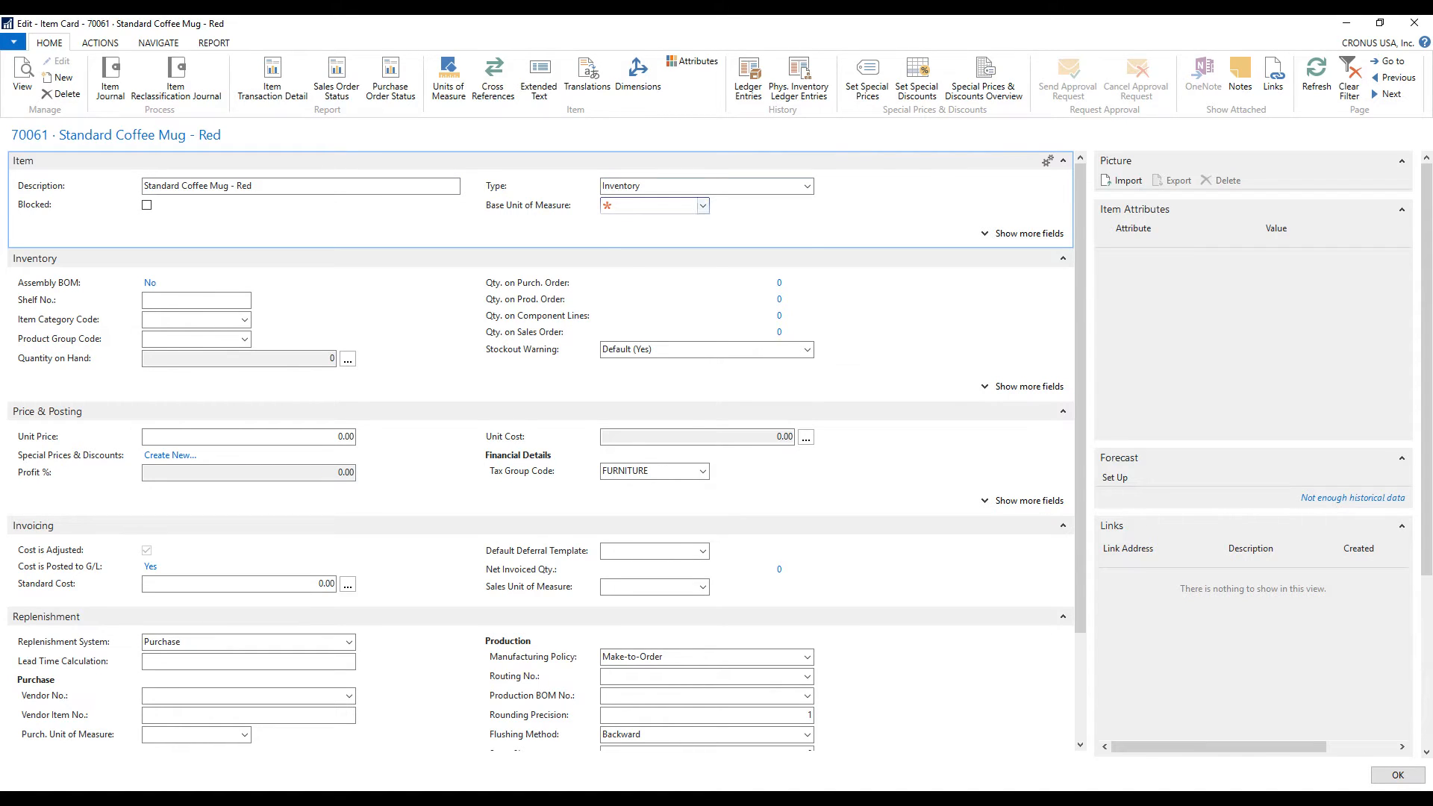
left_click(703, 205)
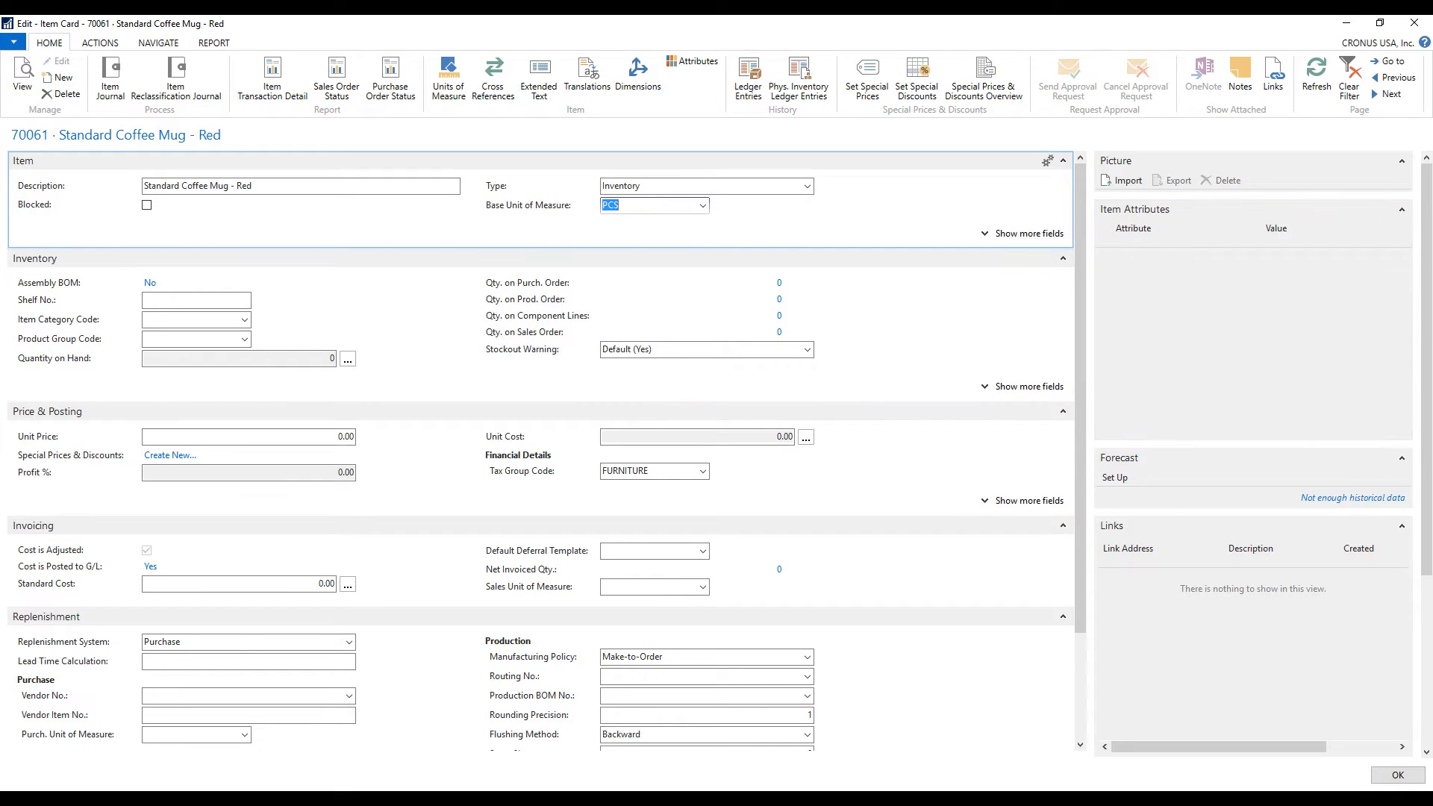
left_click(674, 61)
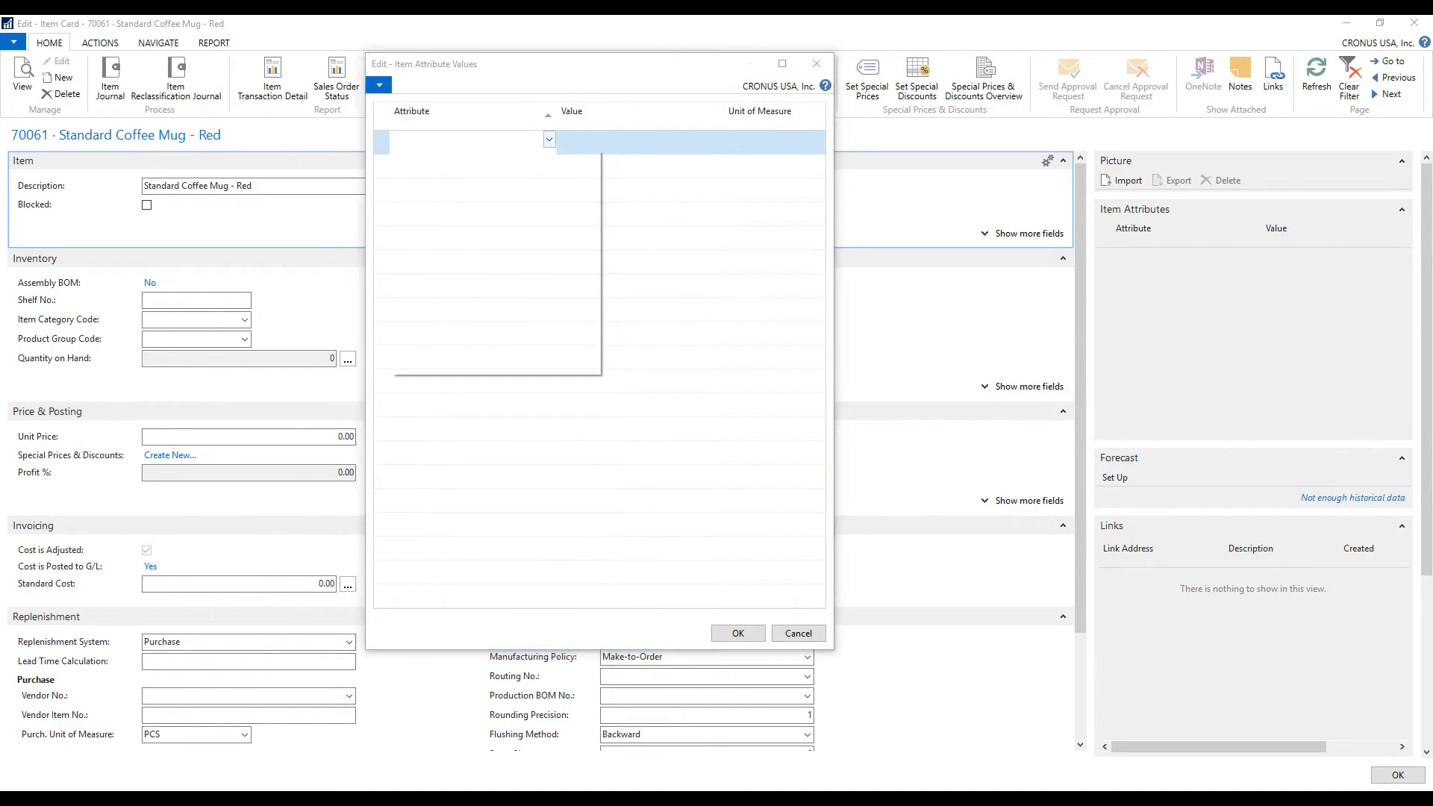
Set the Color attribute to Red and bring up the full item attributes list
left_click(549, 139)
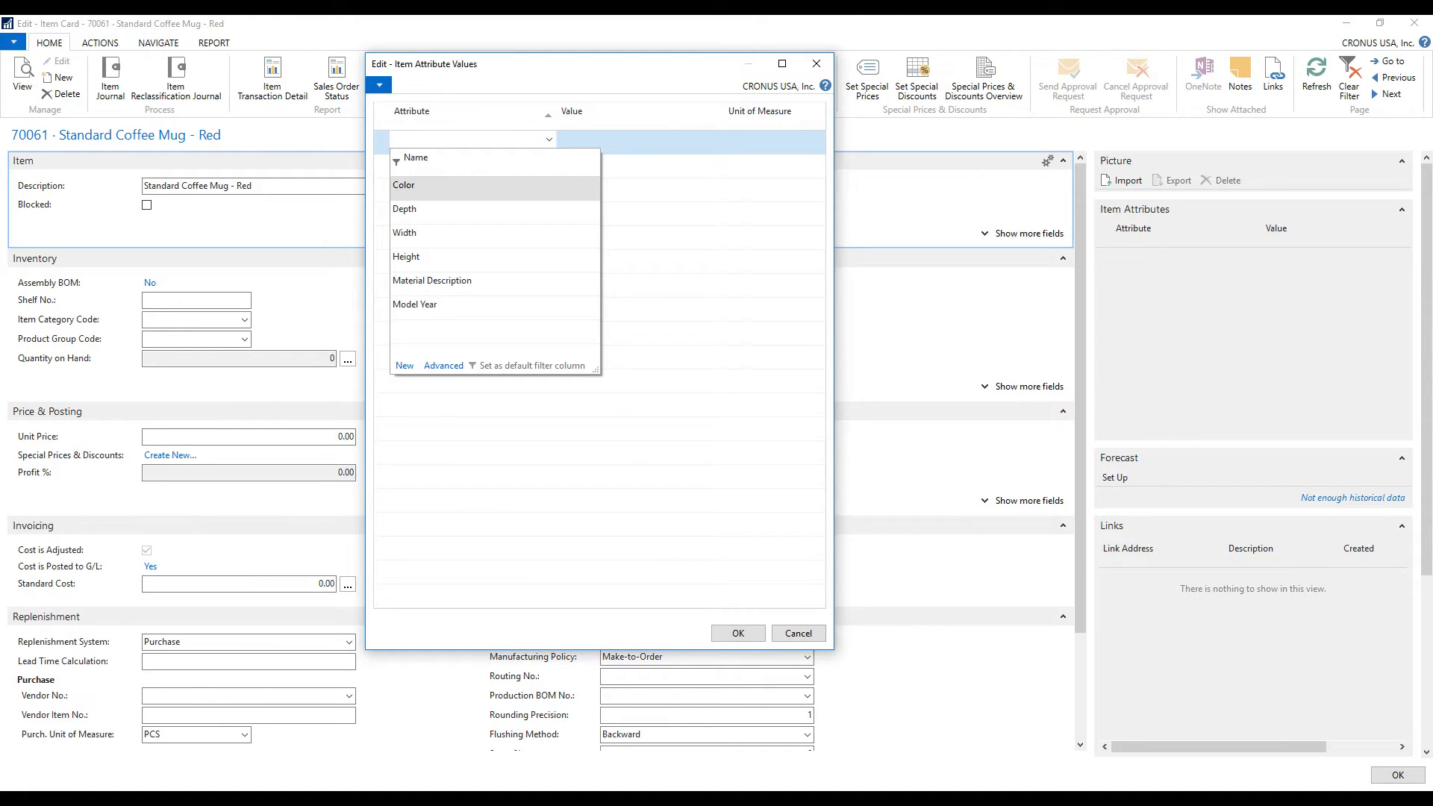
left_click(404, 185)
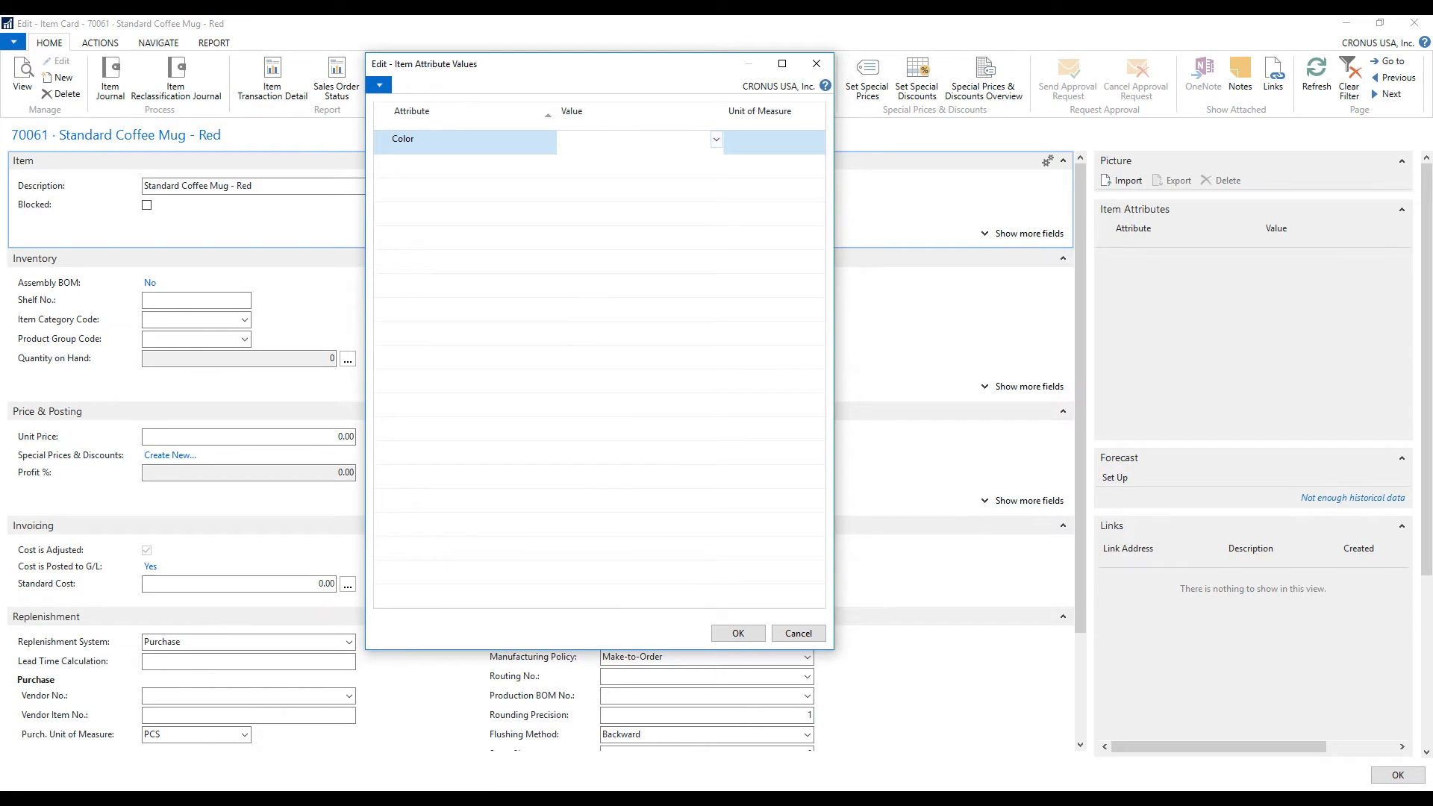
left_click(716, 140)
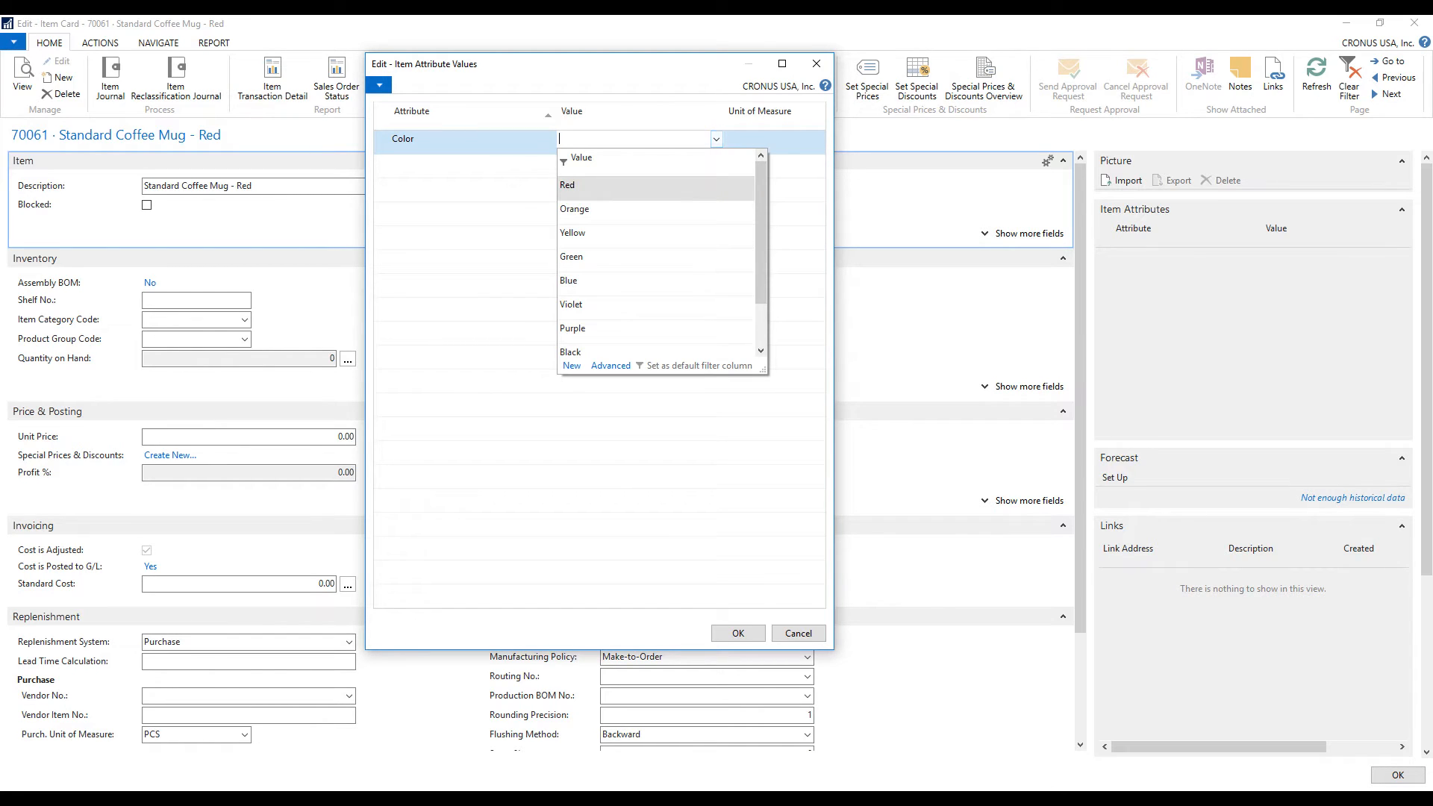
left_click(568, 186)
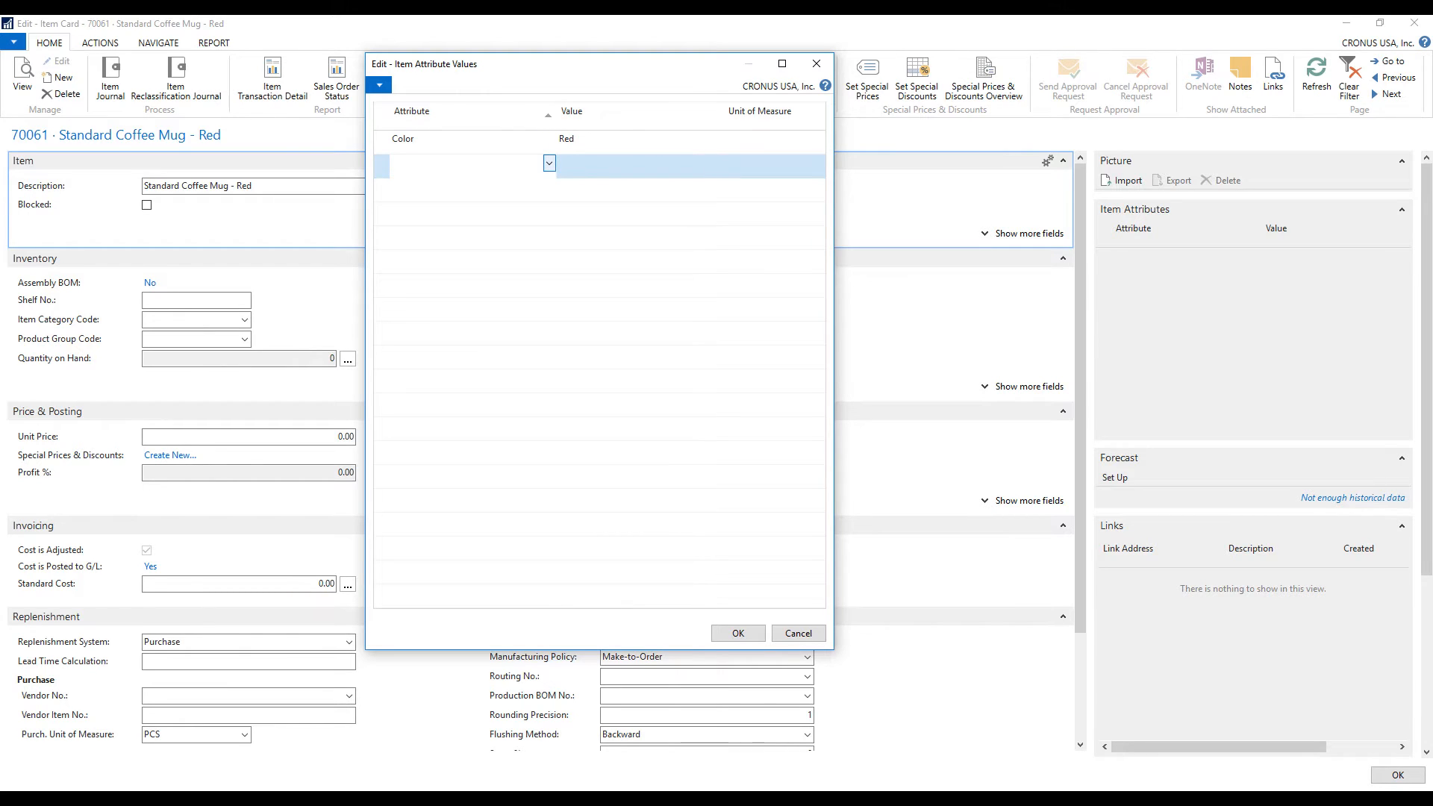
left_click(548, 163)
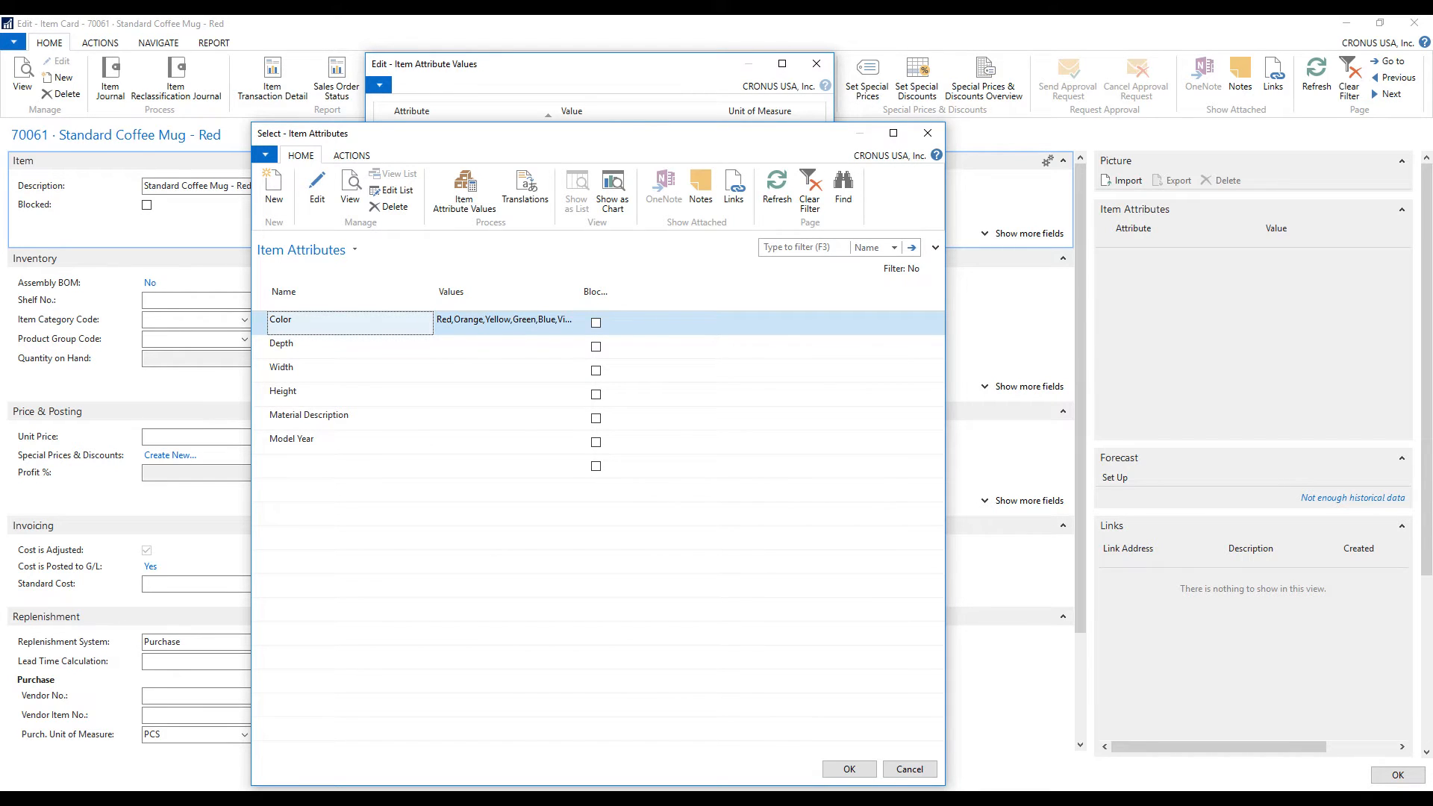
Confirm Color = Red in Item Attribute Values and close the red mug's card
left_click(273, 186)
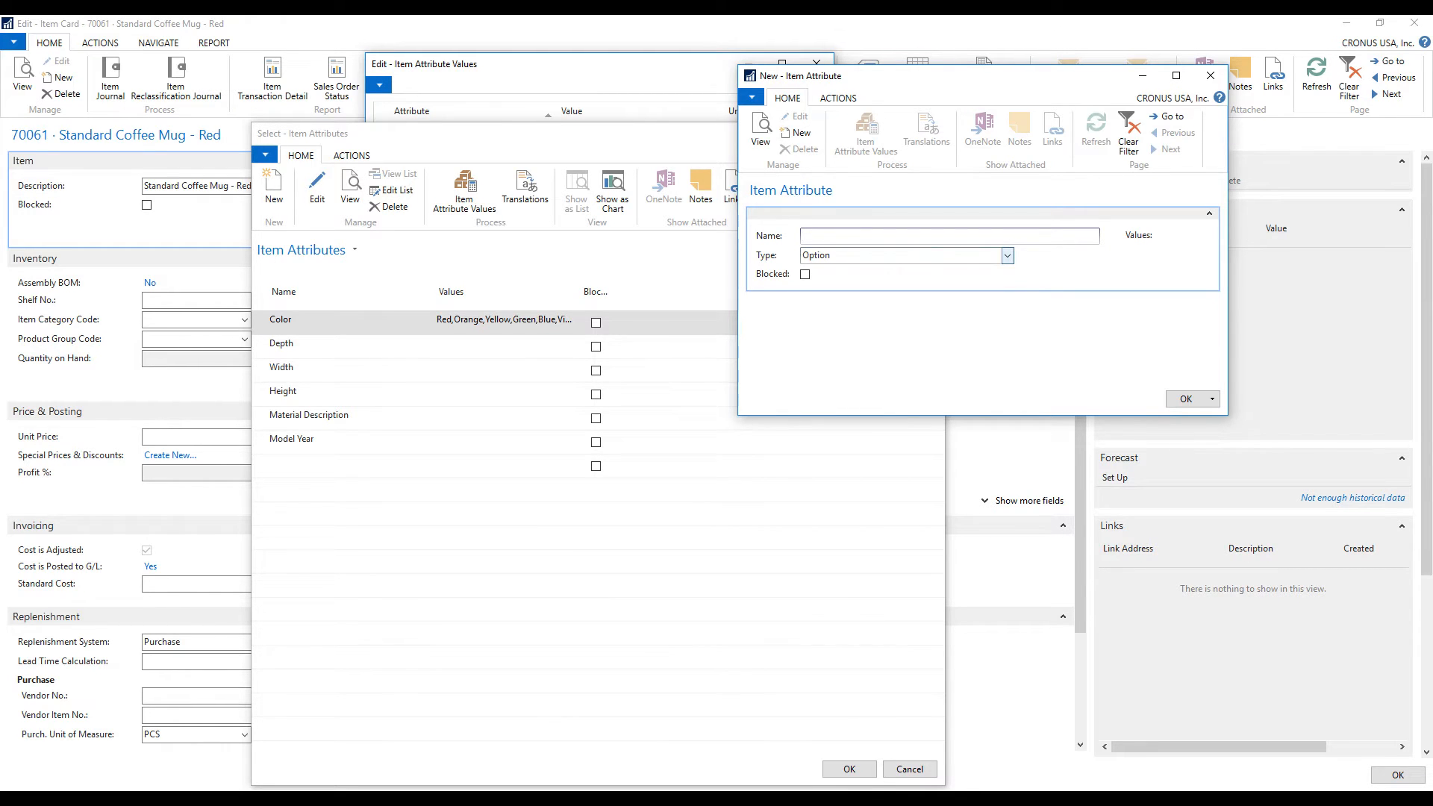
left_click(1007, 256)
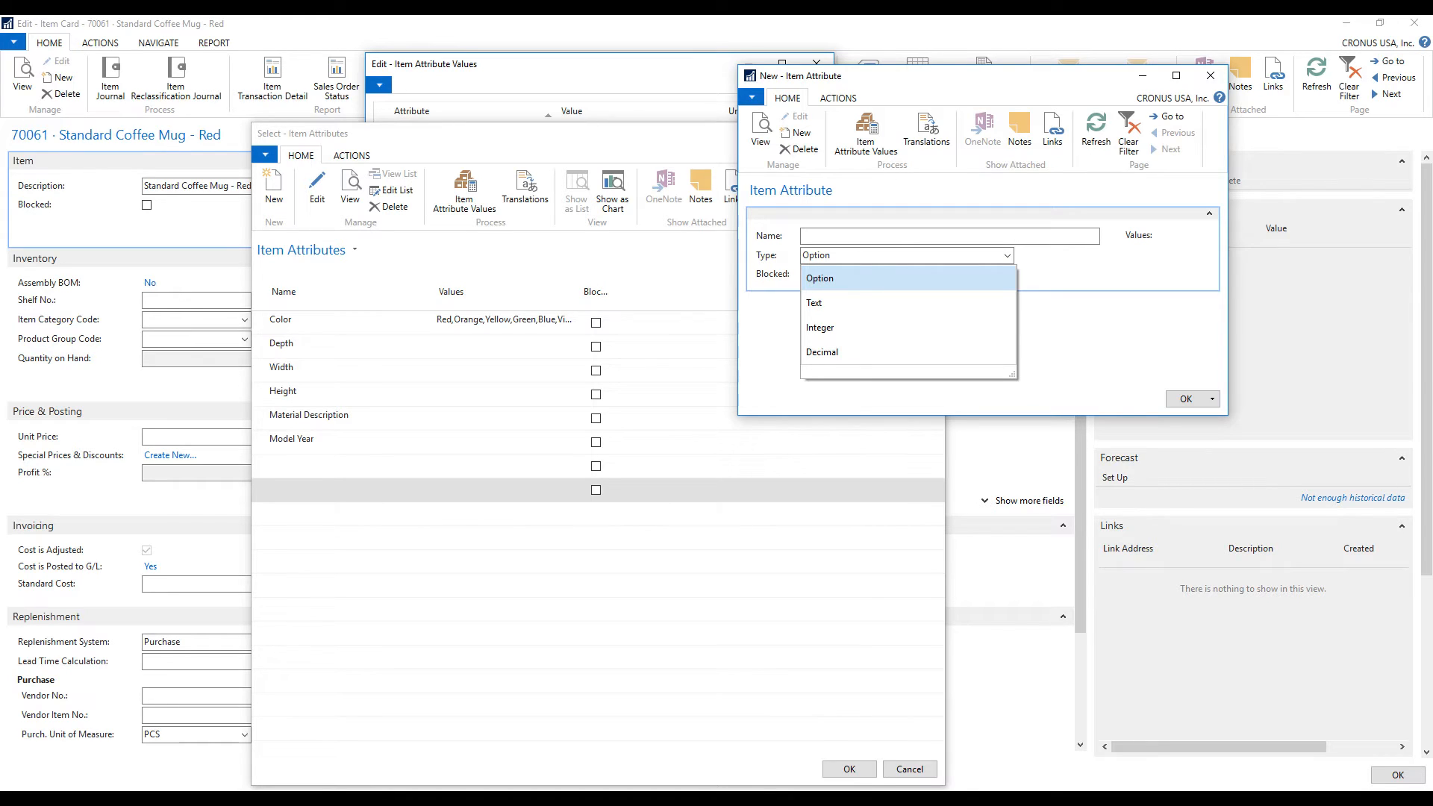
mouse_move(822, 352)
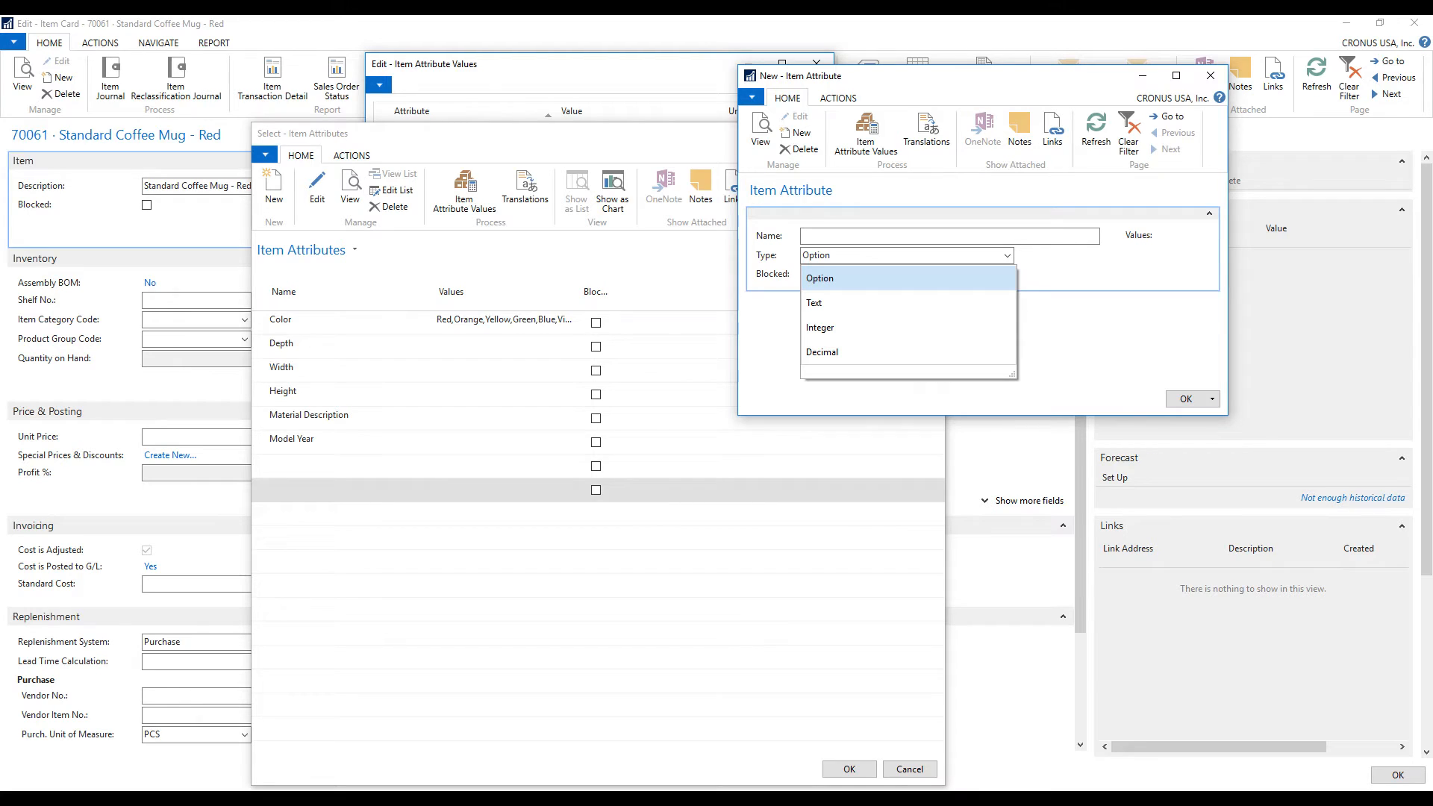
left_click(819, 278)
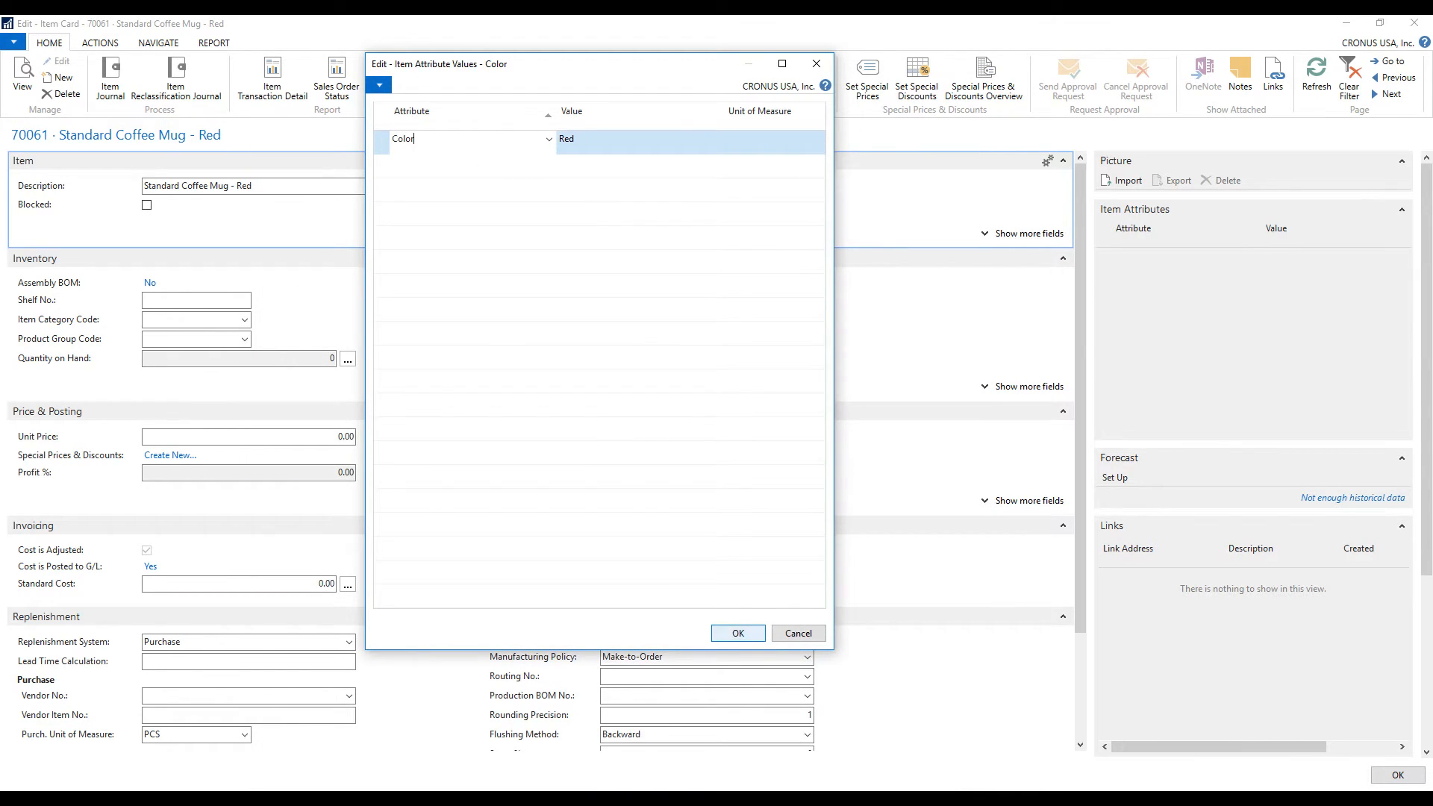
left_click(737, 633)
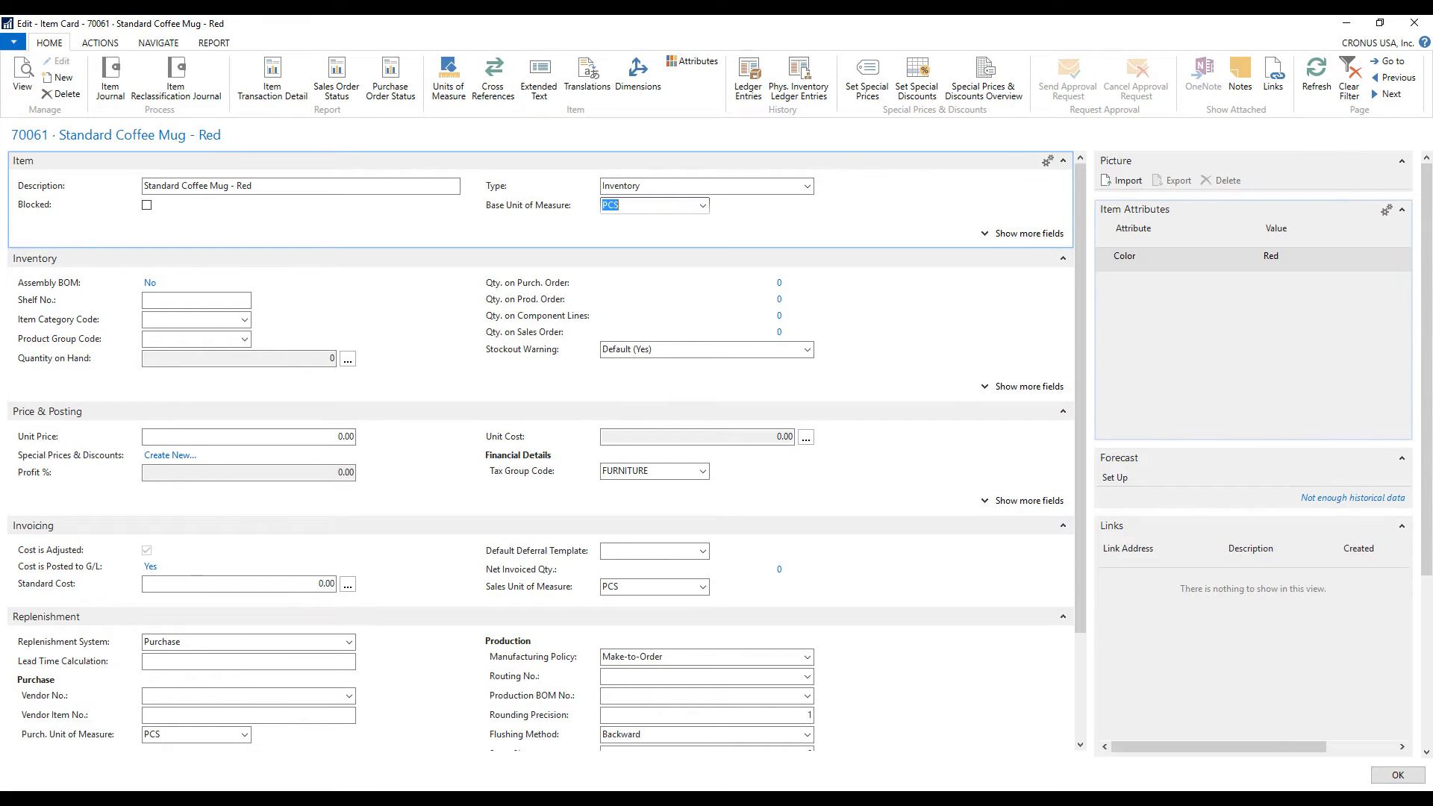
left_click(1398, 775)
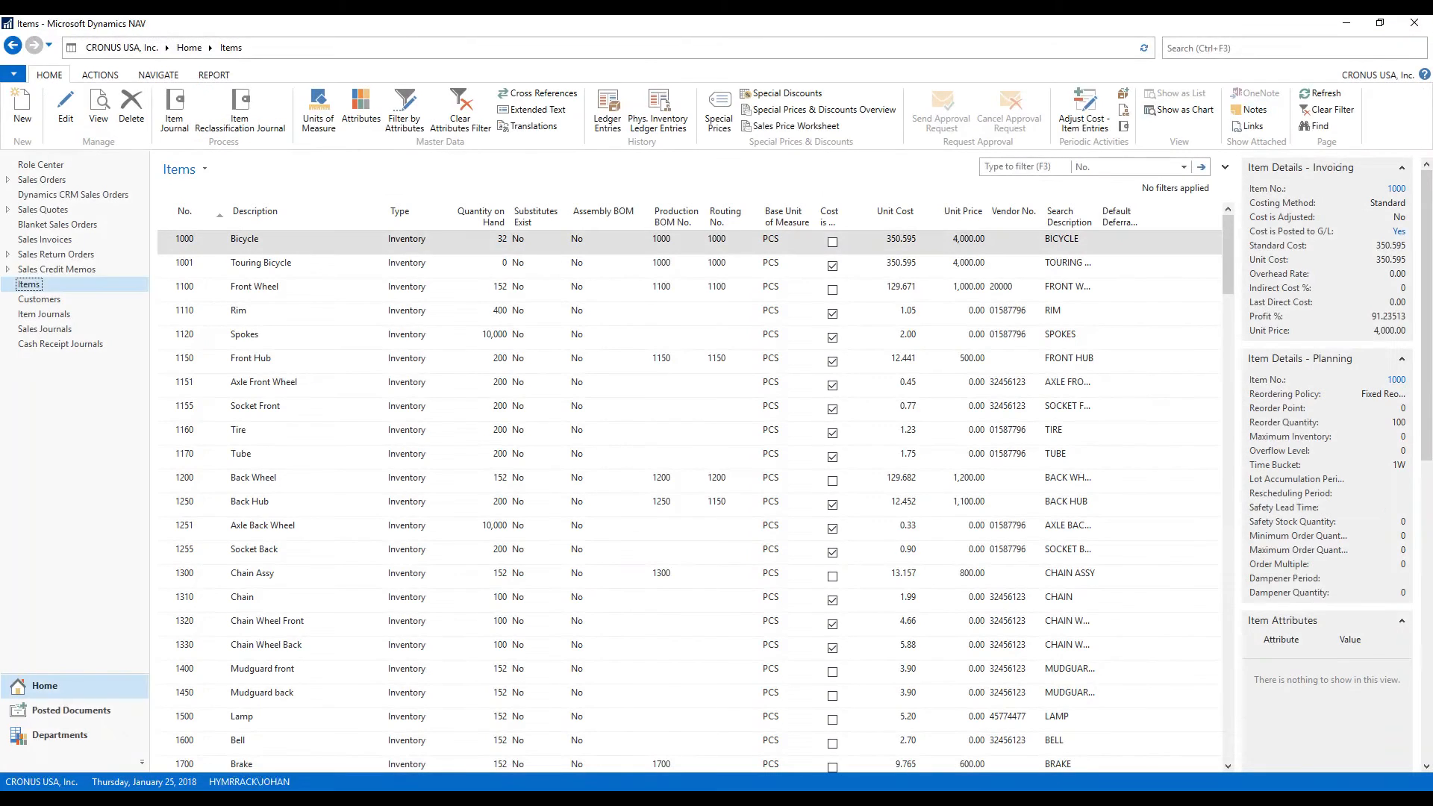
Create item 70062 'Standard Coffee Mug - Blue' with base unit PCS
left_click(22, 111)
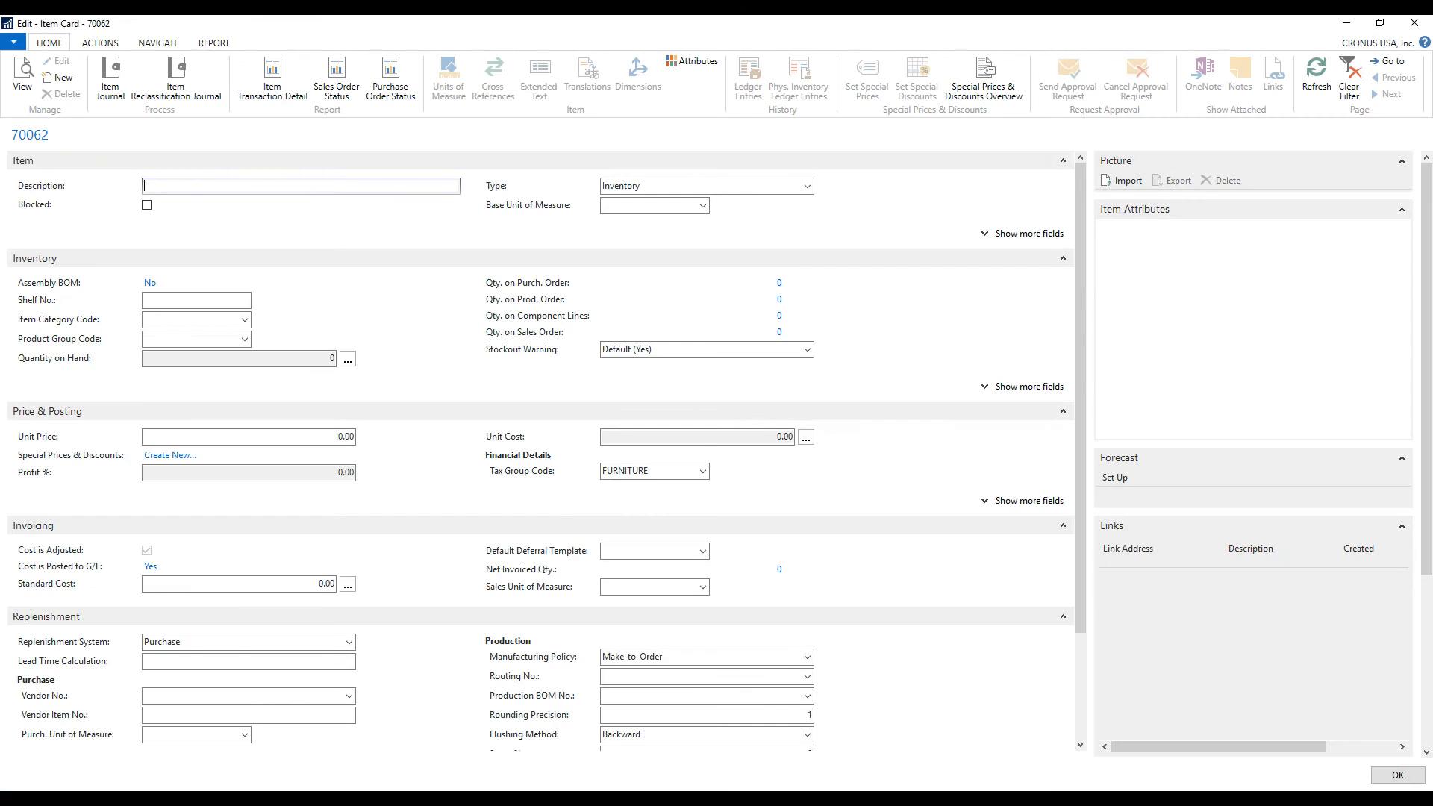
type("STanda")
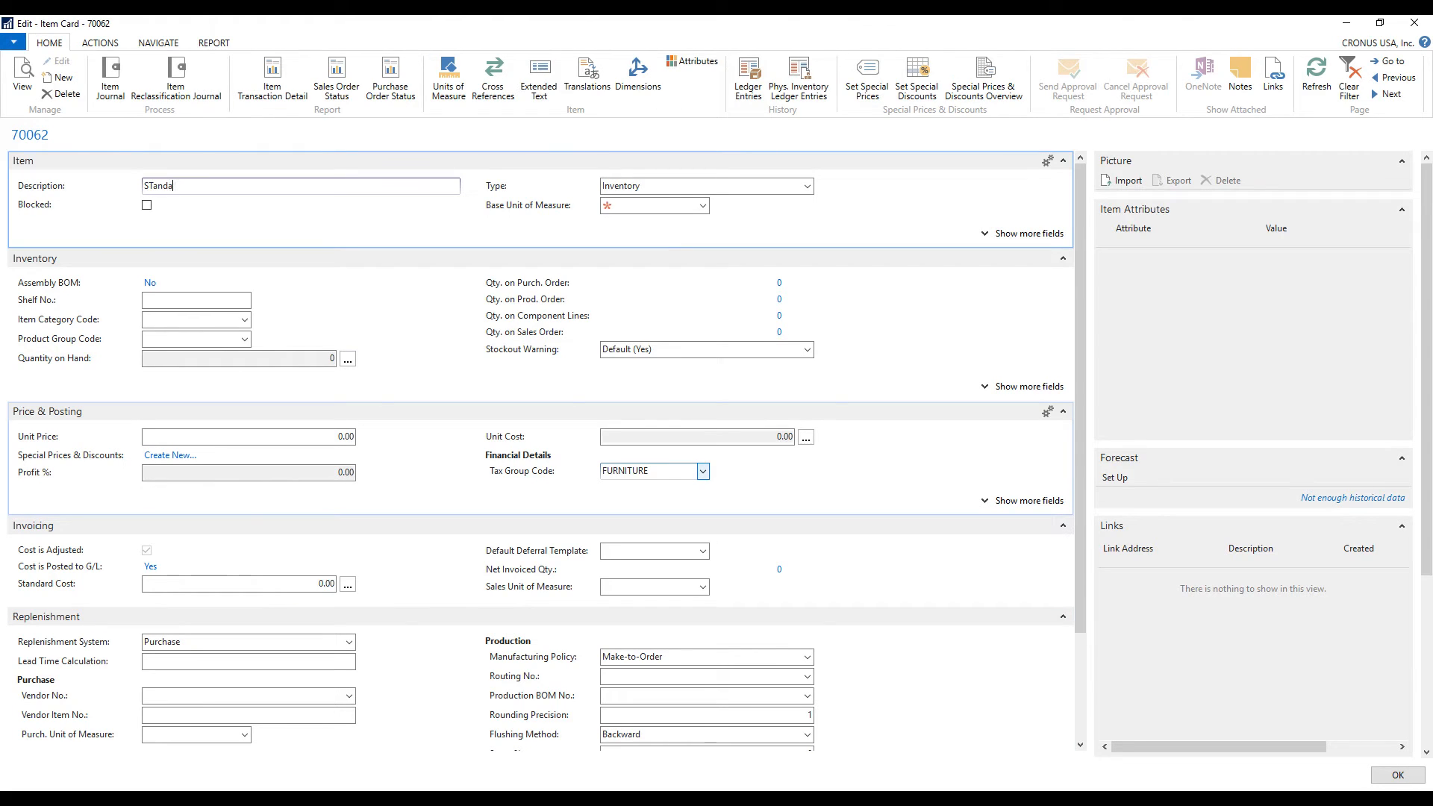
type("Standard Coffee Mug - Blue")
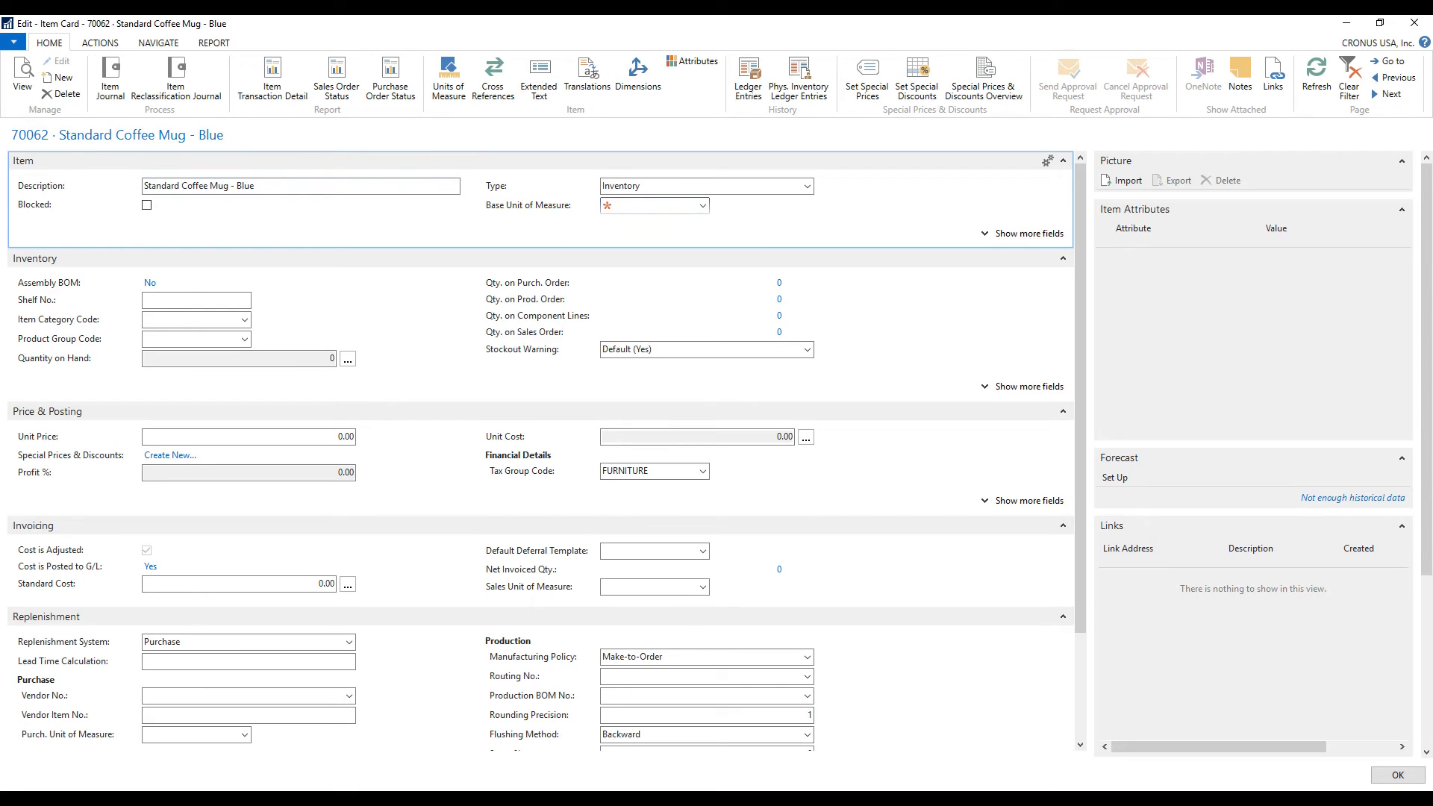
type("pcs")
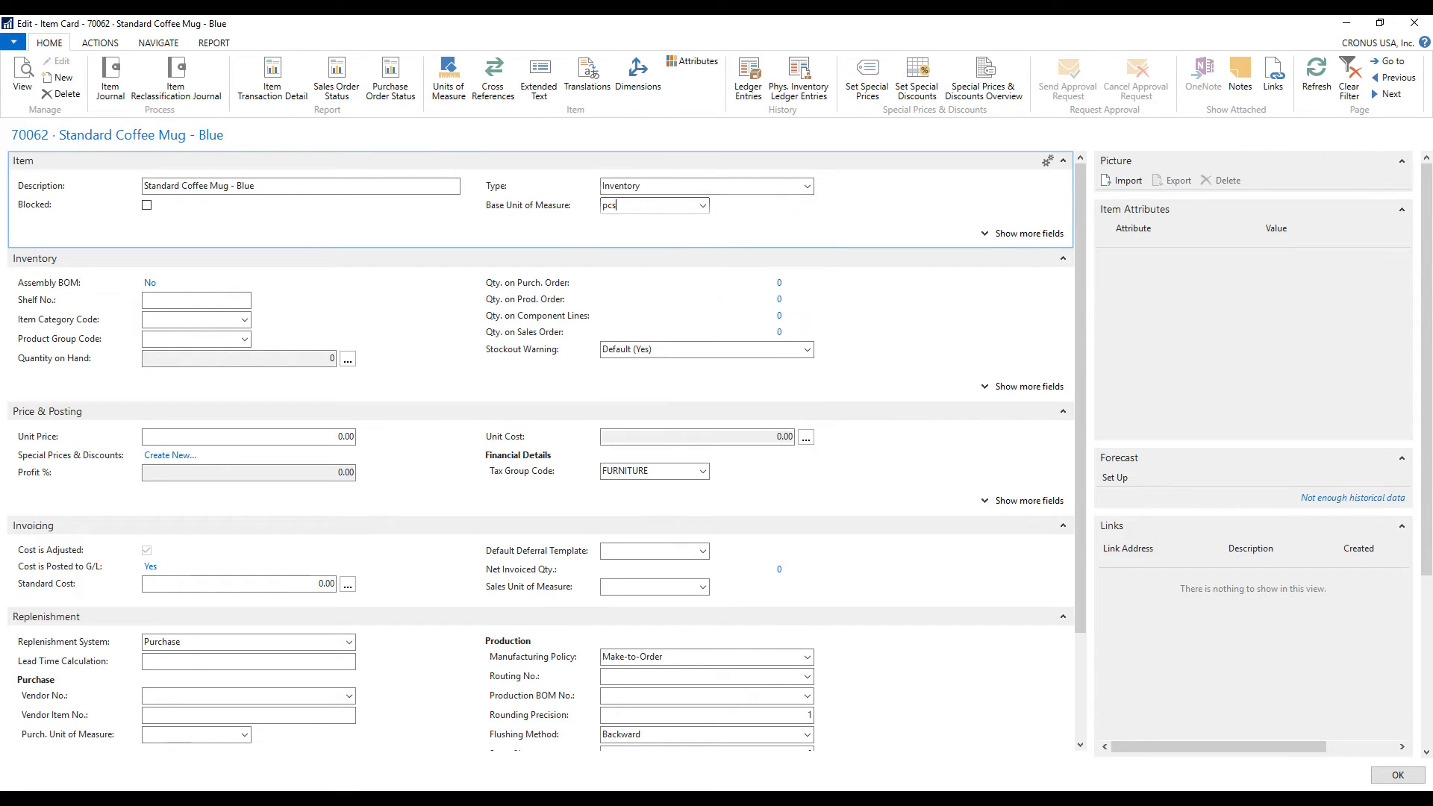
Give the blue mug a Color attribute of Blue and close its card
left_click(682, 61)
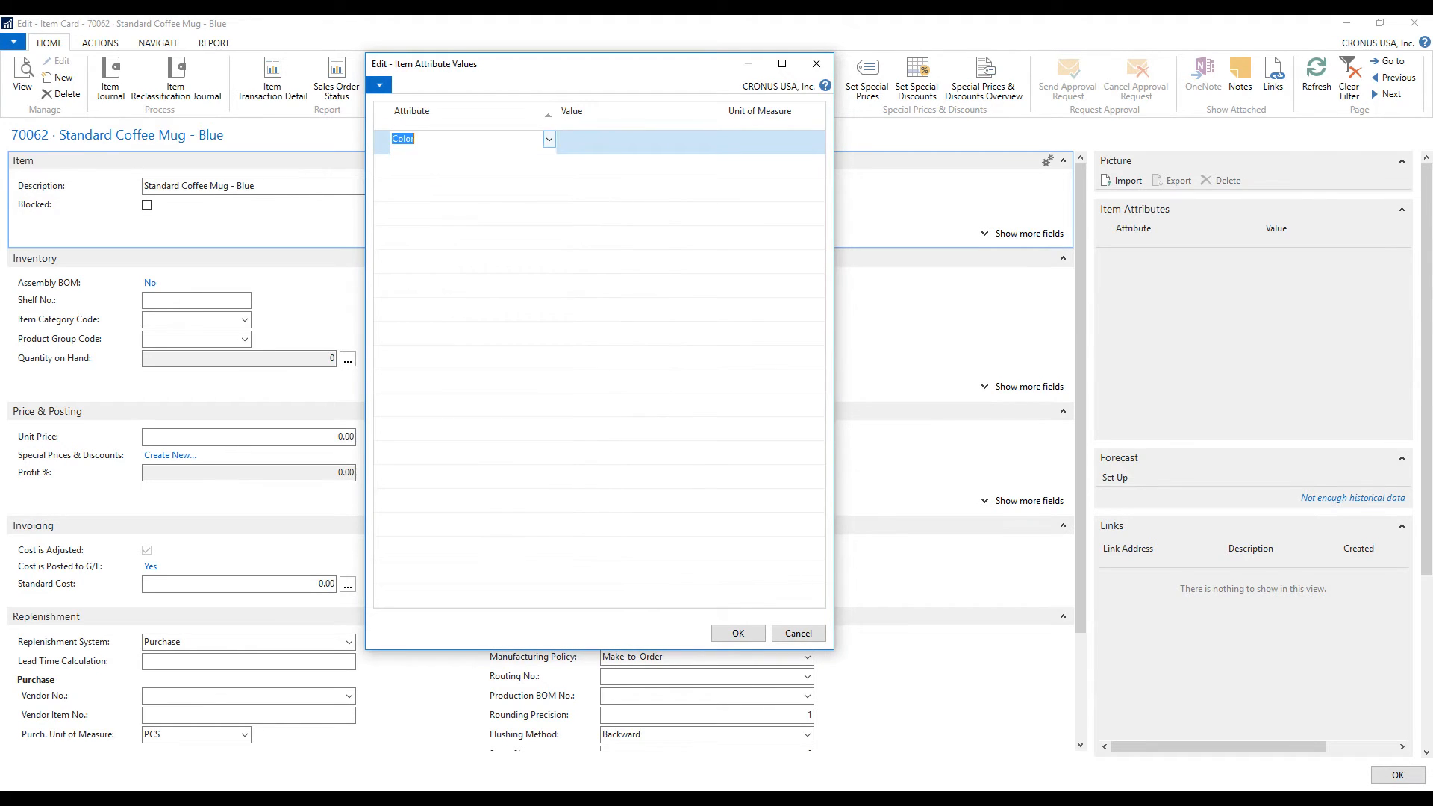
left_click(715, 139)
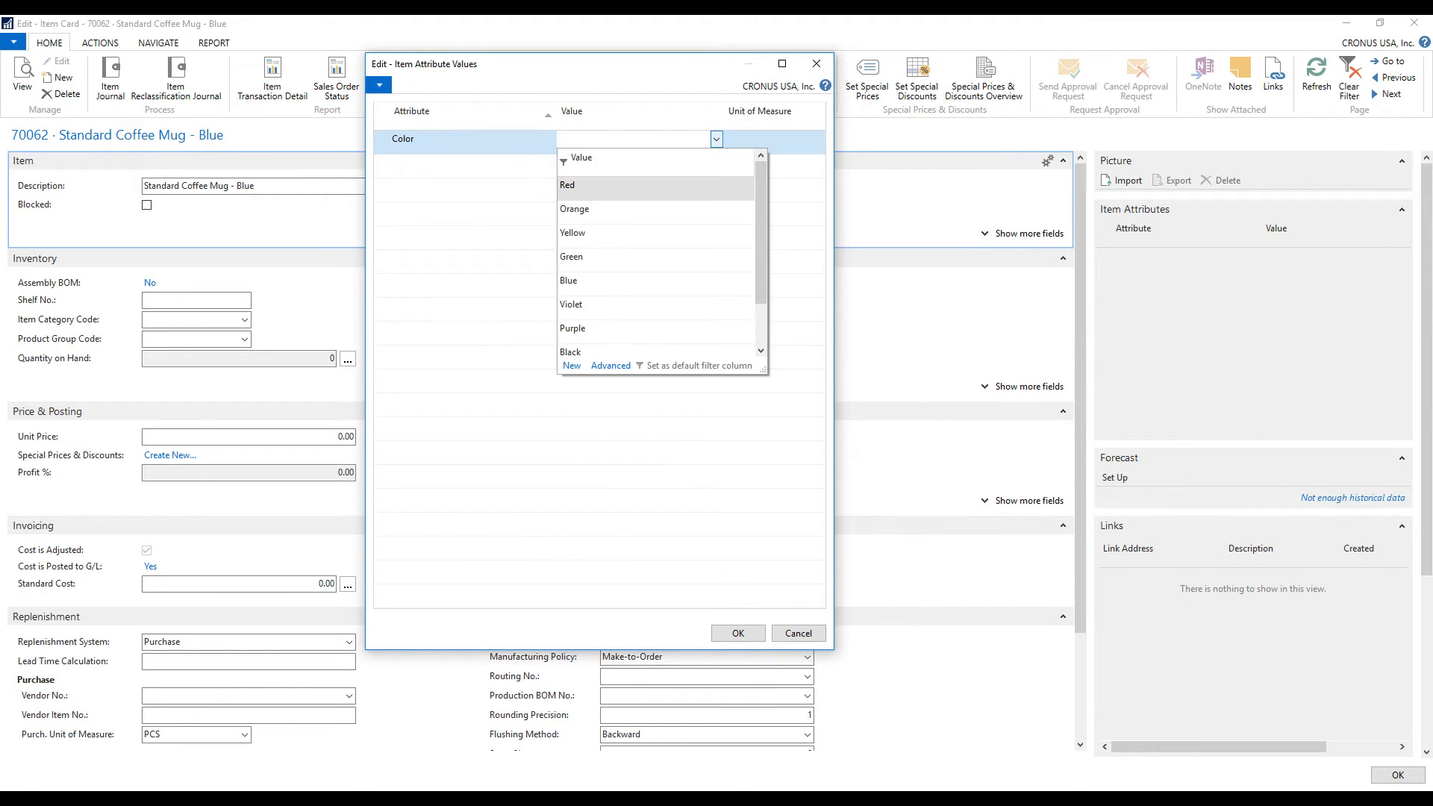
left_click(567, 280)
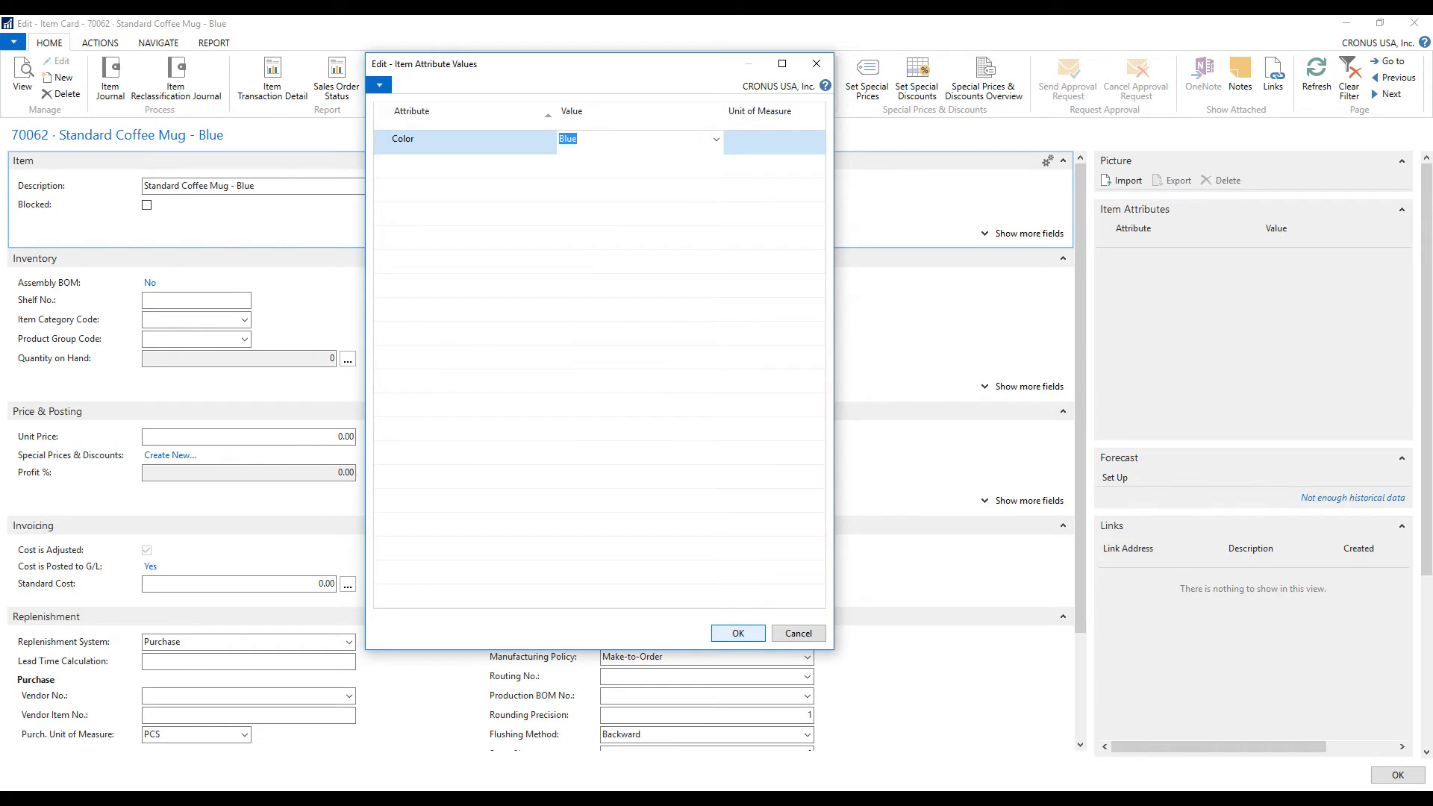
left_click(737, 633)
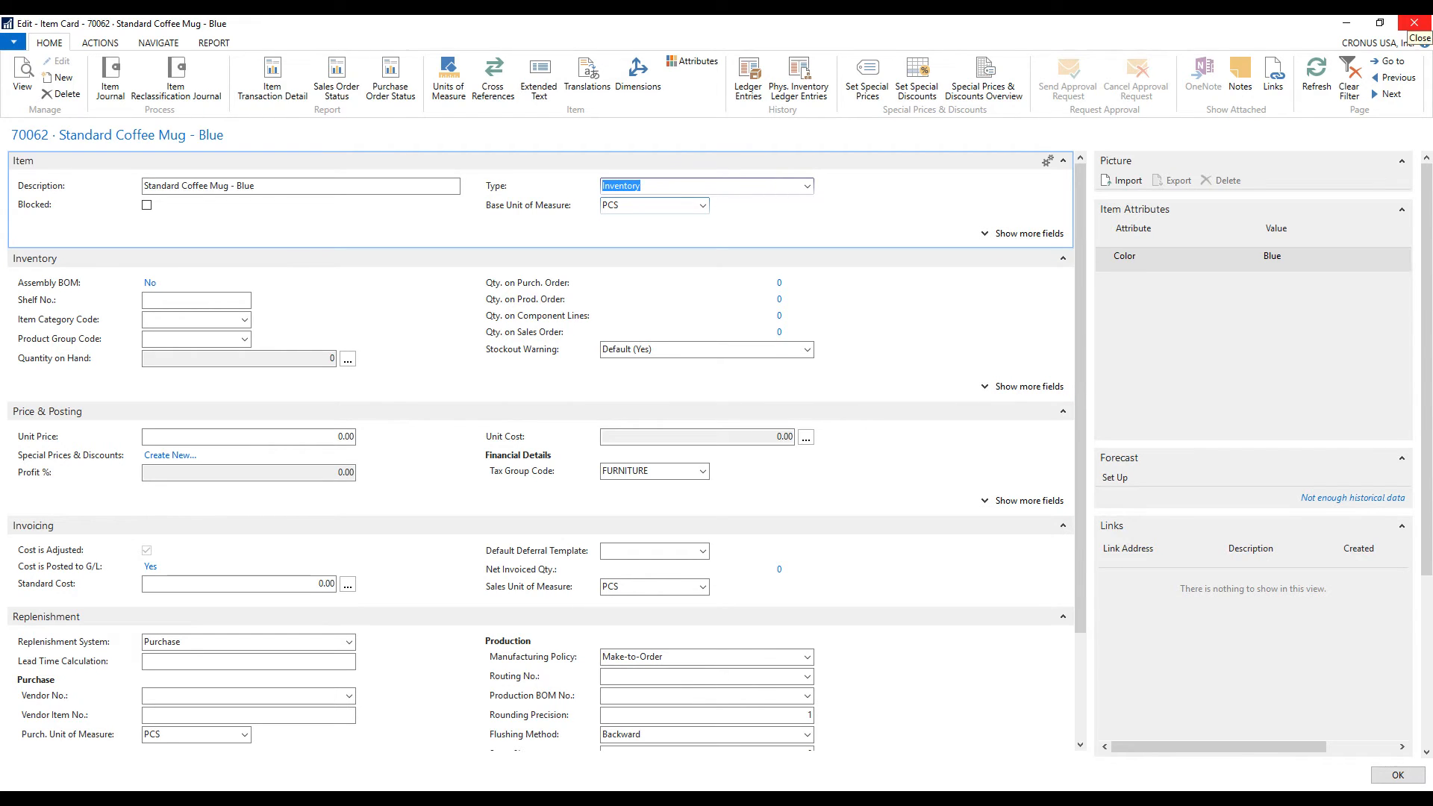
left_click(1414, 24)
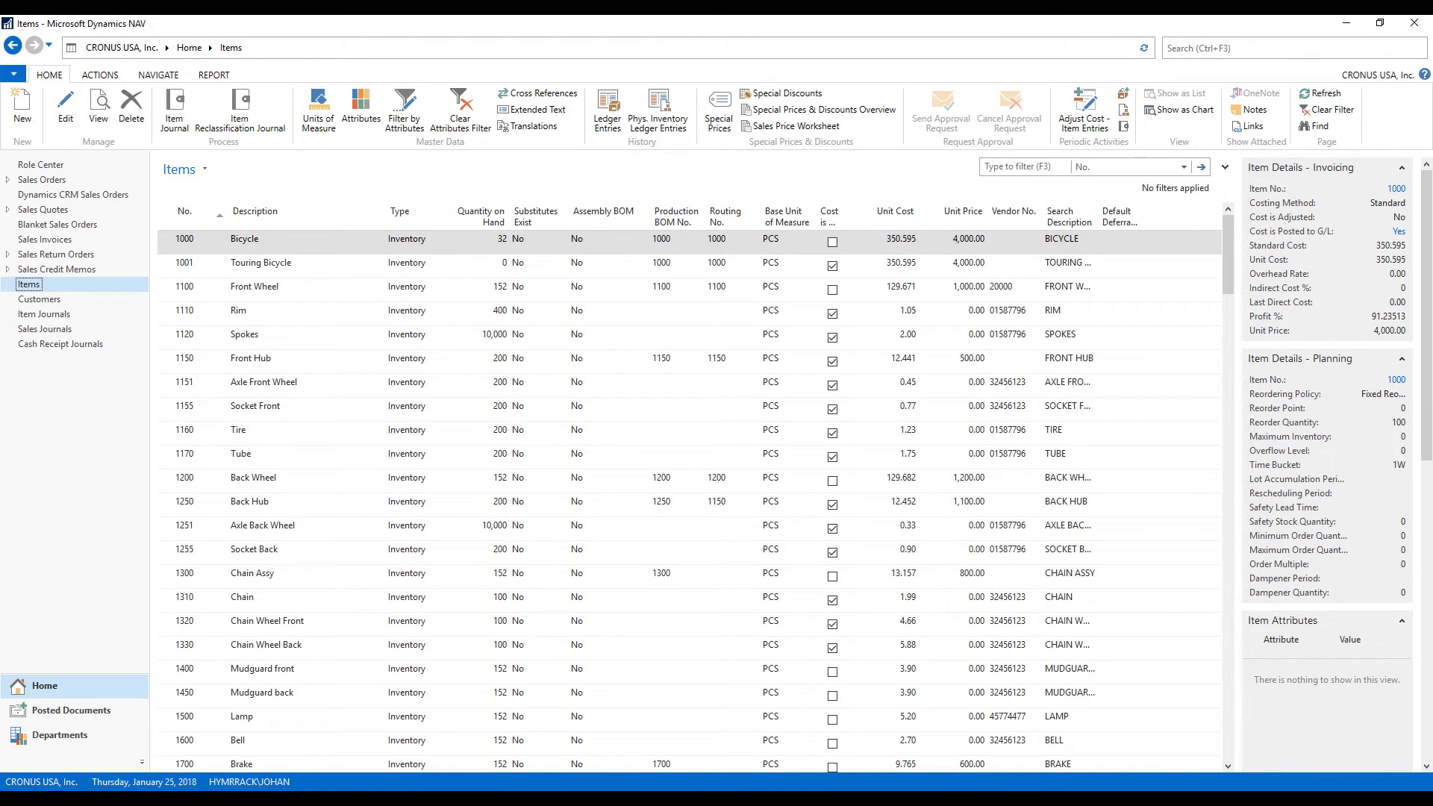
Filter the Items list by the Color attribute with typed value 'red'
left_click(404, 107)
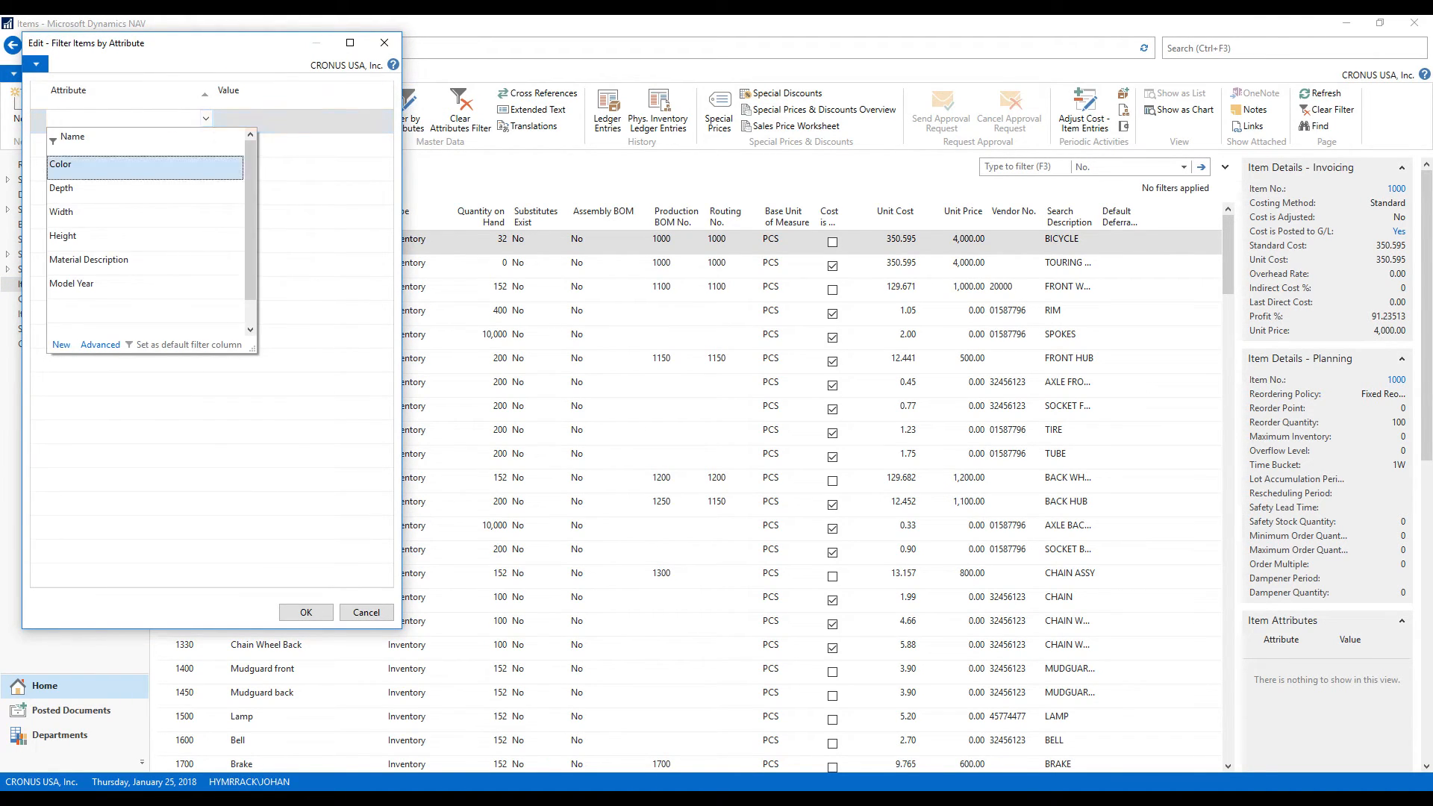
left_click(60, 164)
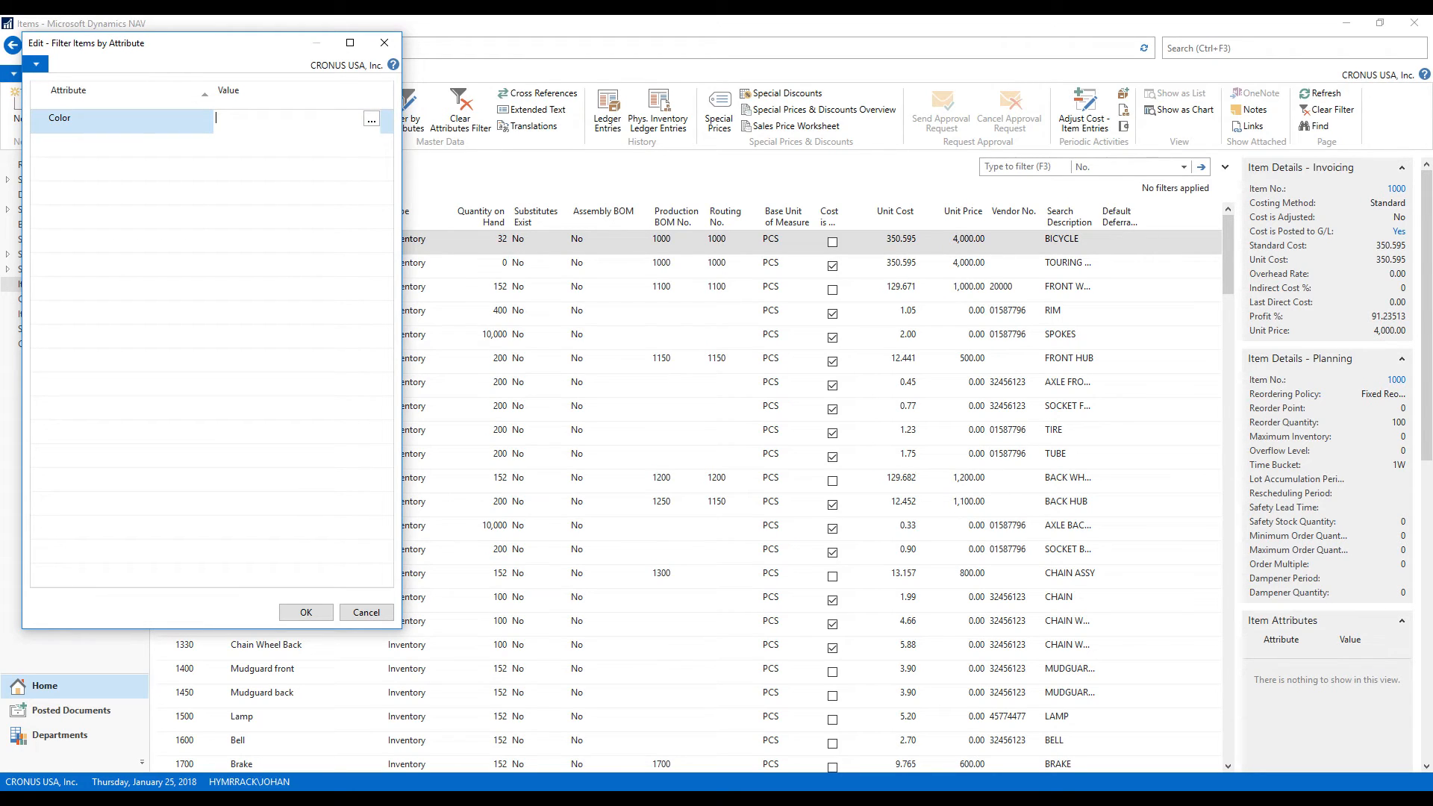
type("red")
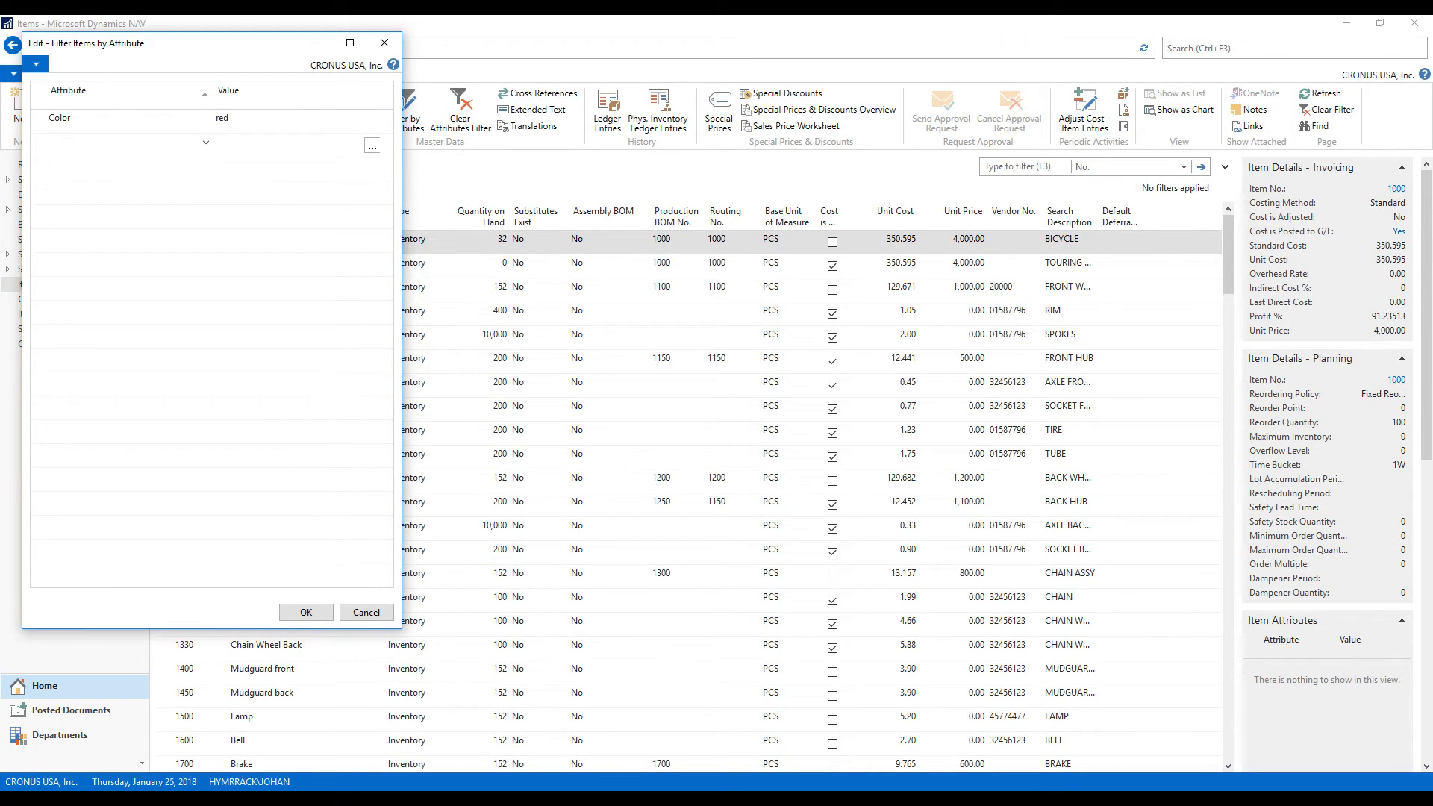
left_click(306, 612)
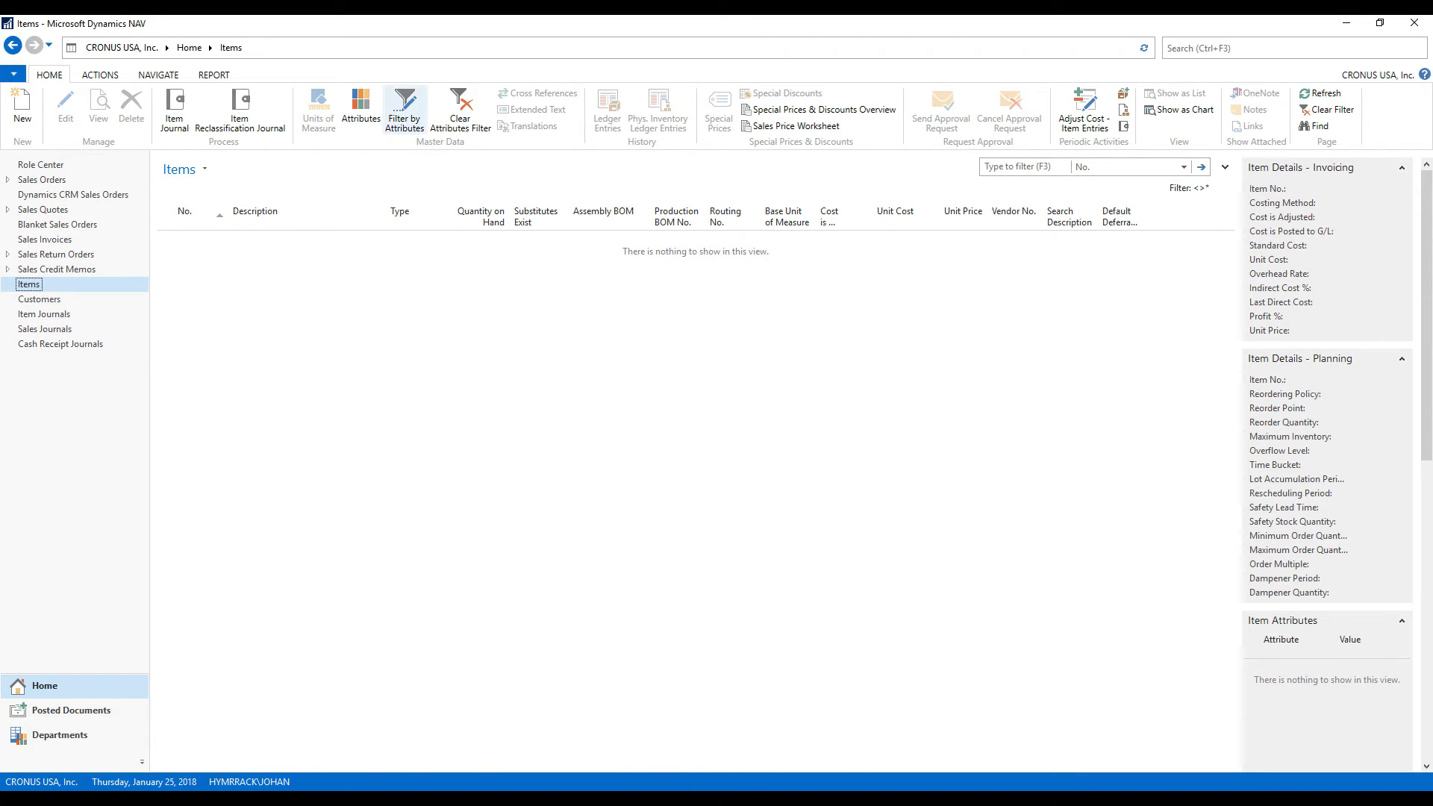
Apply a Color = Red attribute filter chosen from the value list
left_click(405, 108)
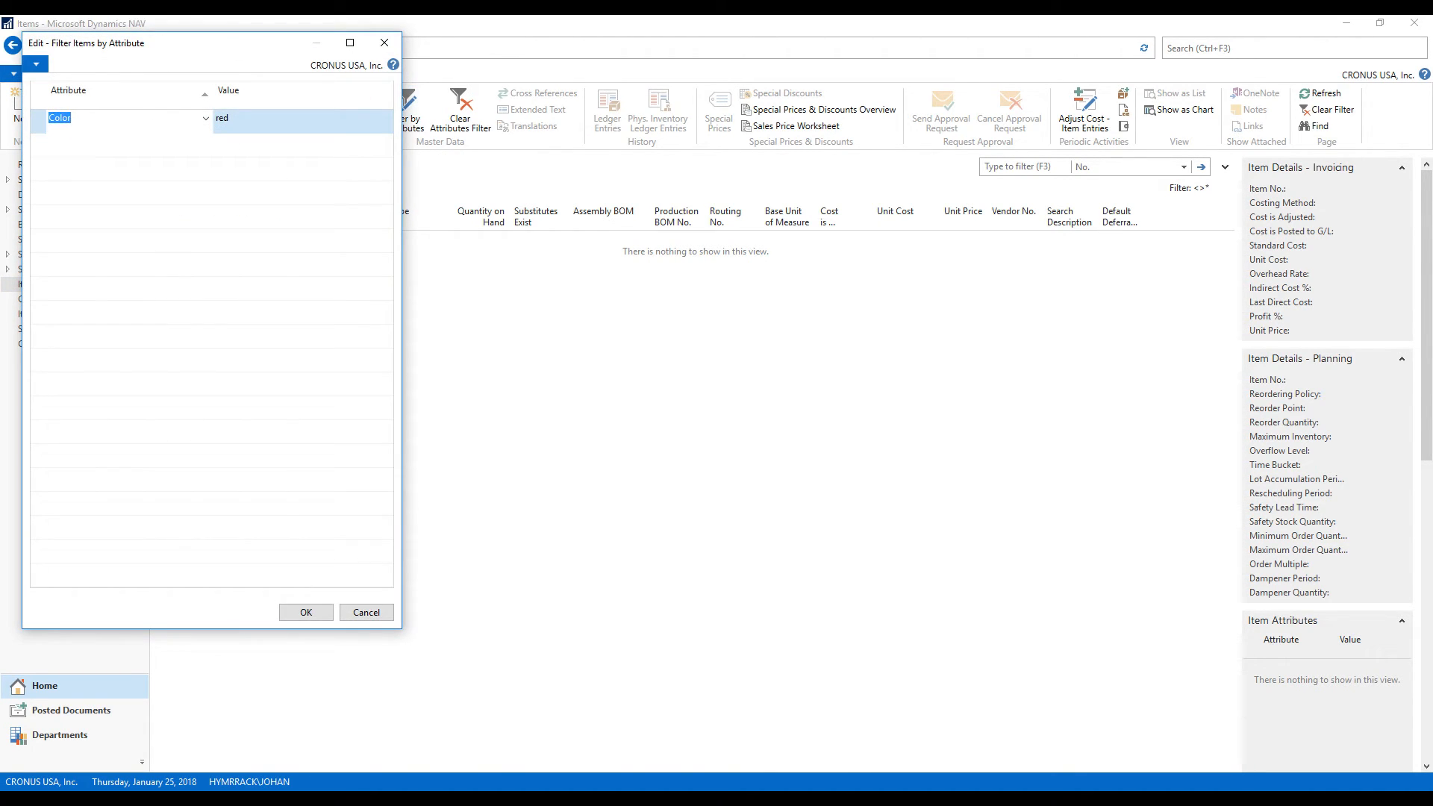
left_click(371, 119)
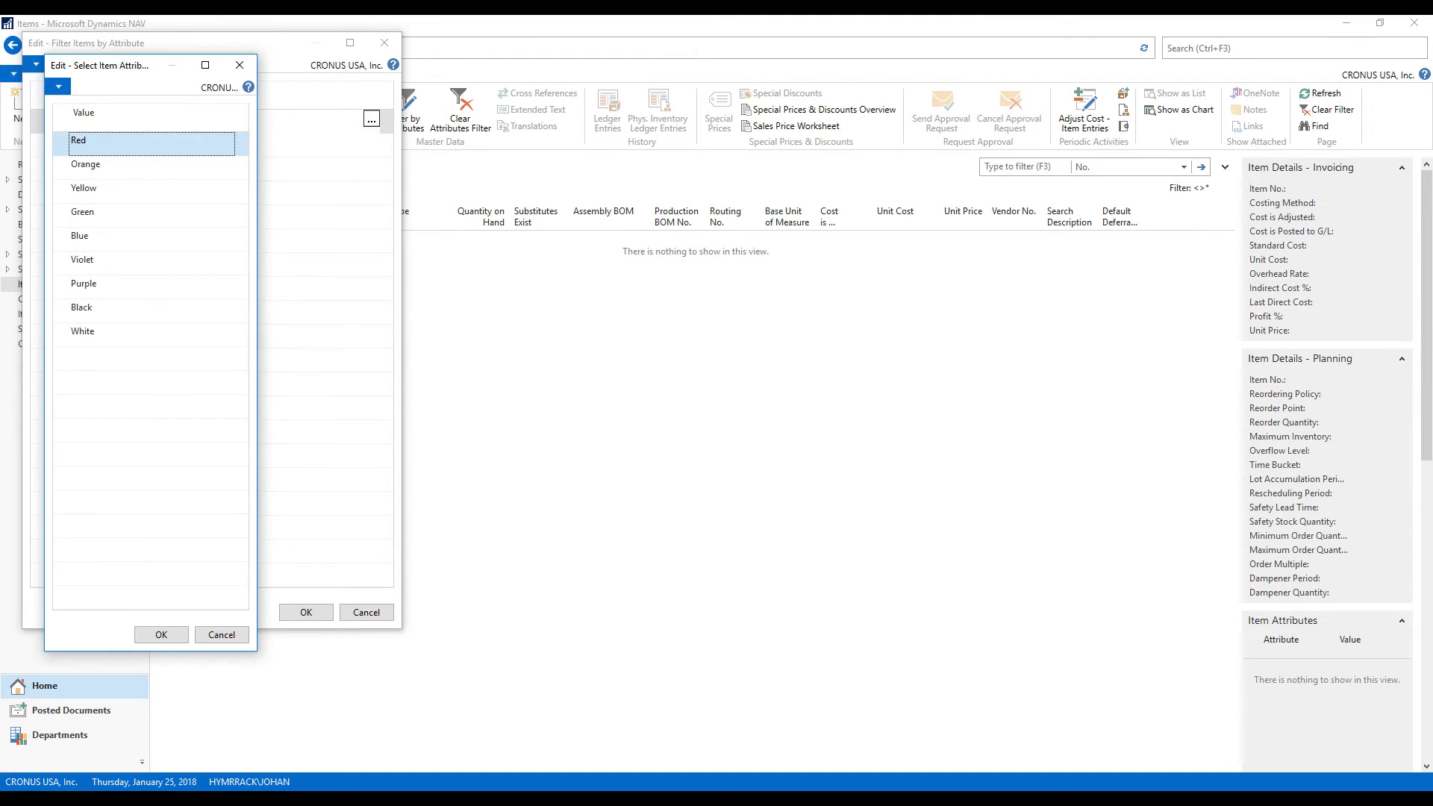
left_click(161, 634)
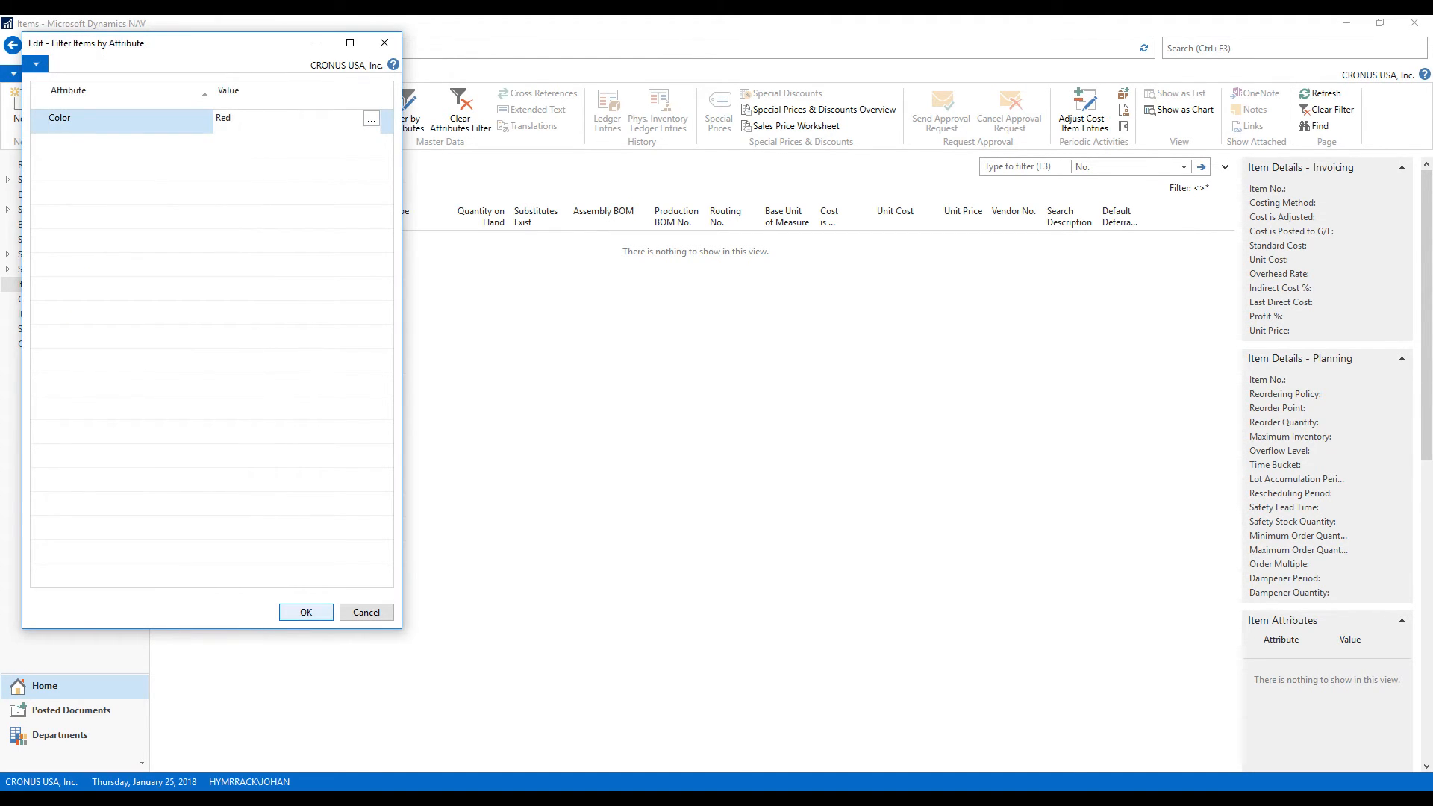
left_click(306, 612)
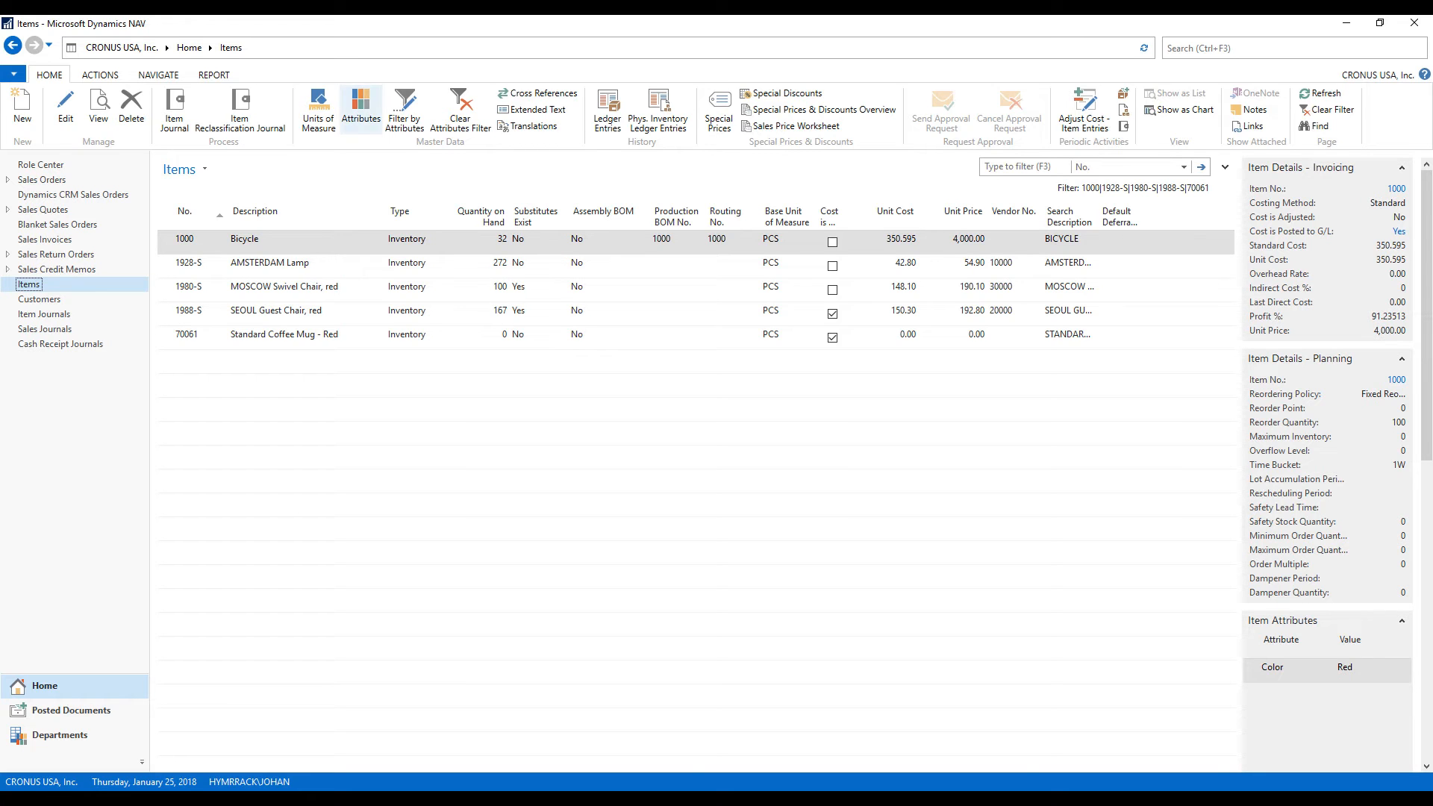
Change the attribute filter to Color = Blue
left_click(405, 108)
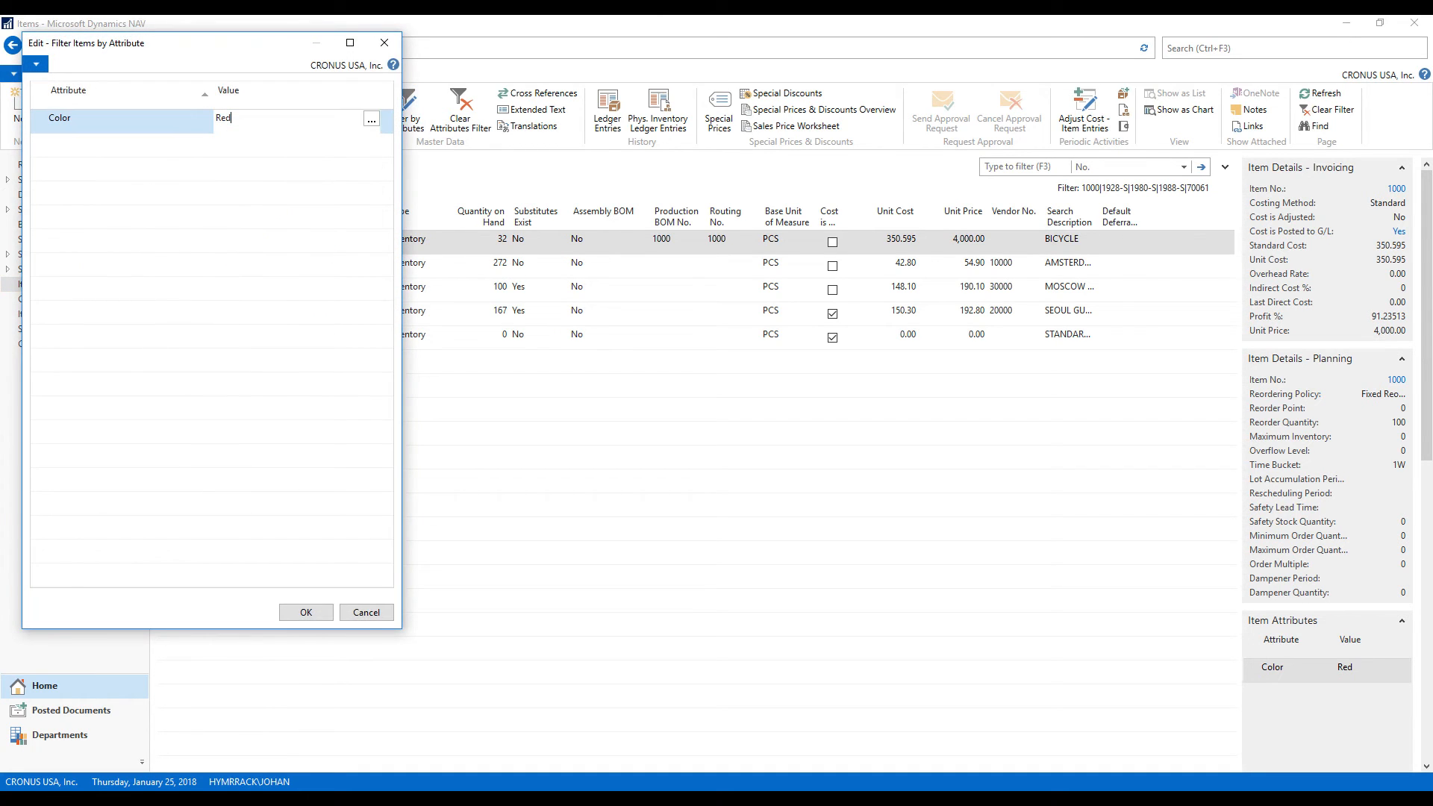
left_click(371, 119)
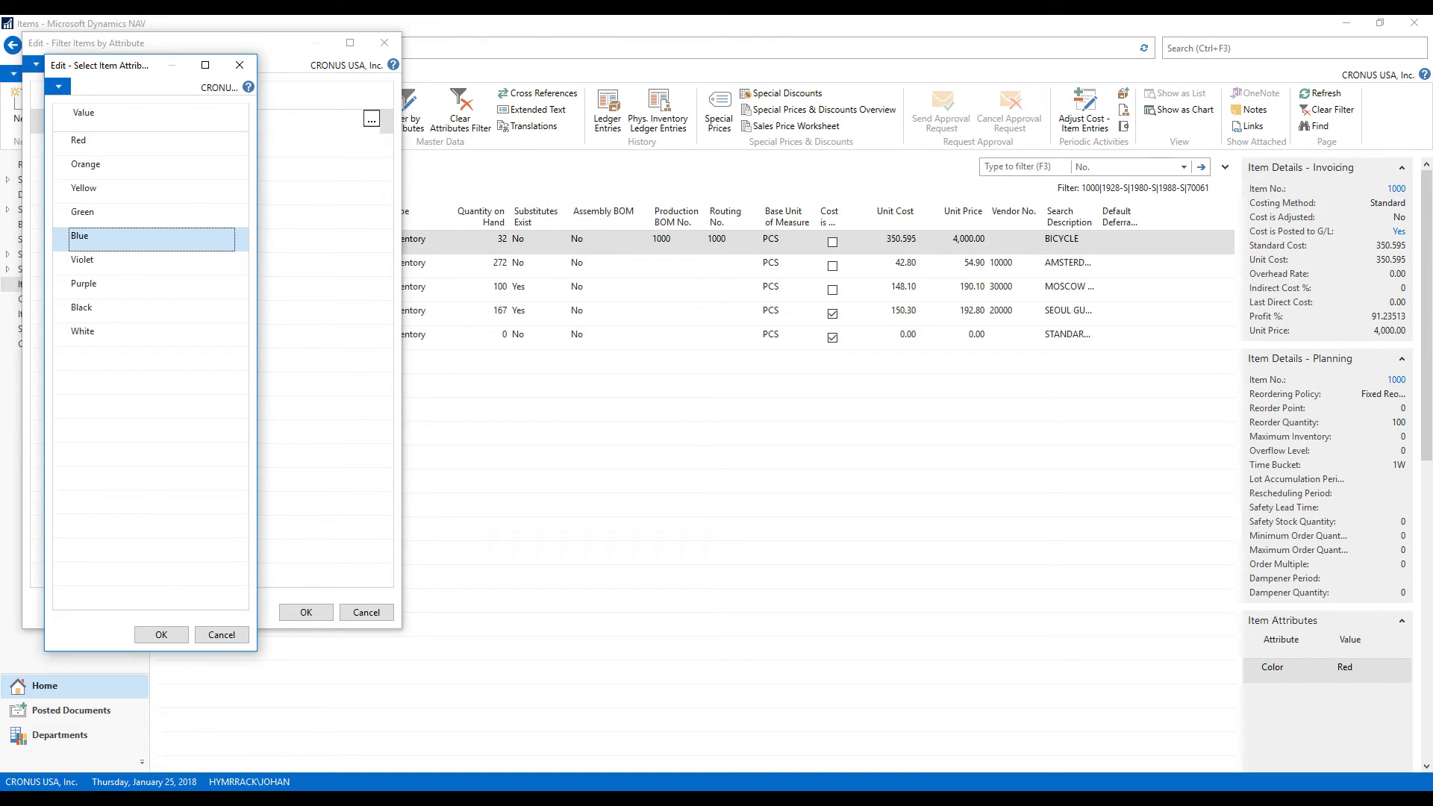
left_click(162, 635)
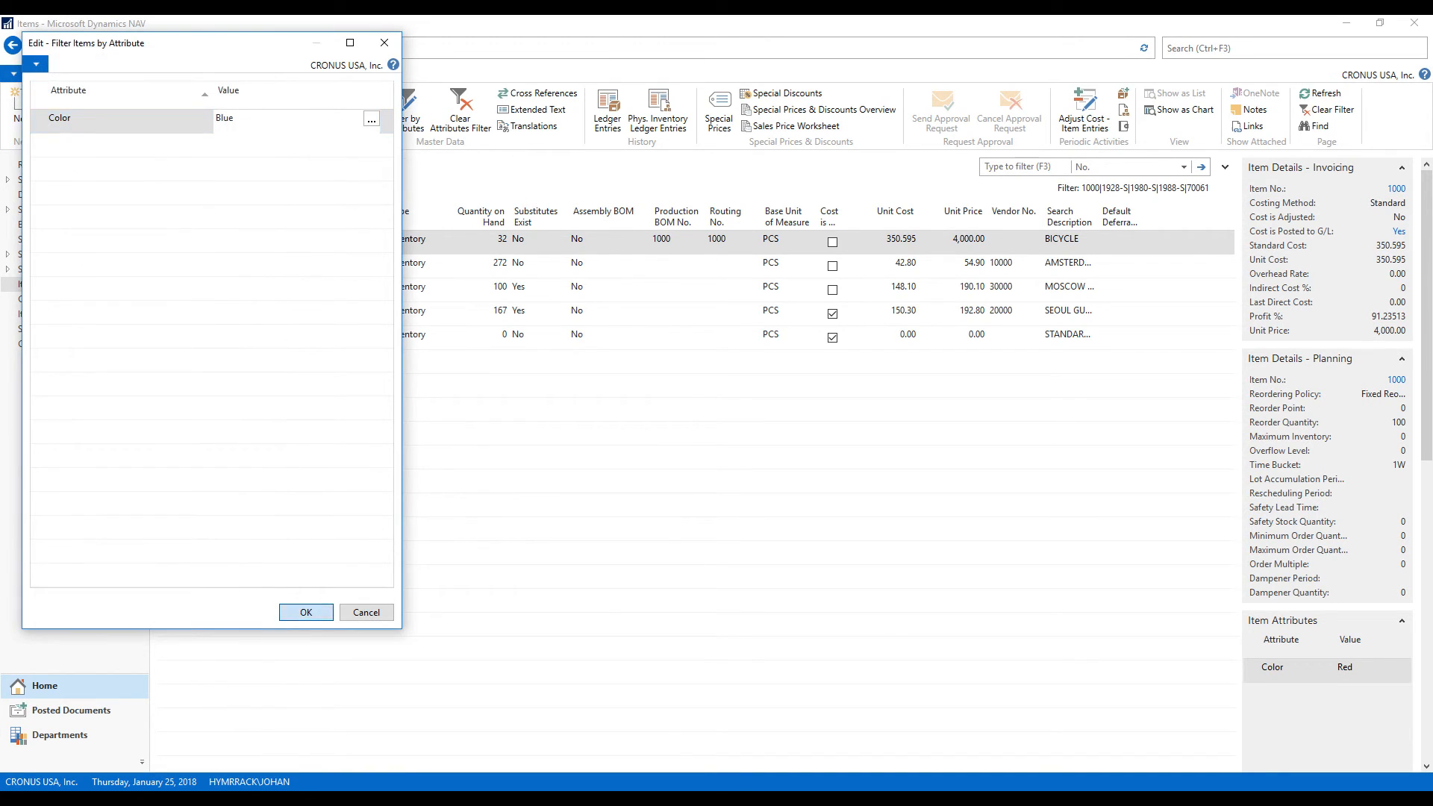
left_click(306, 612)
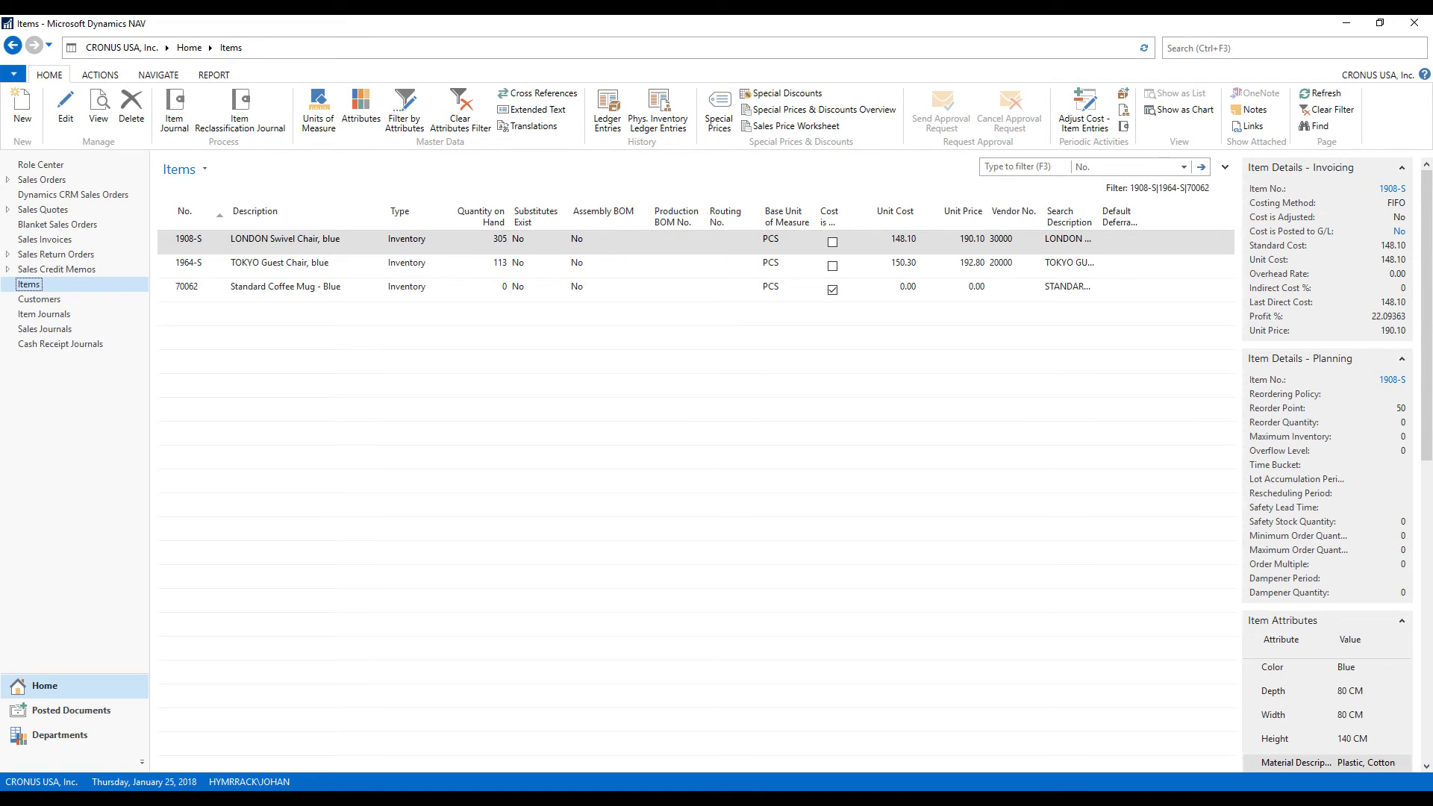
Save the filtered list as the 'Items - Blue' view and open it from the navigation pane
left_click(201, 170)
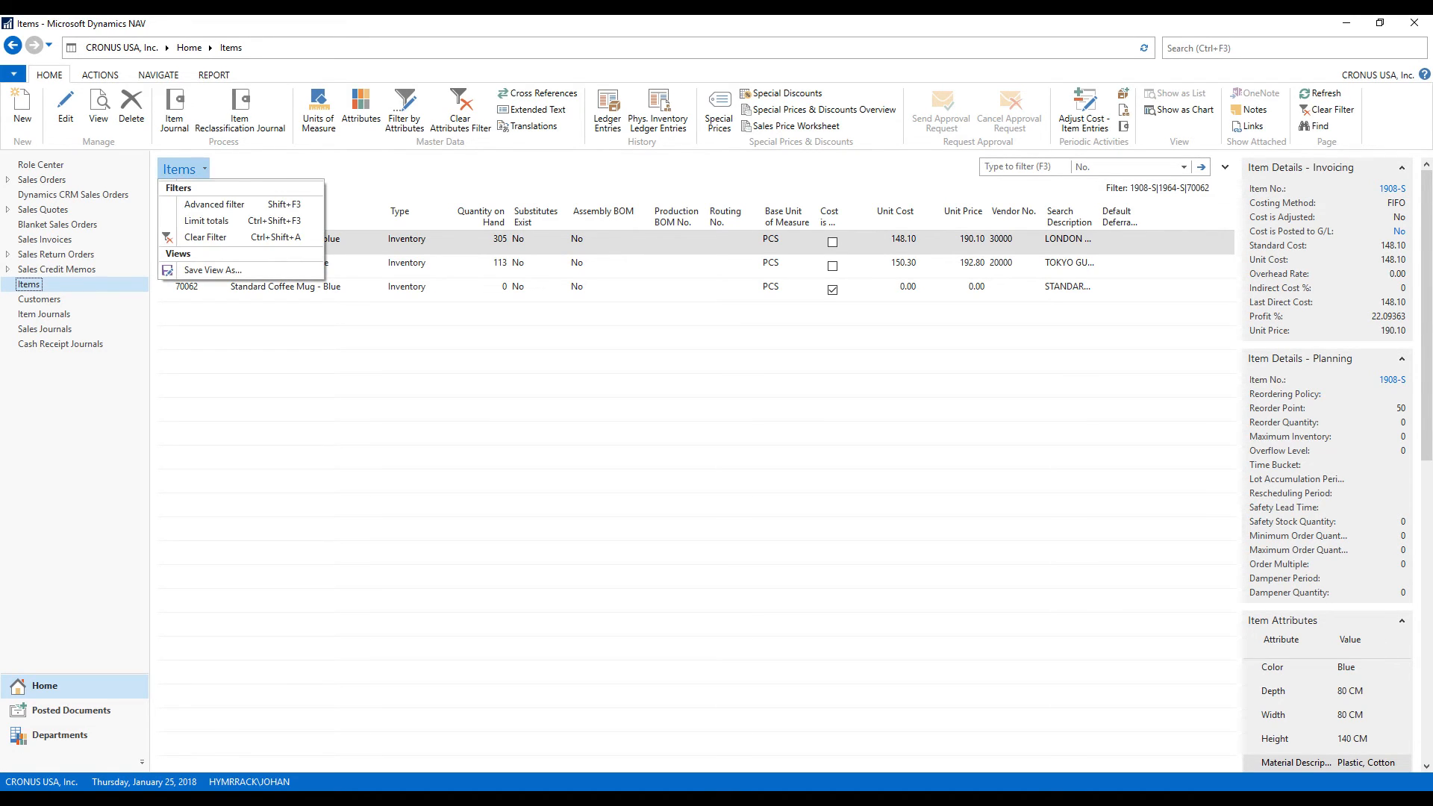
left_click(213, 270)
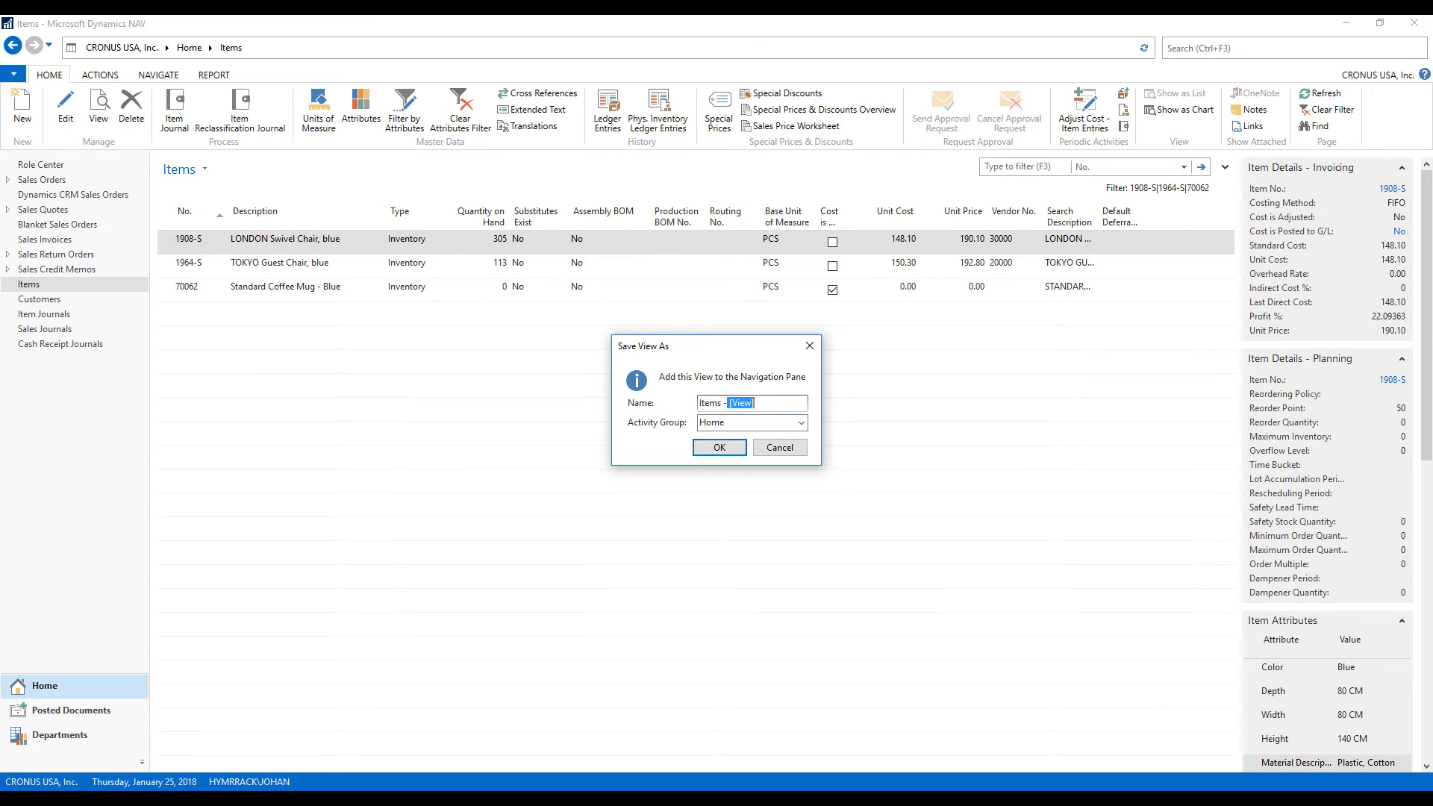
type("Blue")
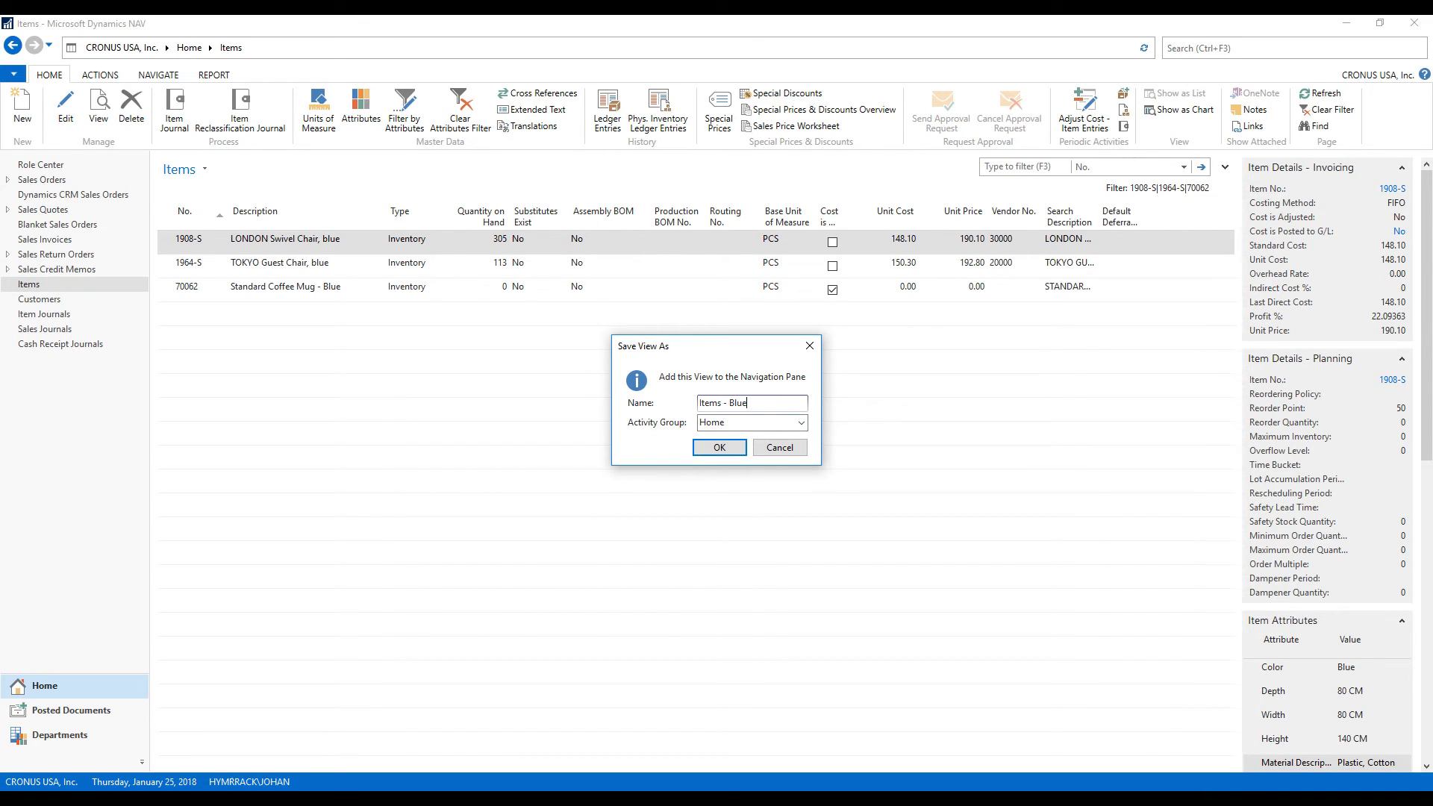
left_click(719, 447)
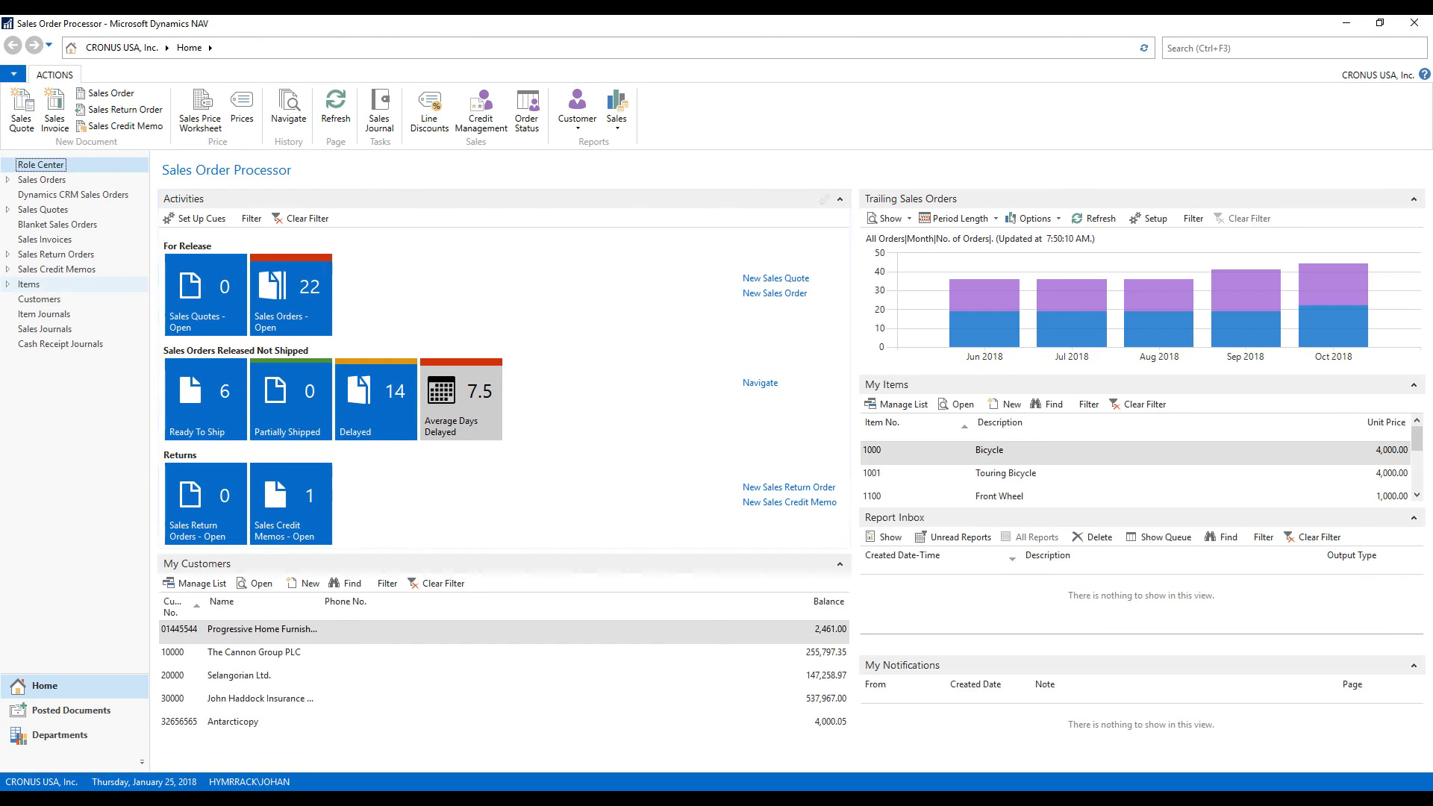
left_click(9, 284)
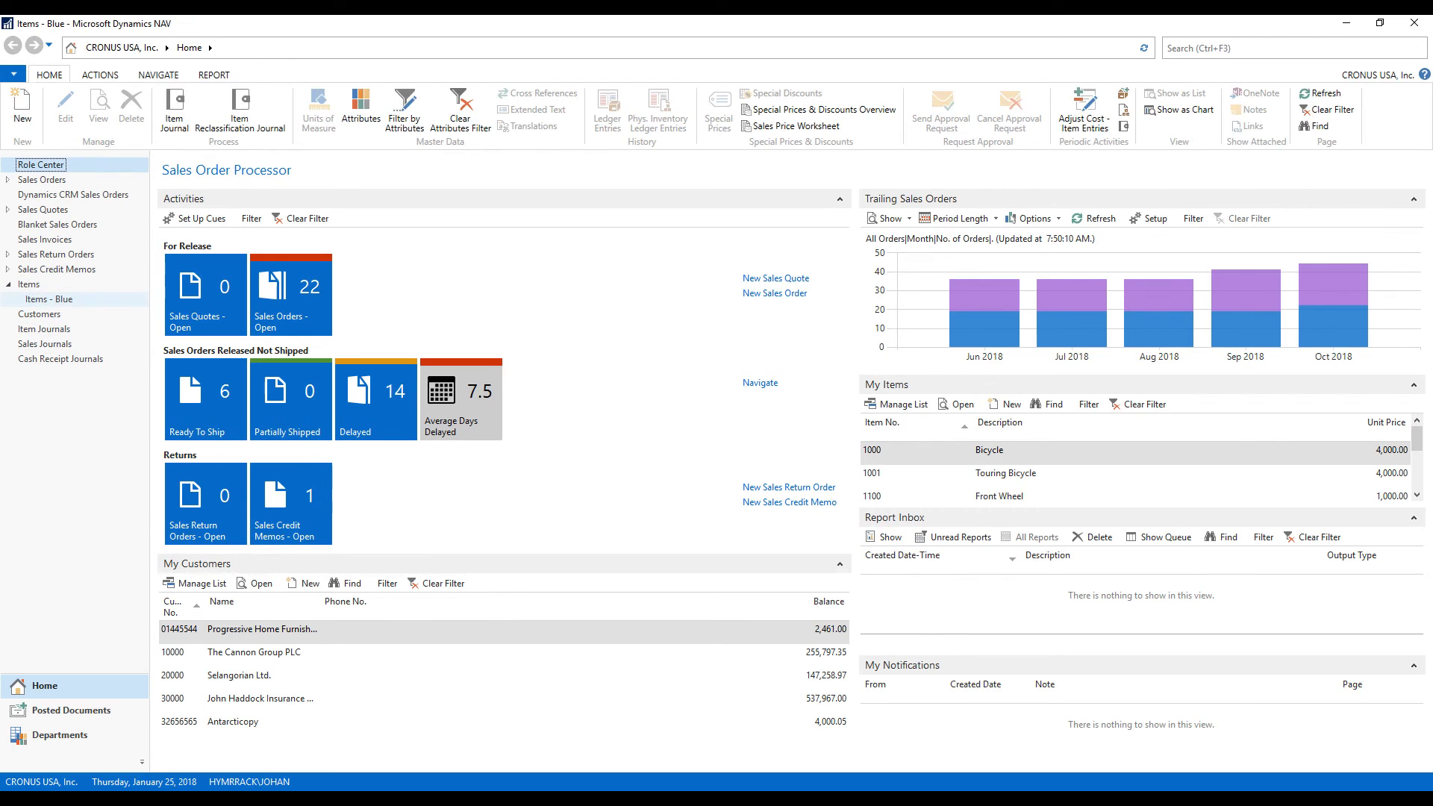
left_click(48, 299)
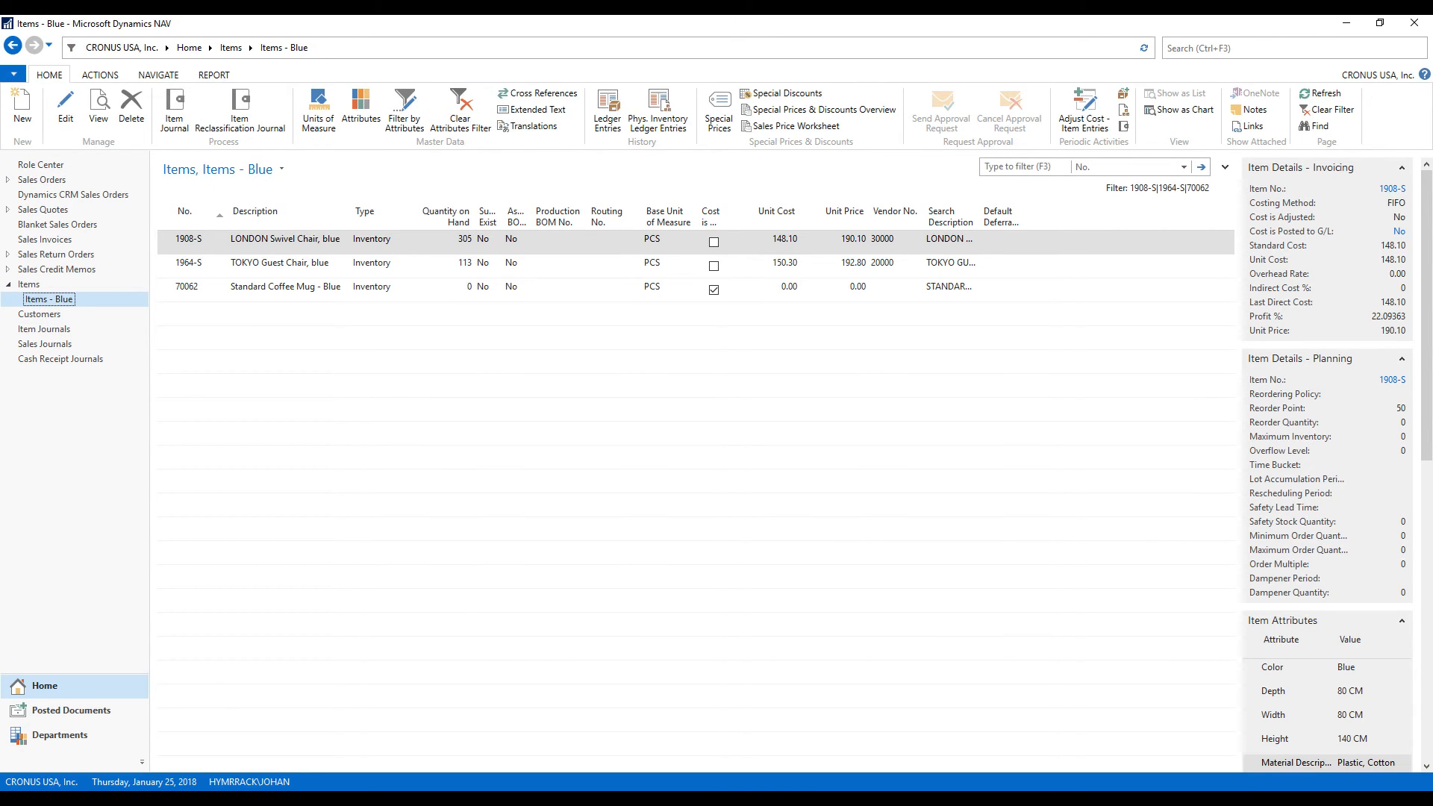